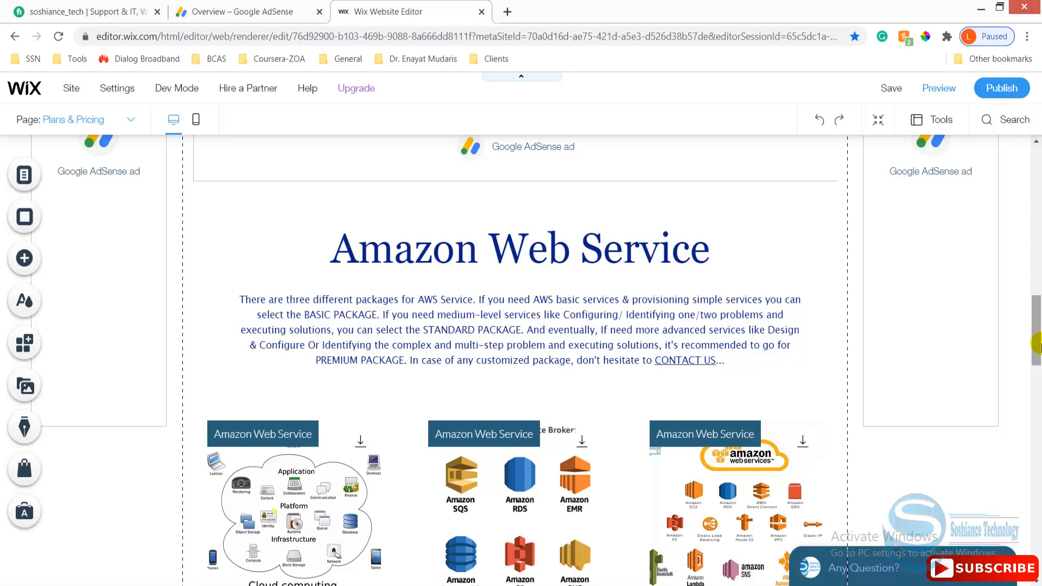
- Scroll the Plans & Pricing page and select the empty gap above Graphic Designing
scroll("up", 3)
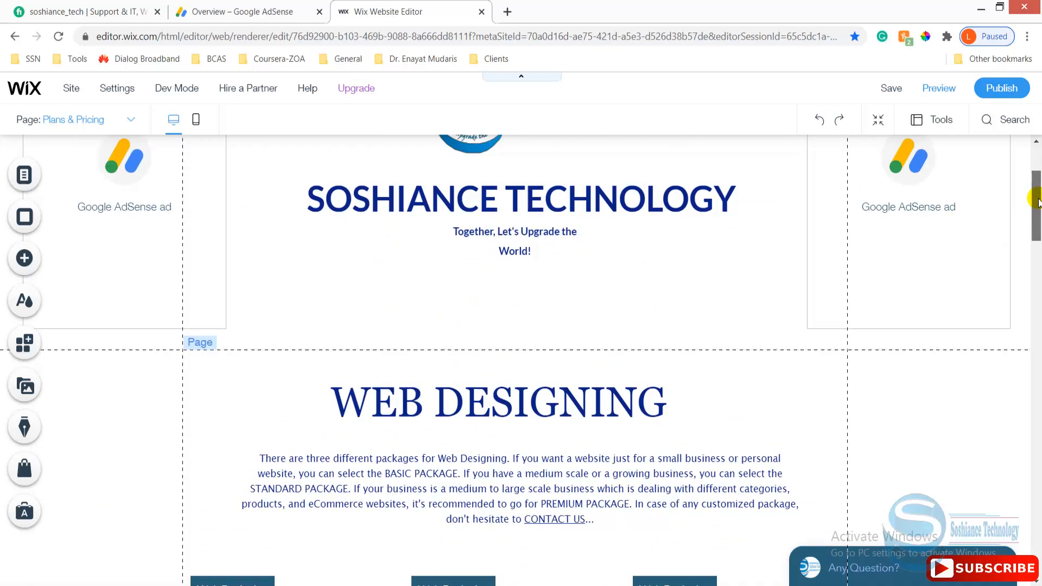
scroll("up", 3)
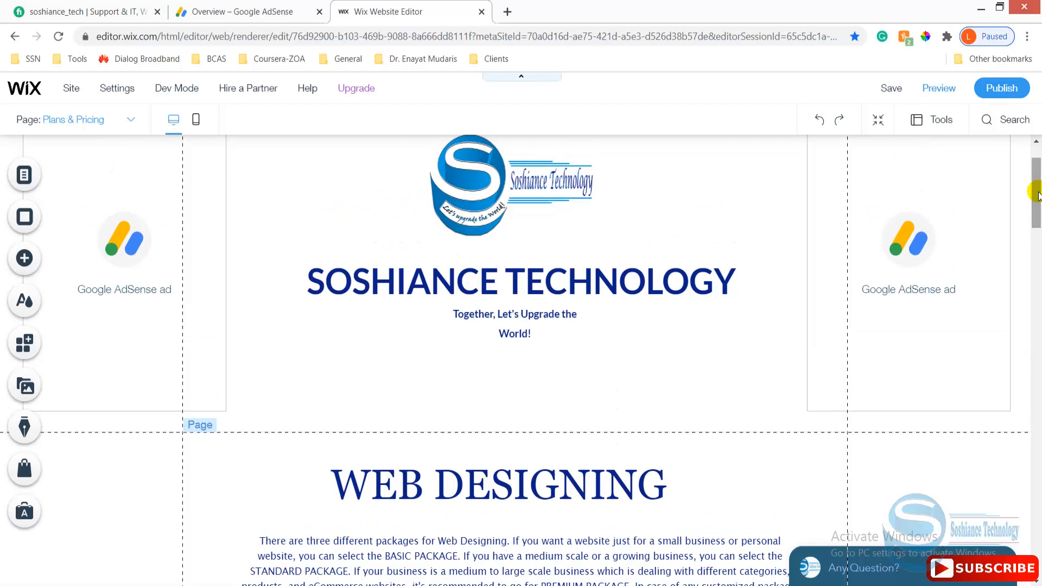
scroll("up", 3)
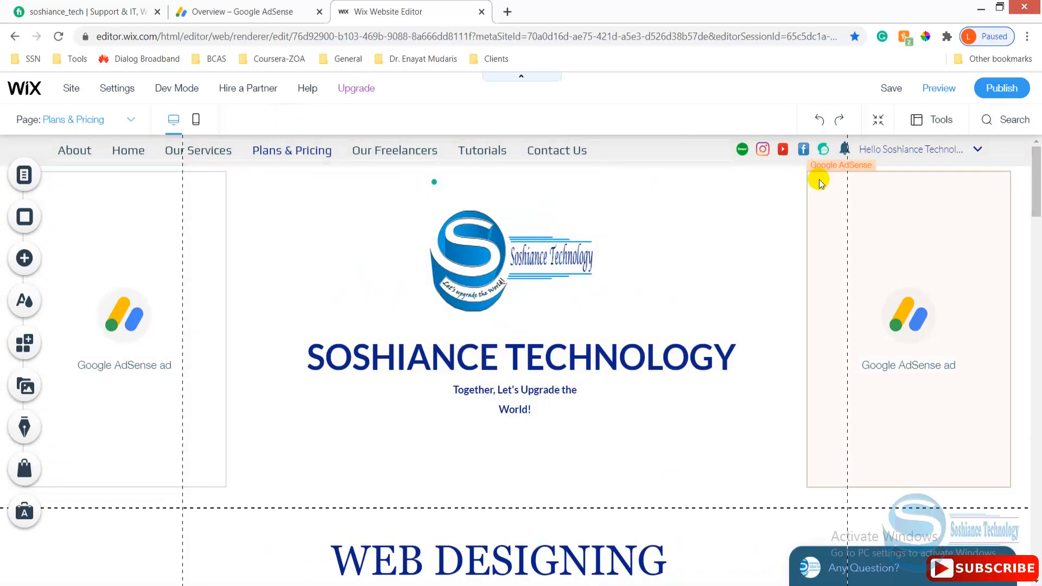
scroll("down", 3)
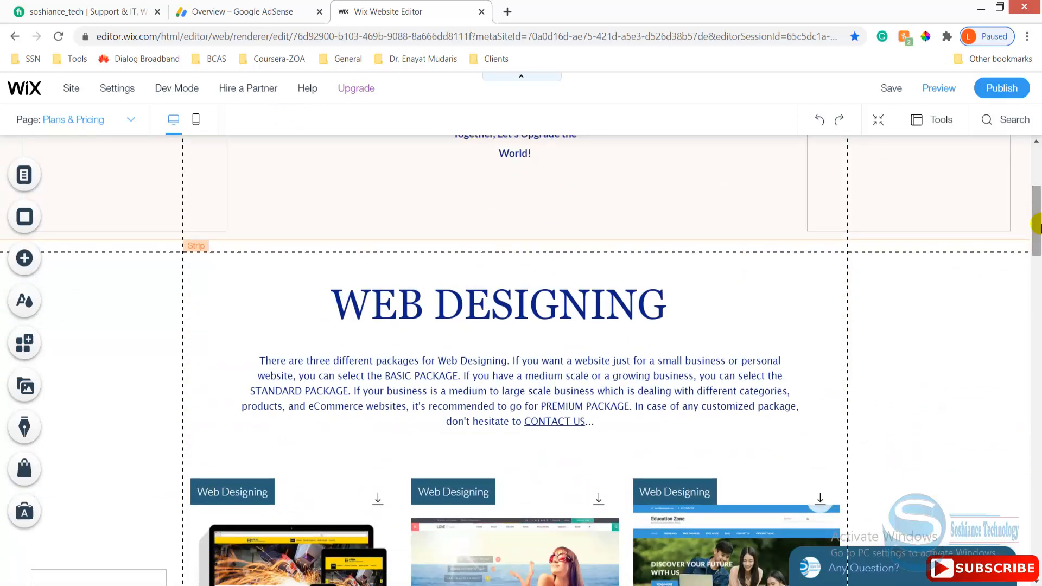
scroll("down", 3)
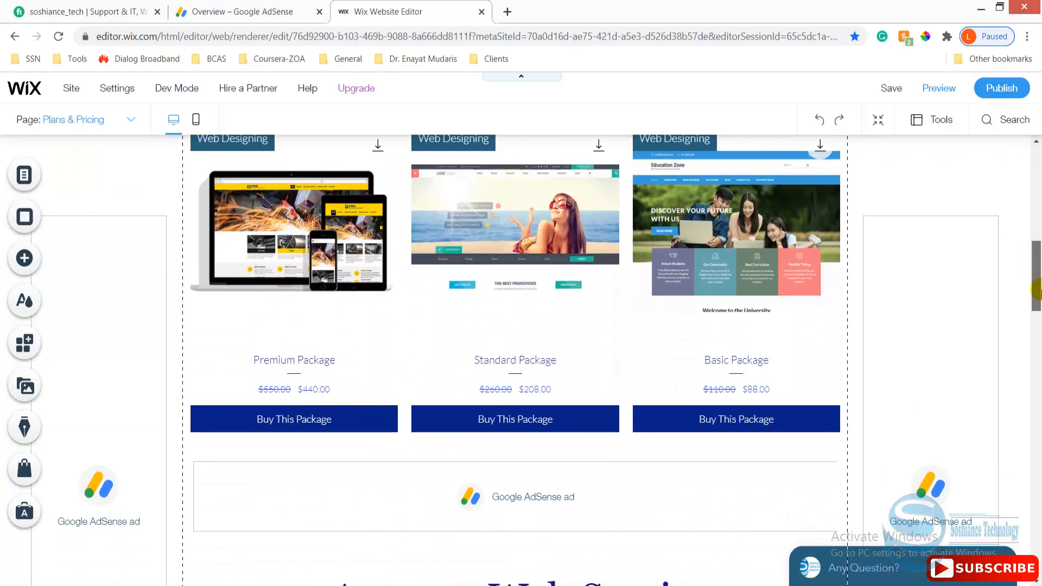
scroll("down", 3)
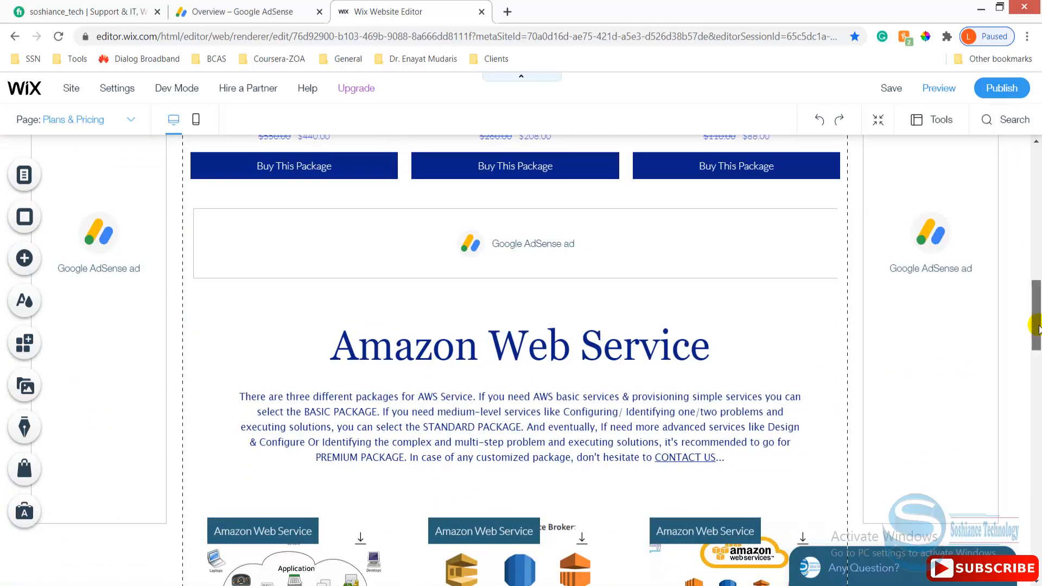
scroll("down", 3)
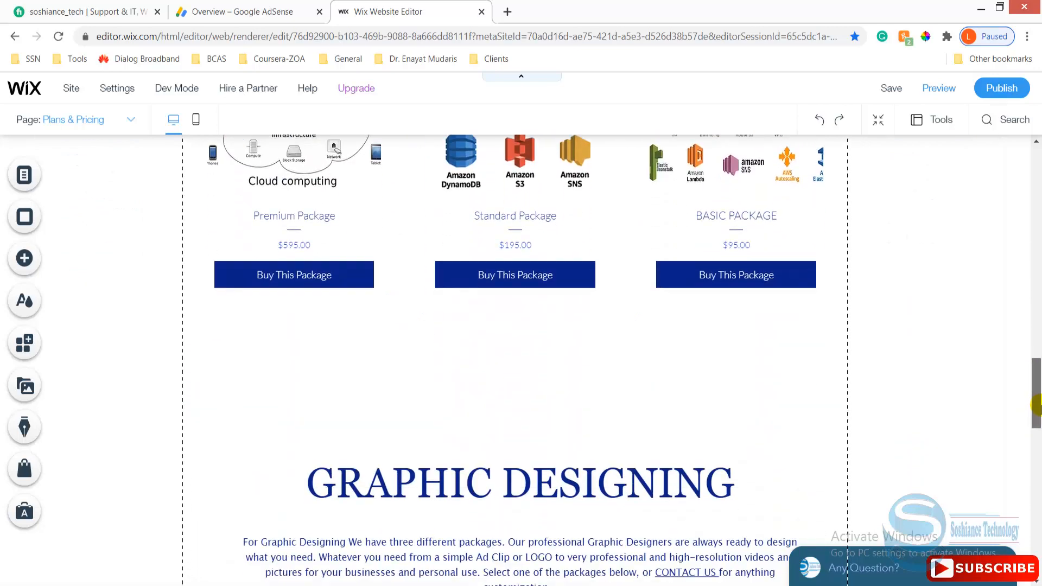
scroll("down", 3)
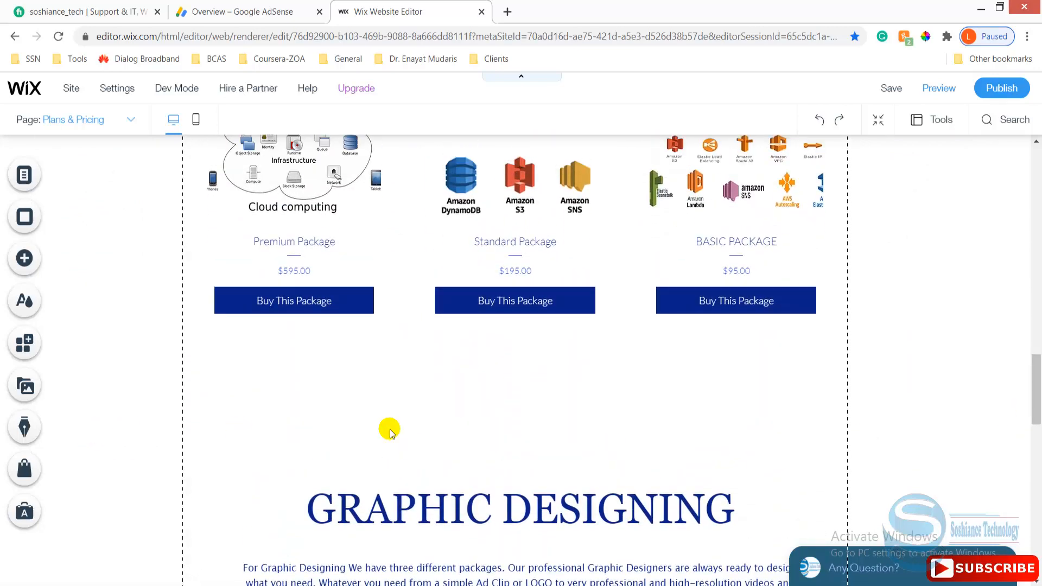
mouse_move(953, 490)
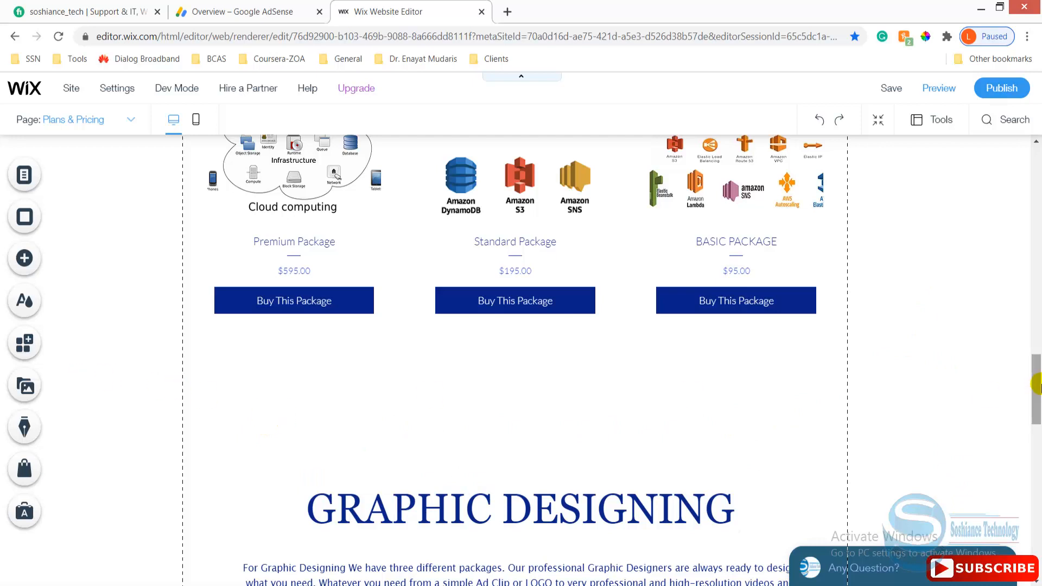
left_click(701, 407)
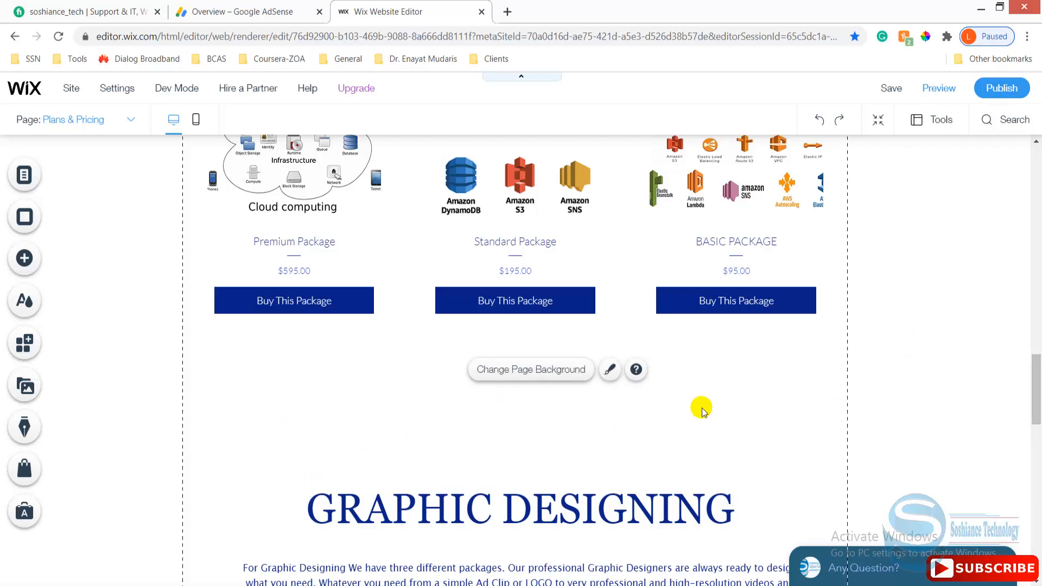
mouse_move(775, 429)
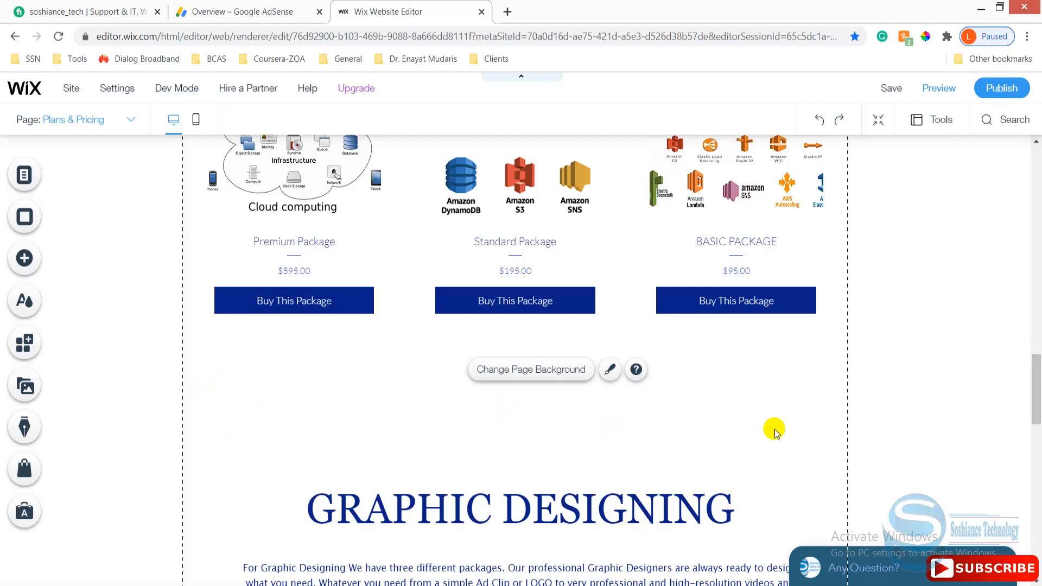
mouse_move(103, 463)
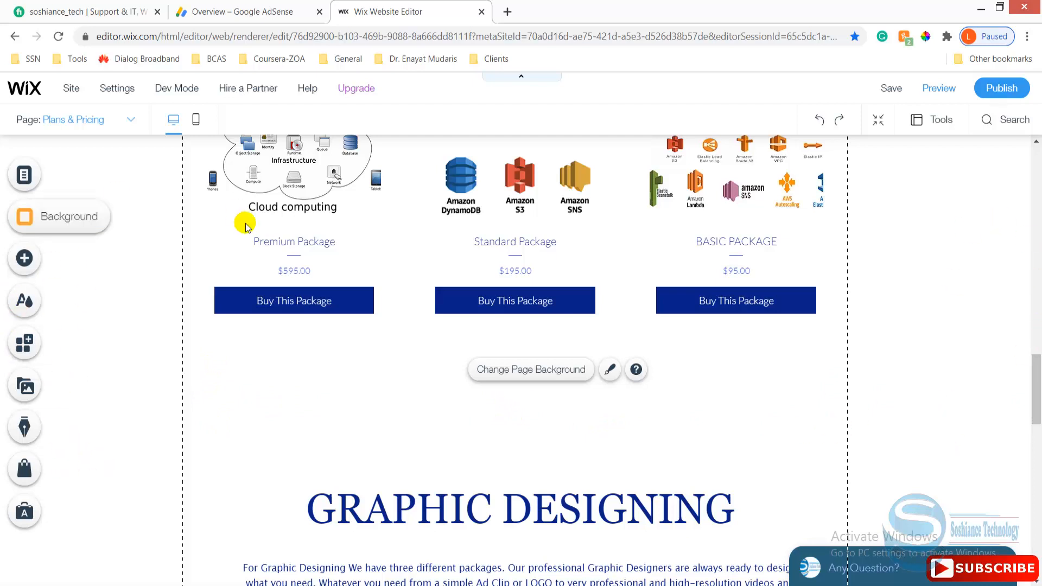
mouse_move(24, 259)
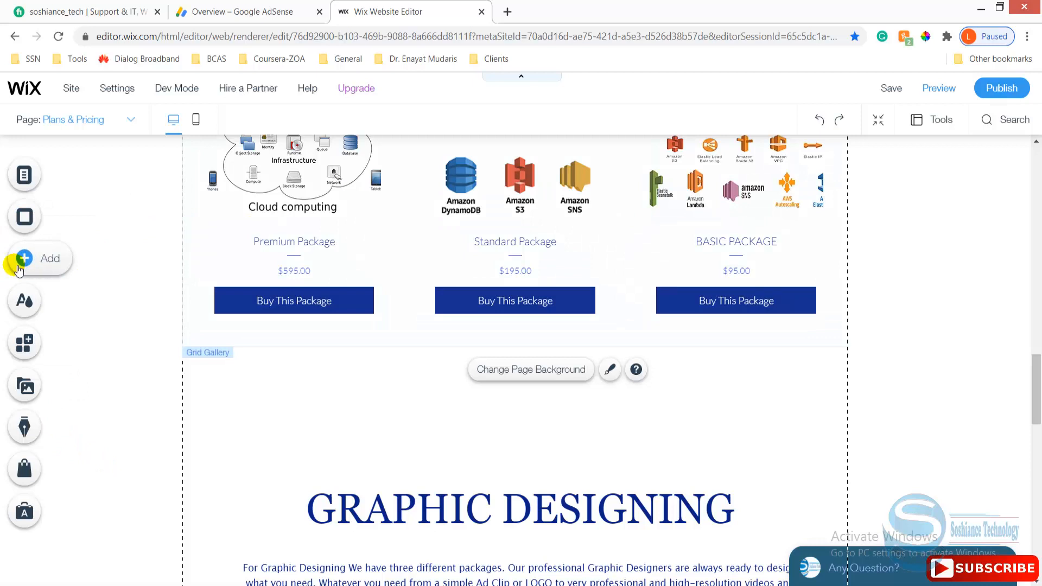
- Search the App Market for 'google ads' and open the Google AdSense listing
left_click(24, 343)
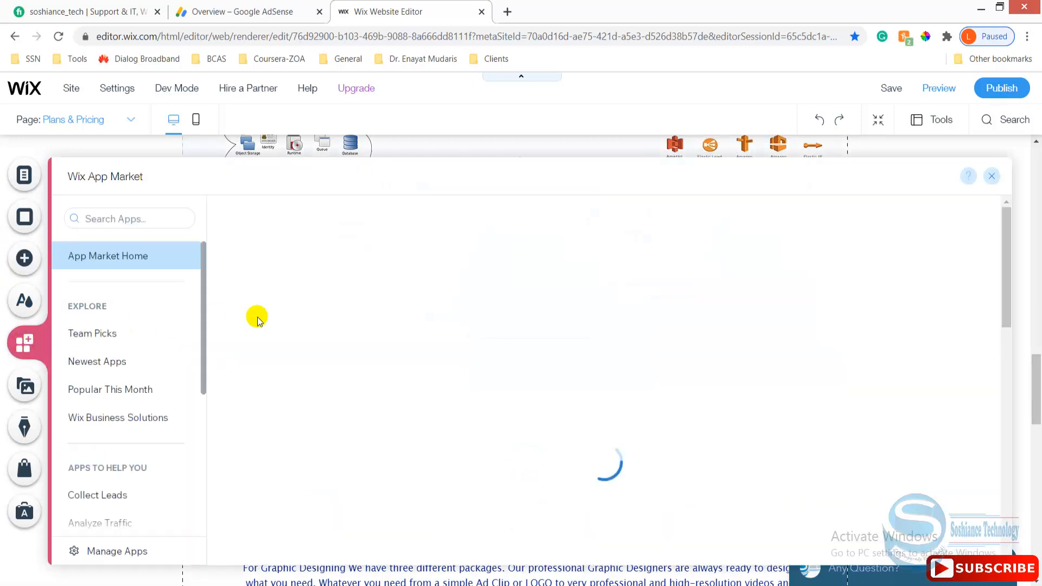
left_click(129, 218)
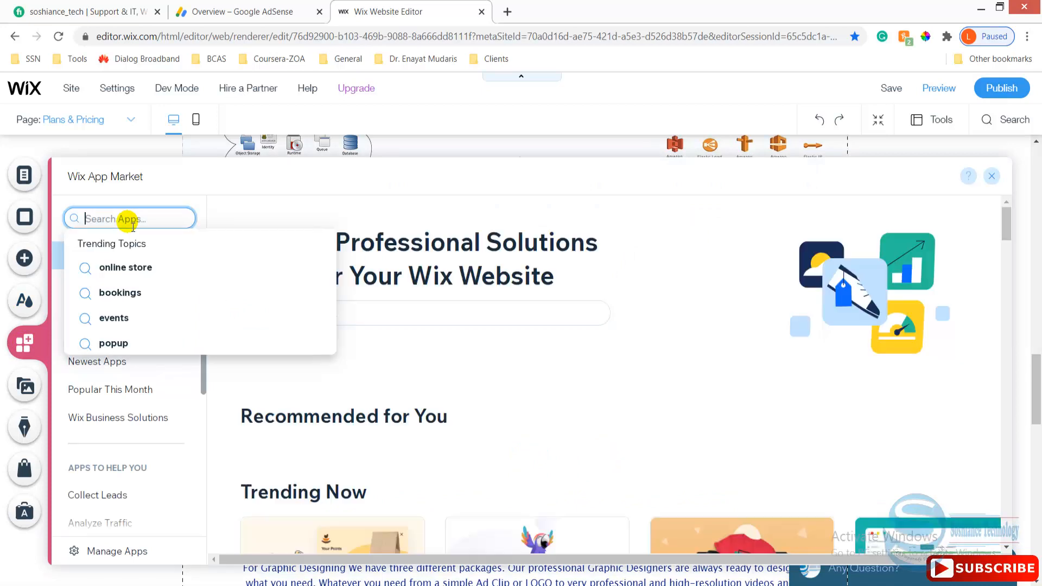
type("google ad")
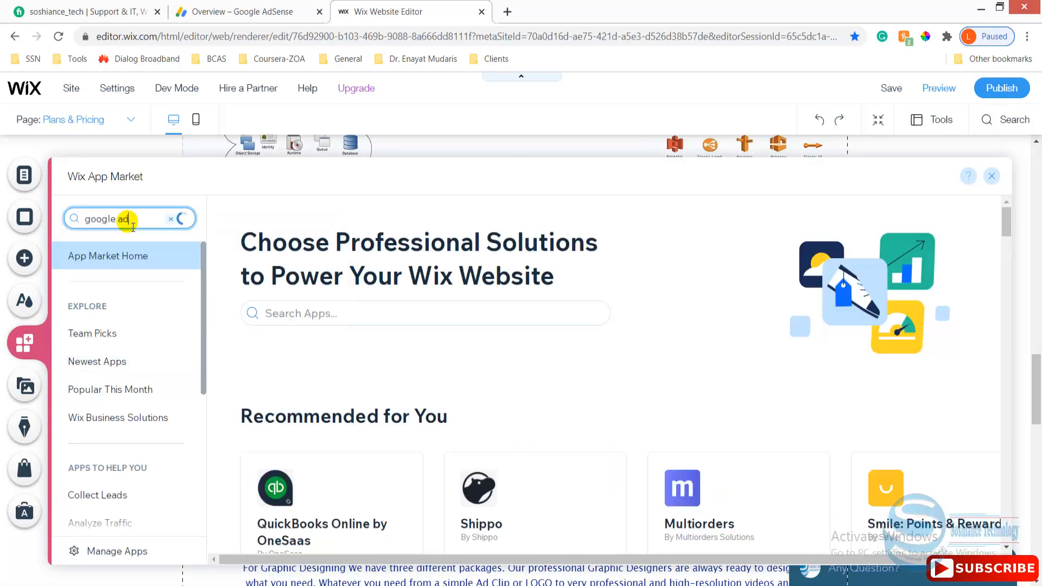
type("s")
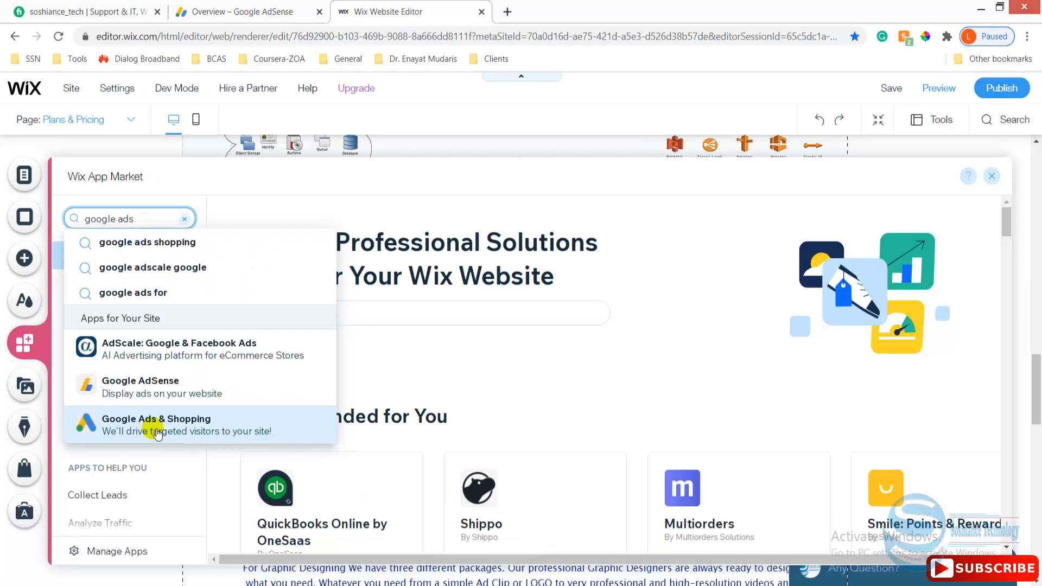
left_click(140, 387)
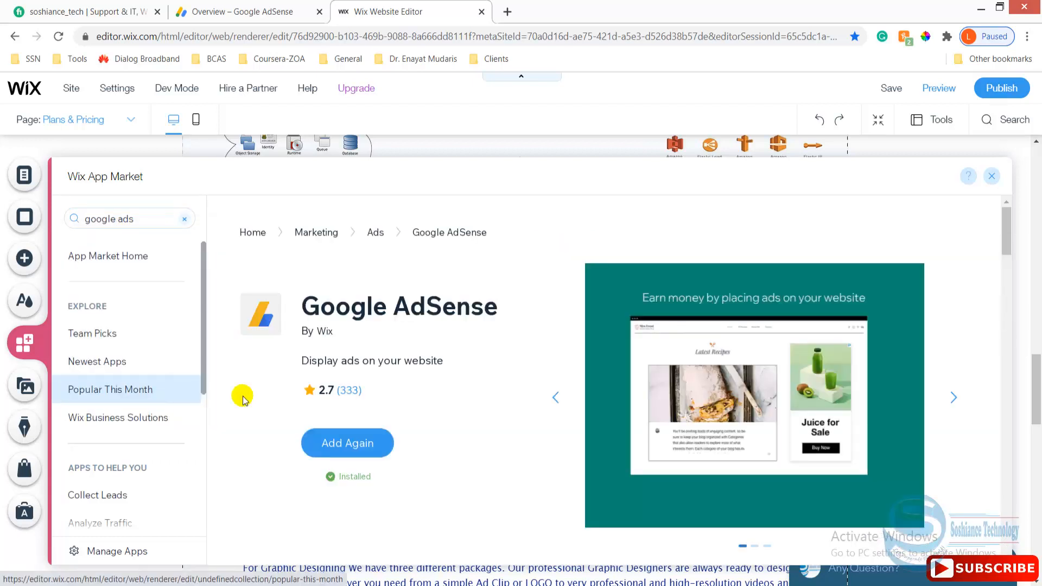
mouse_move(347, 444)
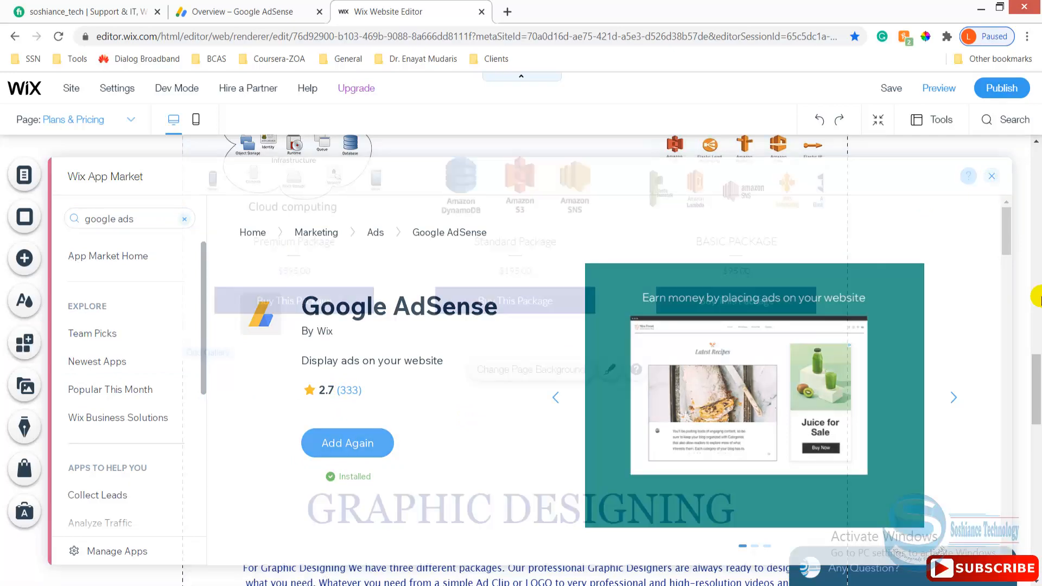
- Copy the AdSense ad below Web Designing and paste it into the gap above Graphic Designing
left_click(991, 175)
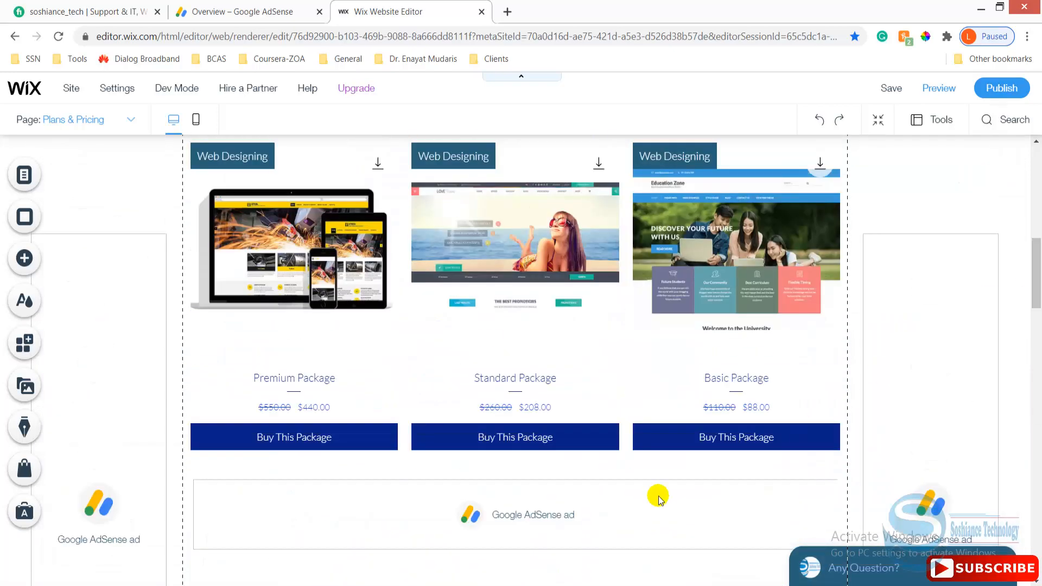
right_click(657, 500)
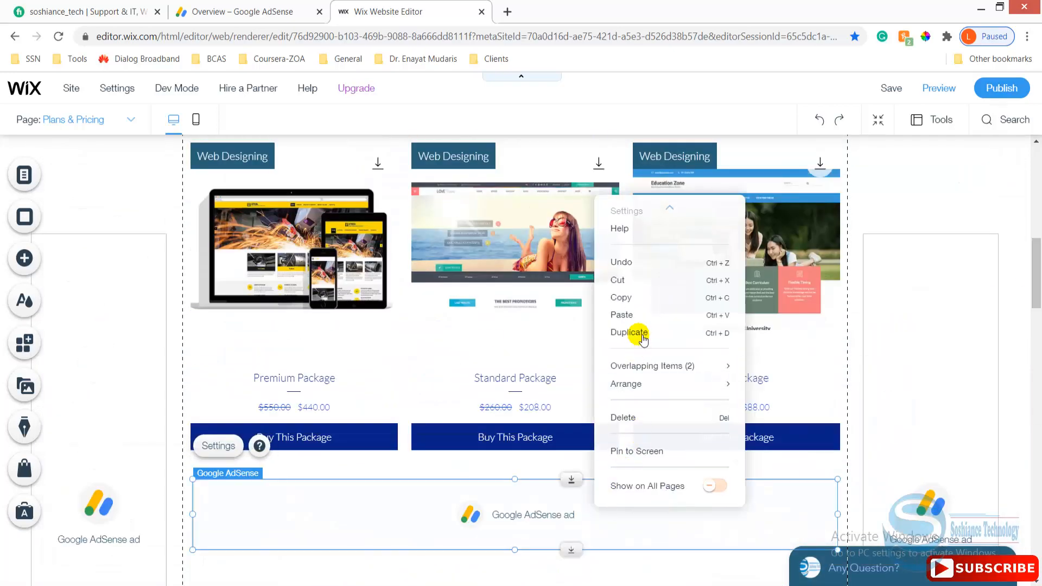
scroll("down", 3)
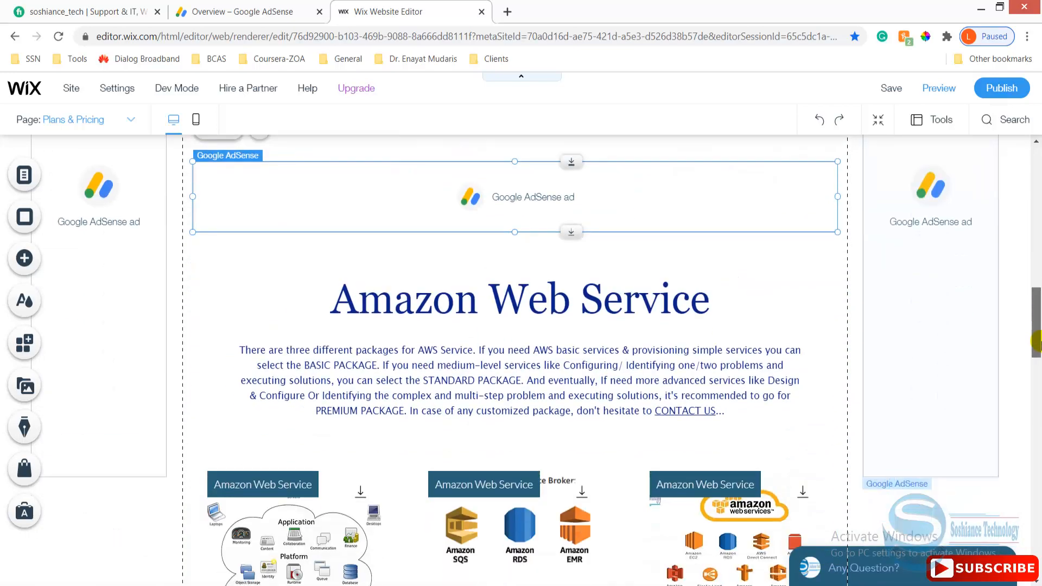
right_click(495, 272)
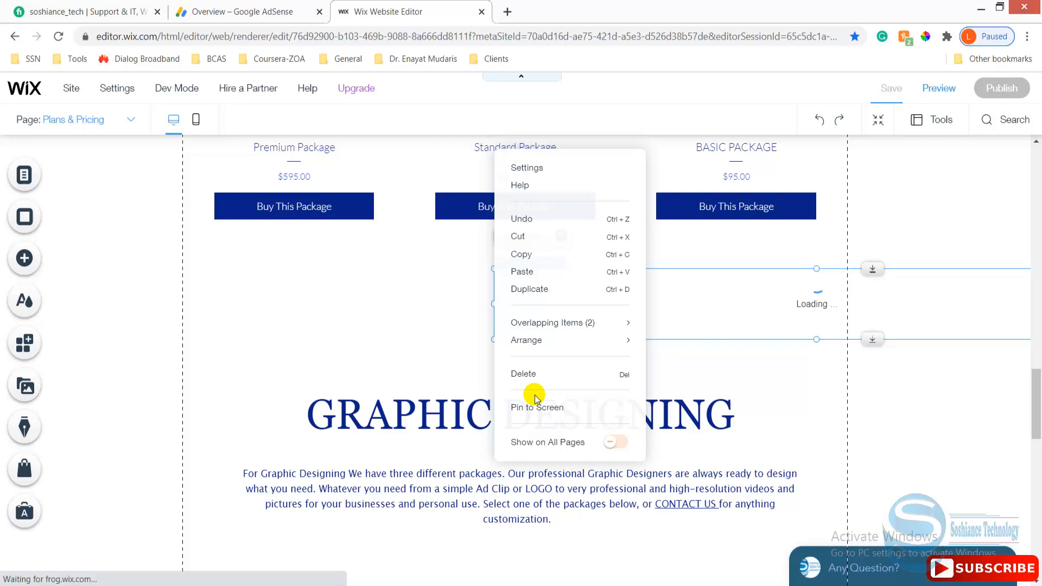
left_click(240, 11)
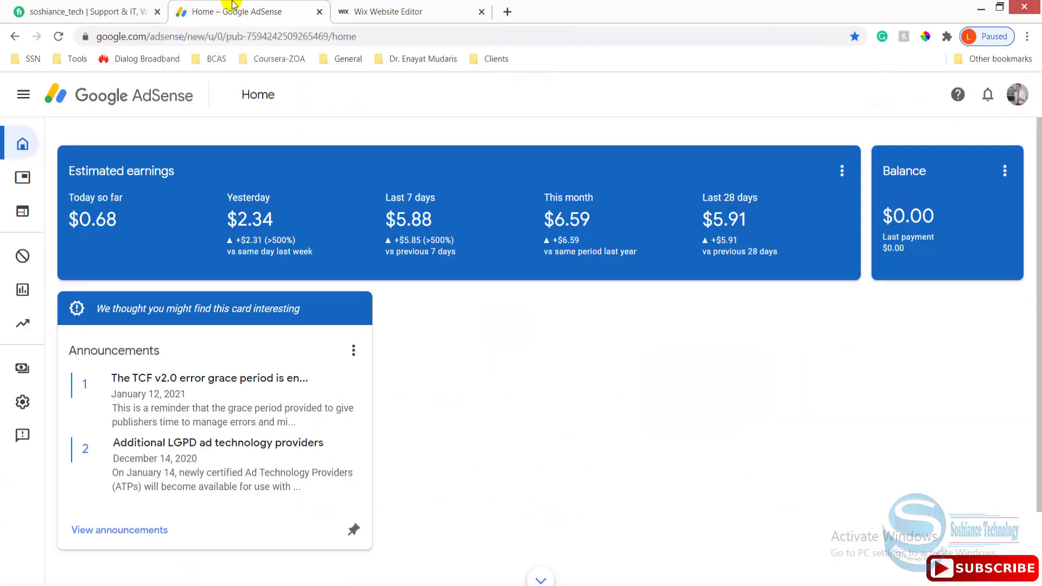
- Go to Ads > By ad unit in AdSense to see the ad unit types
left_click(24, 94)
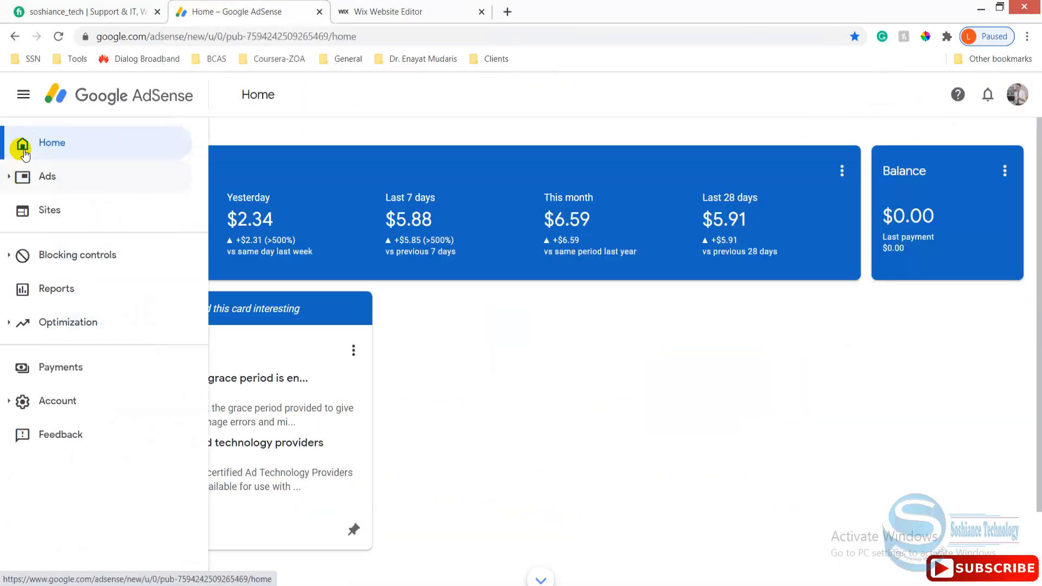
mouse_move(108, 147)
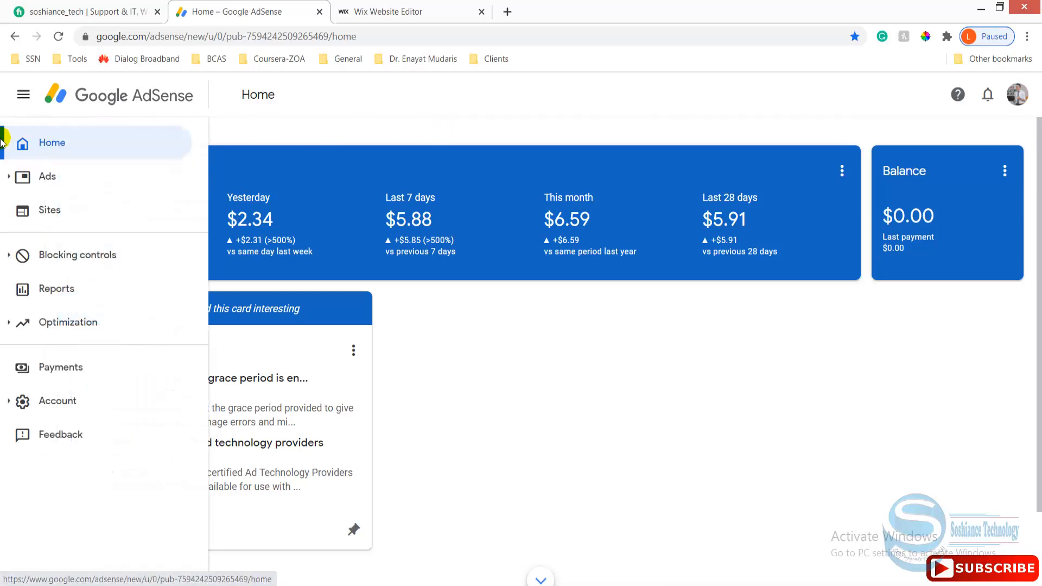
left_click(23, 94)
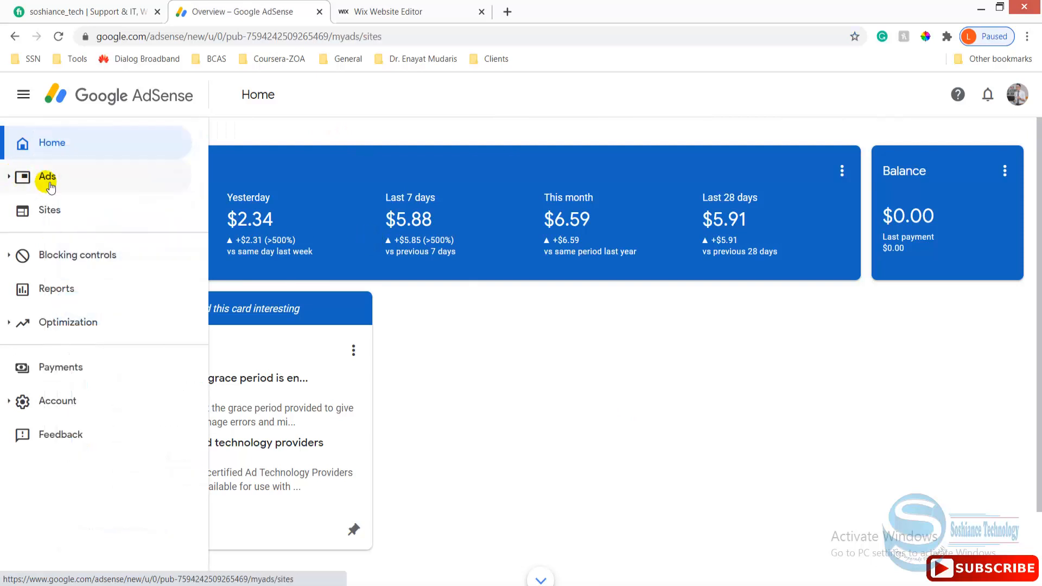
left_click(46, 176)
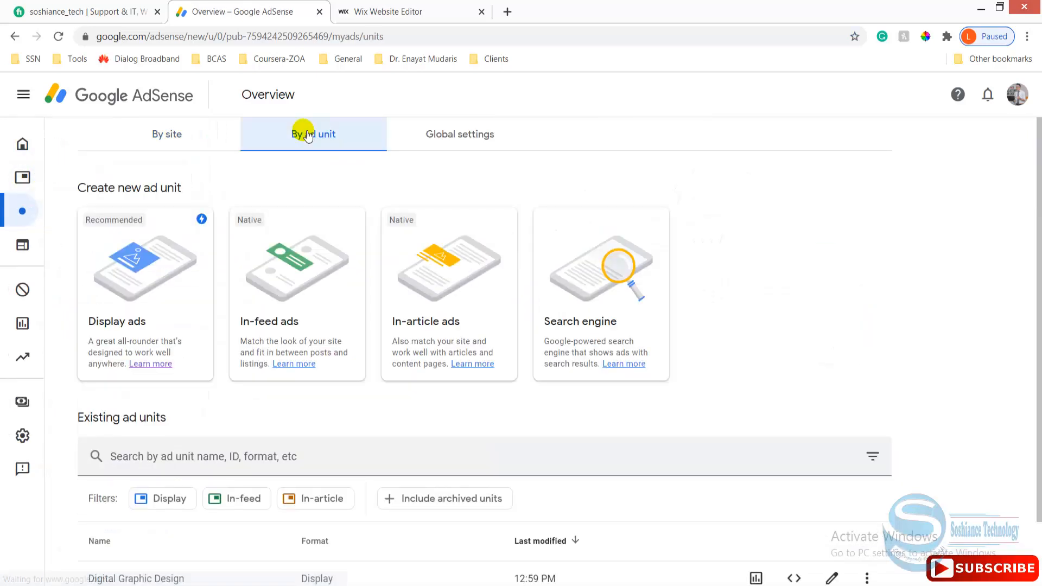
double_click(579, 321)
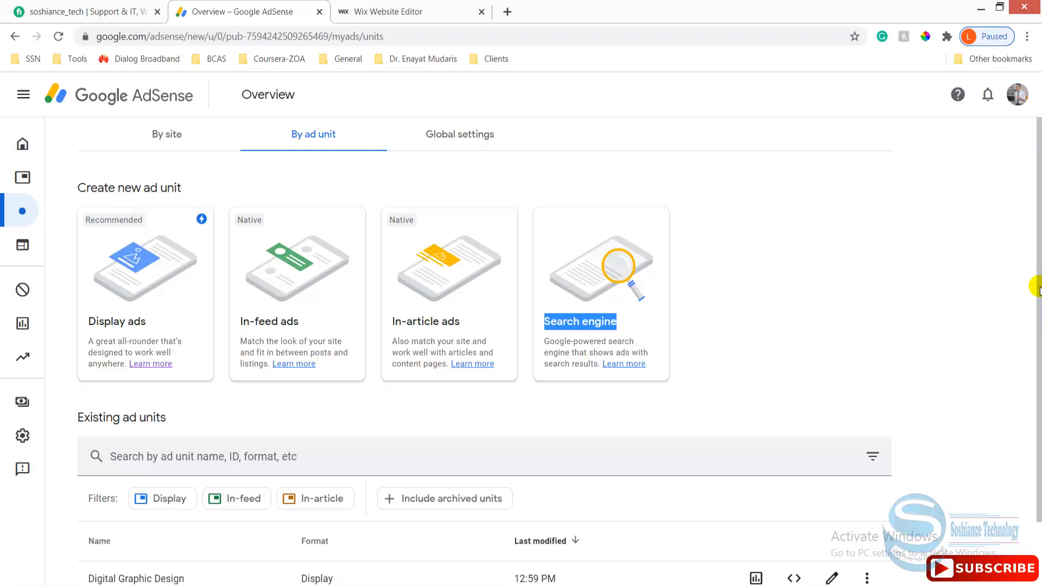
mouse_move(897, 326)
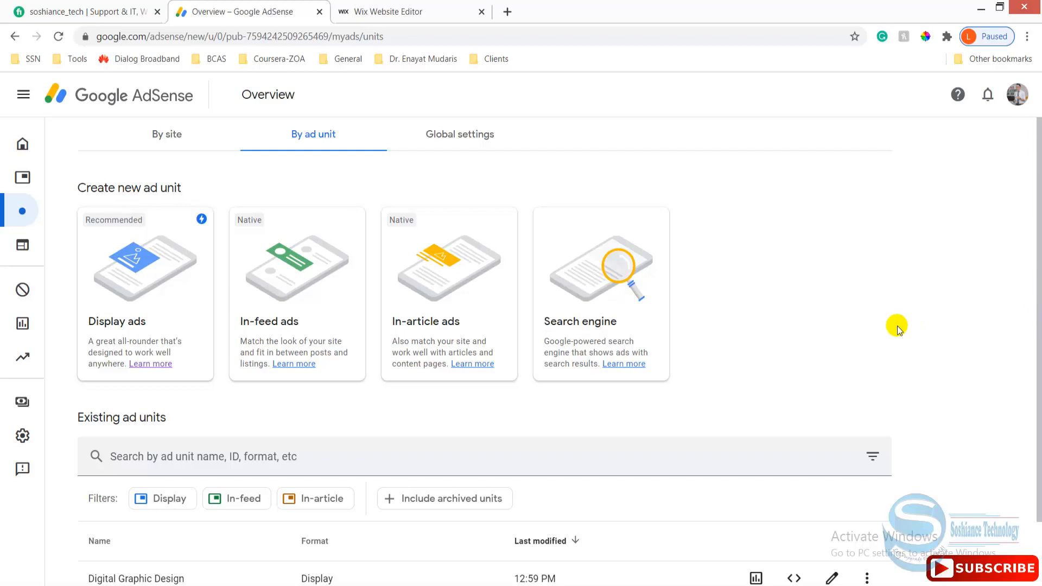
mouse_move(187, 230)
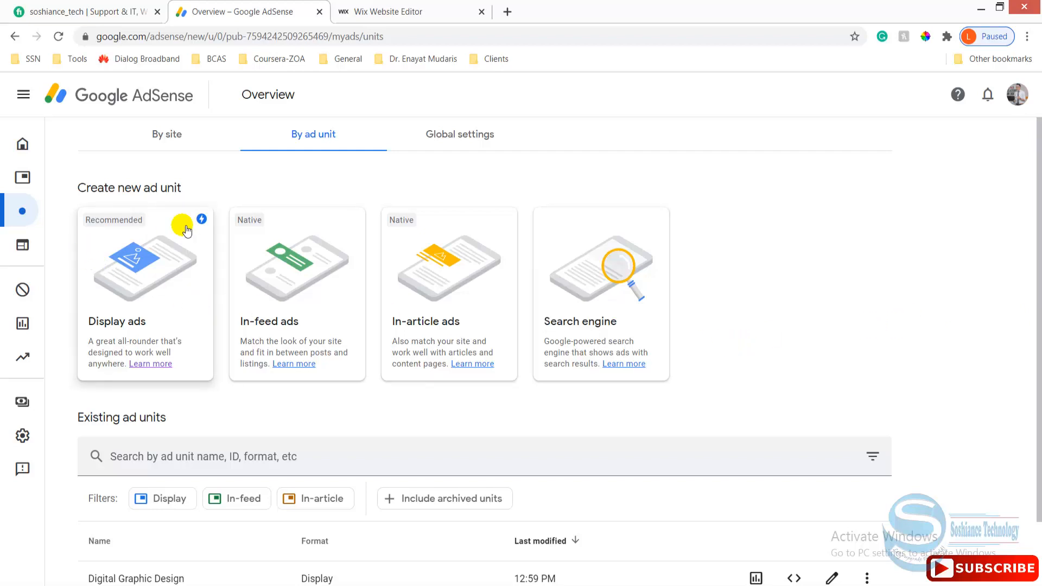
mouse_move(158, 274)
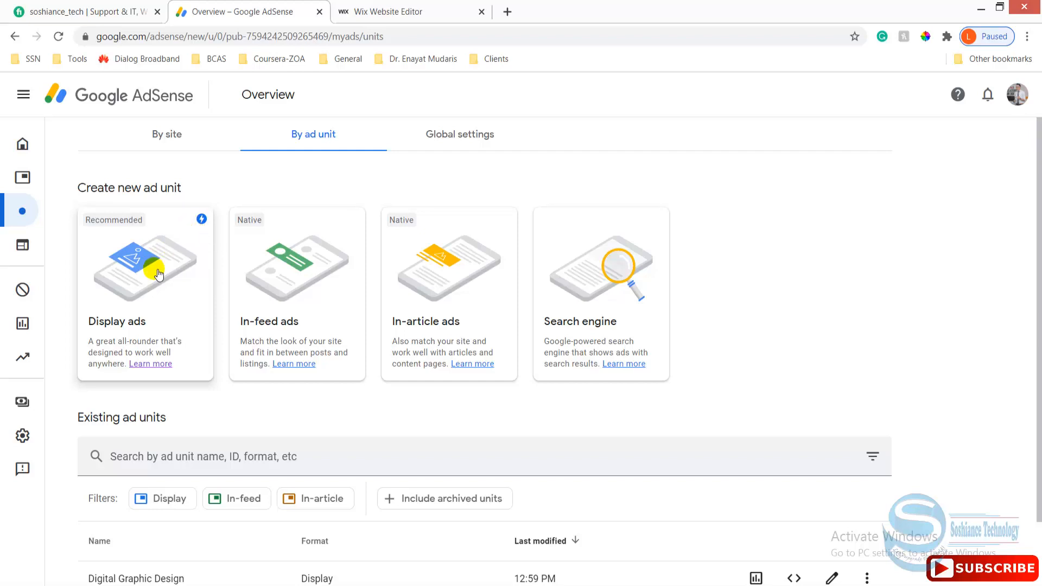
mouse_move(279, 275)
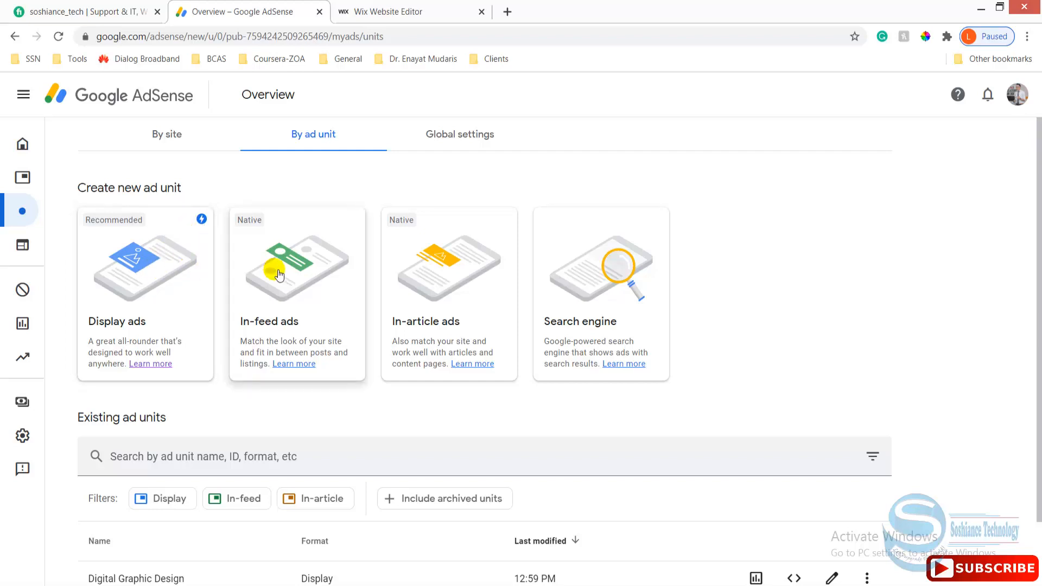
mouse_move(527, 277)
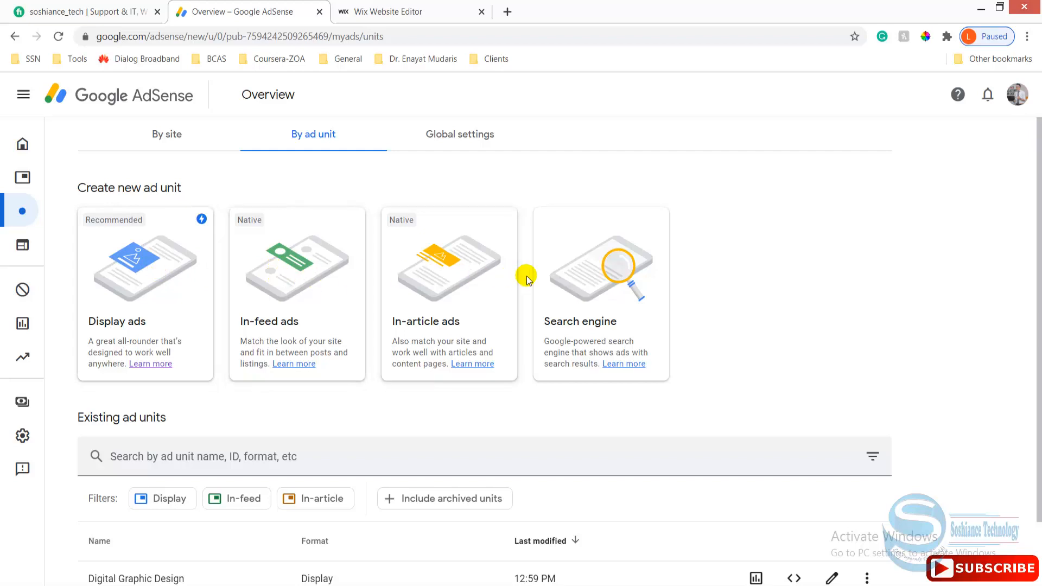
mouse_move(163, 333)
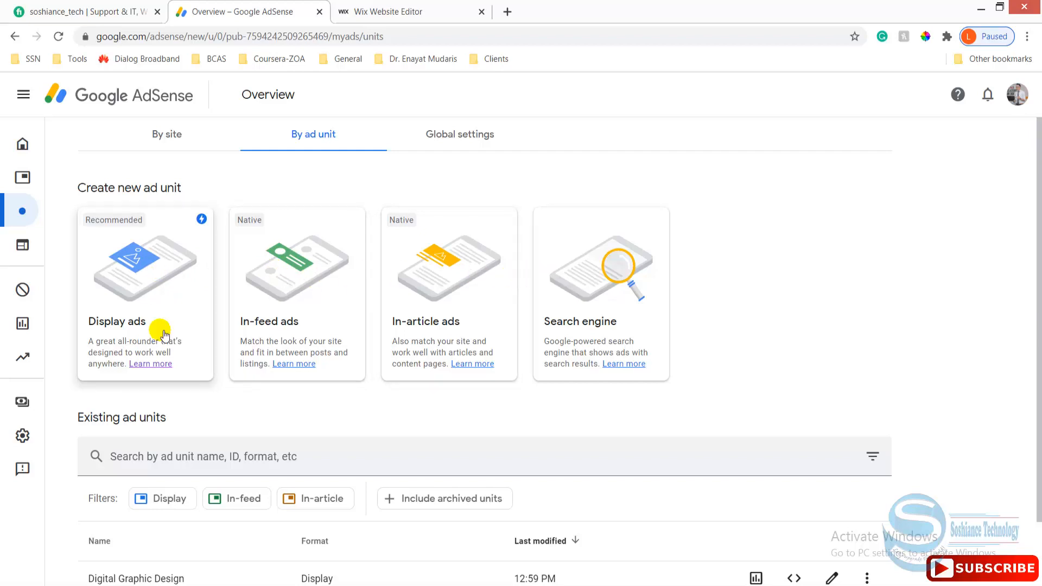
mouse_move(317, 318)
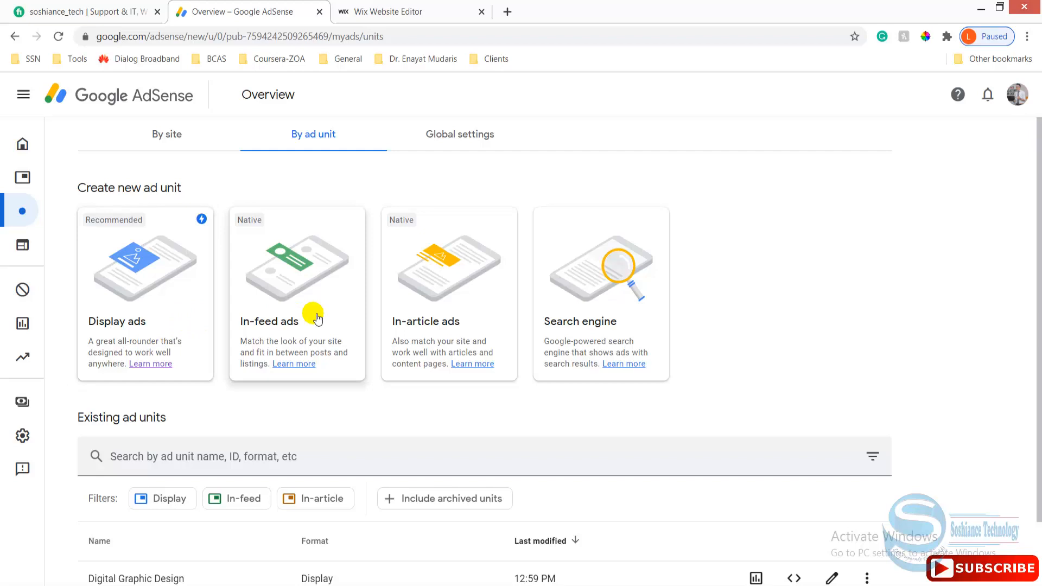
- Start a Display ad unit with Responsive ad size, then check the Wix editor
left_click(145, 293)
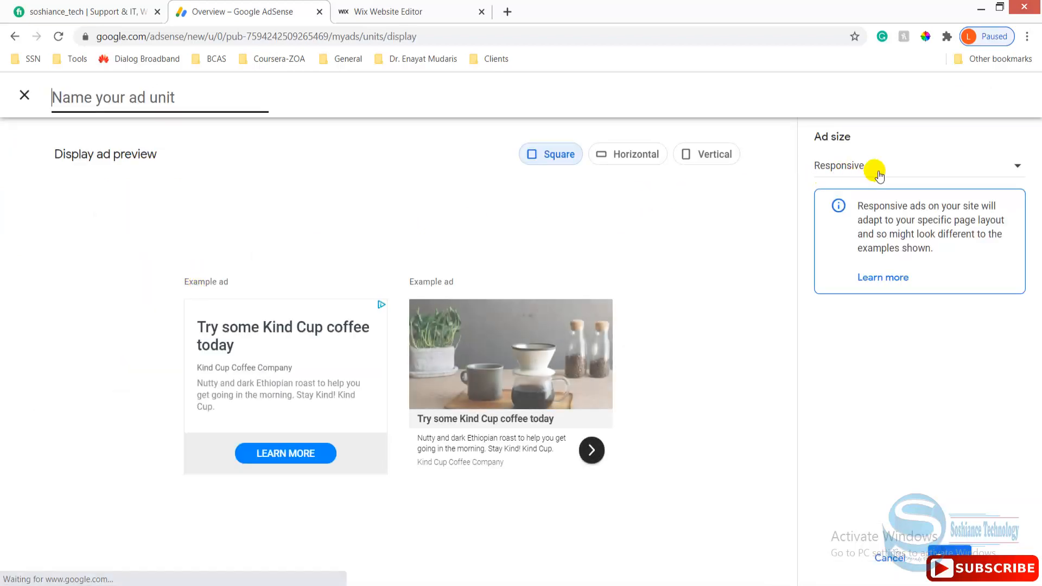
left_click(917, 165)
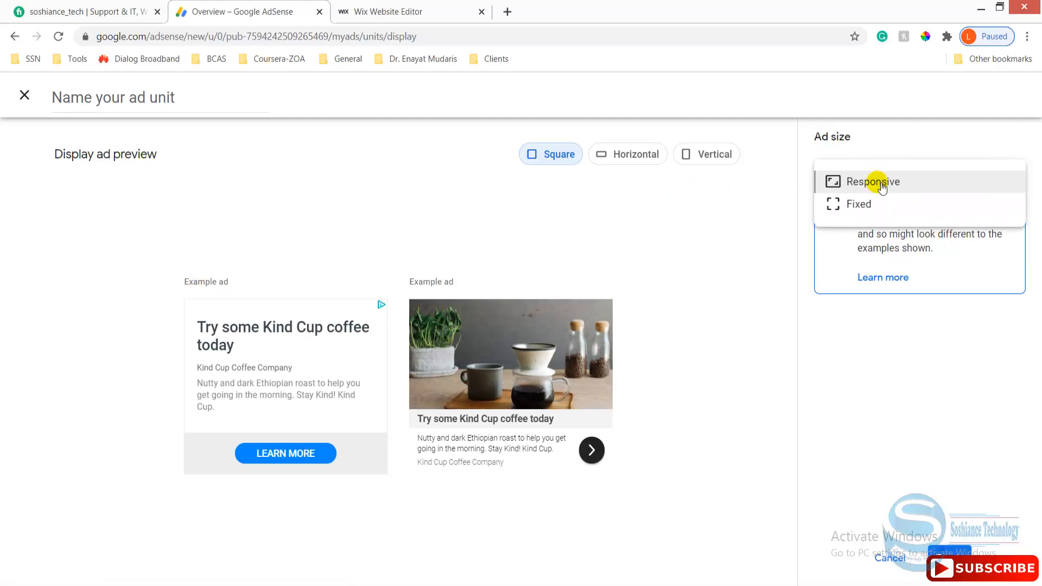
left_click(872, 182)
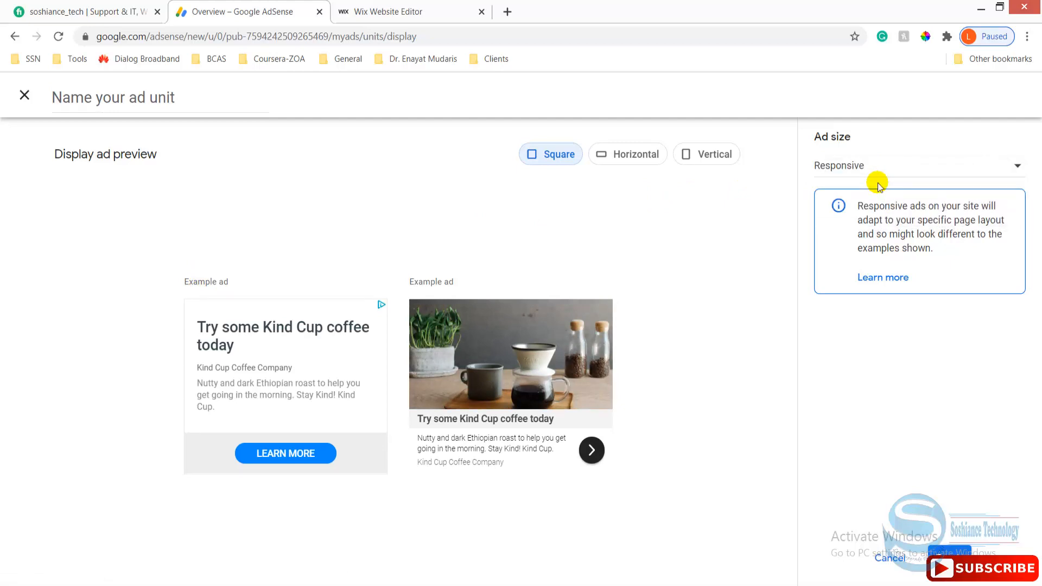
mouse_move(855, 171)
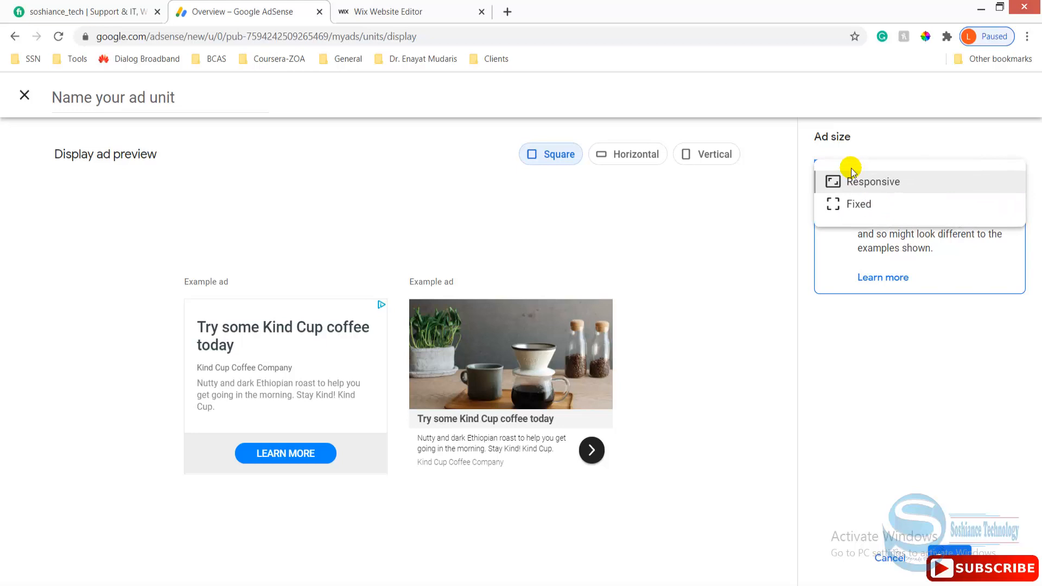
left_click(410, 11)
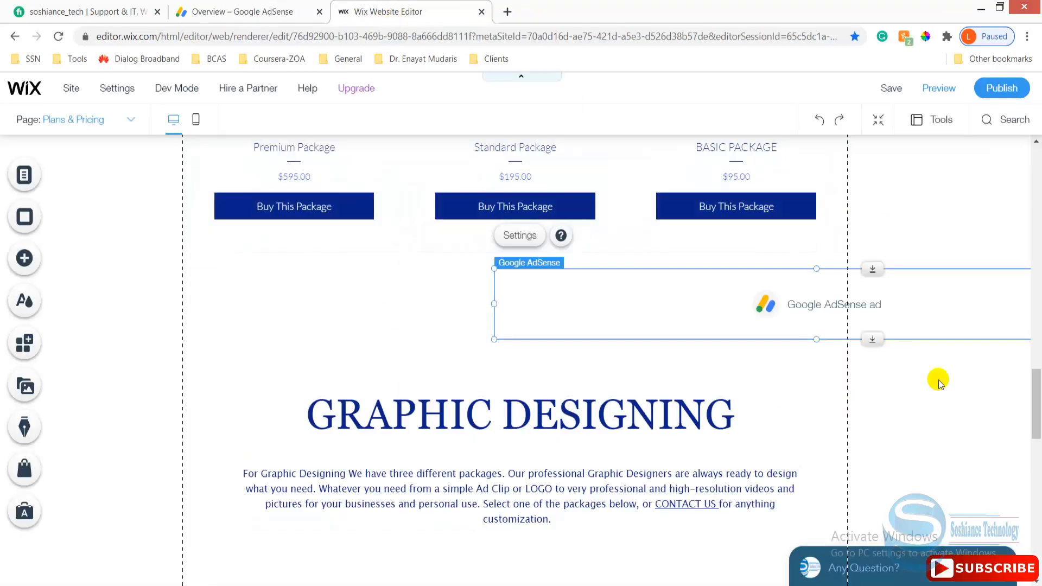
mouse_move(689, 252)
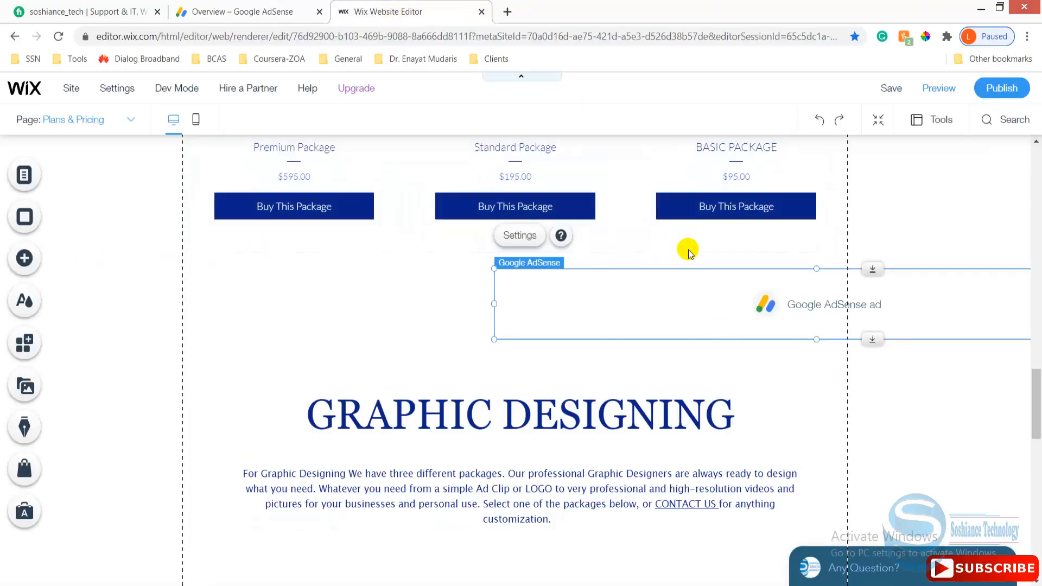
mouse_move(159, 278)
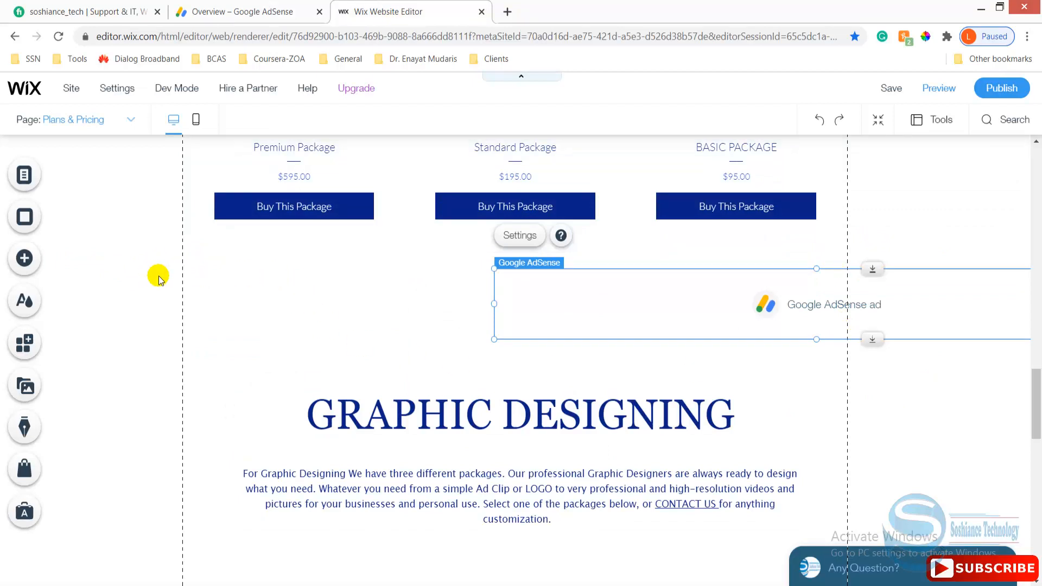
- Set the new display ad unit to a fixed 950×100 size
left_click(246, 11)
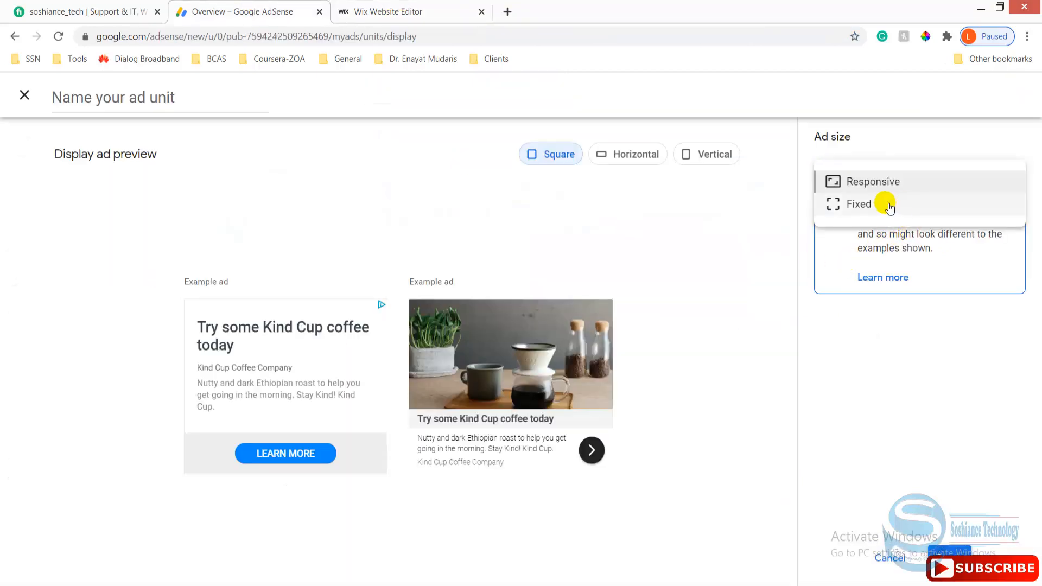
left_click(858, 204)
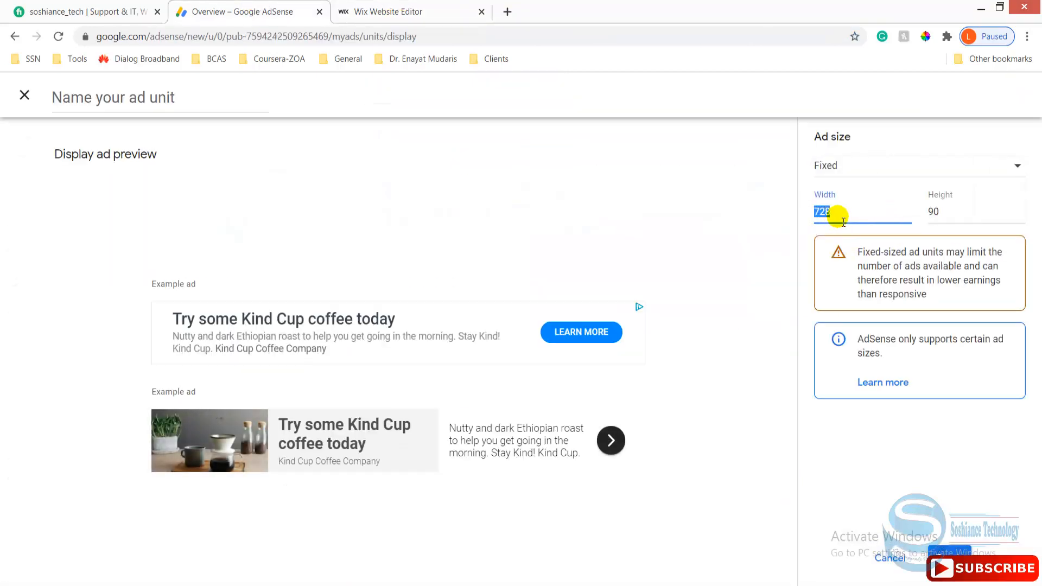
type("950")
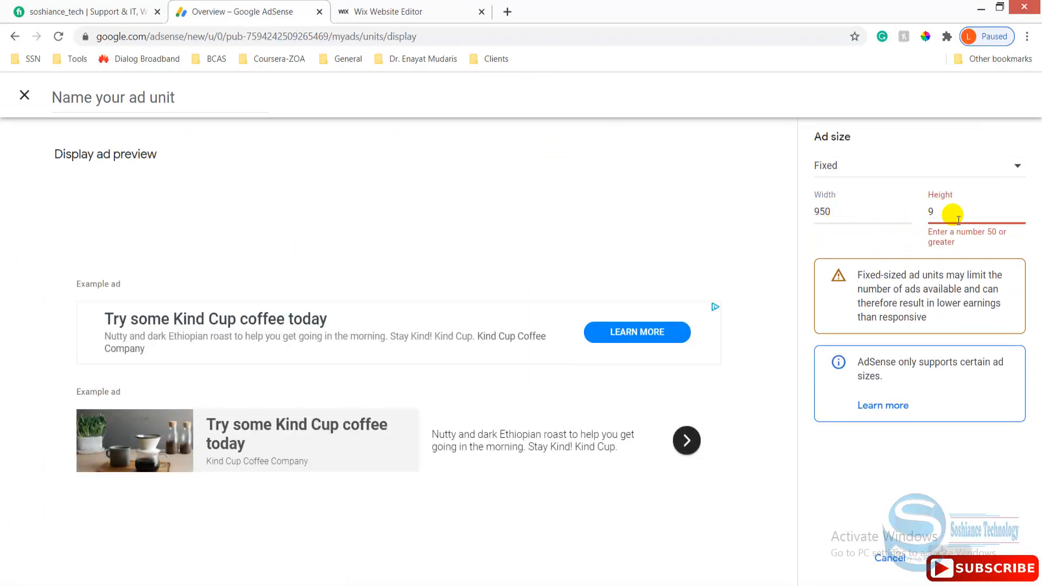
type("100")
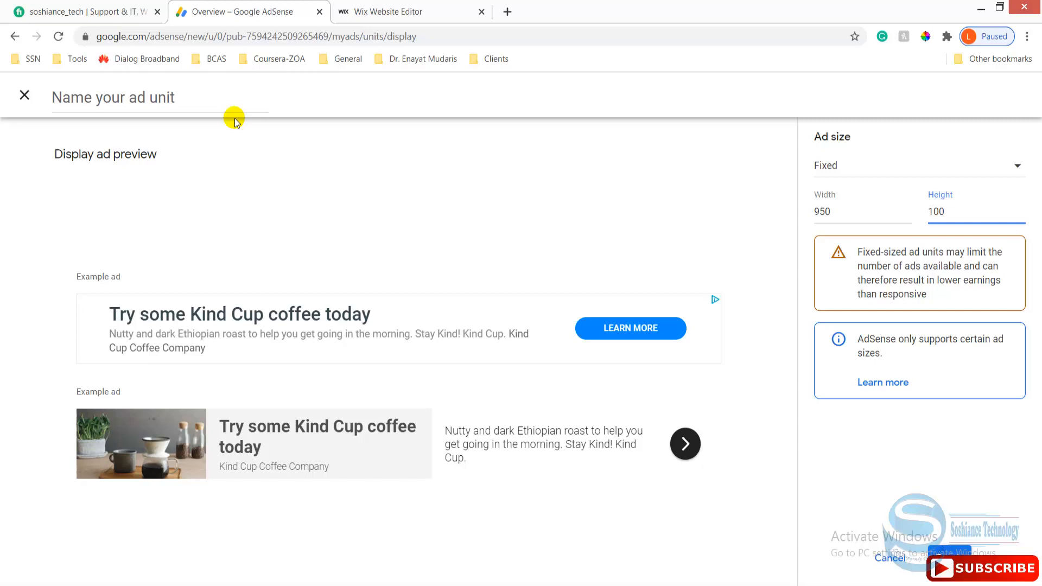
left_click(160, 98)
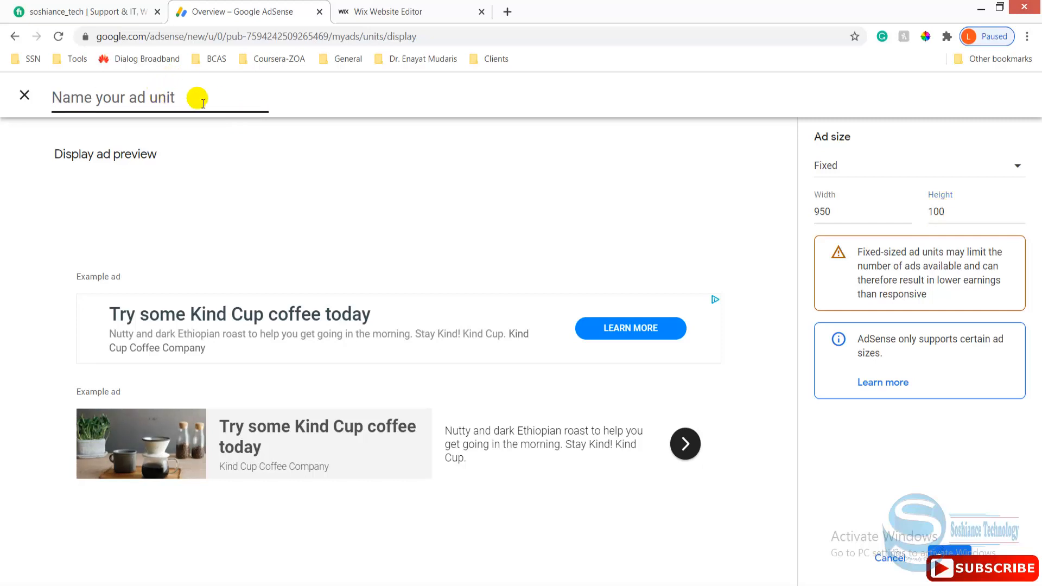
mouse_move(5, 8)
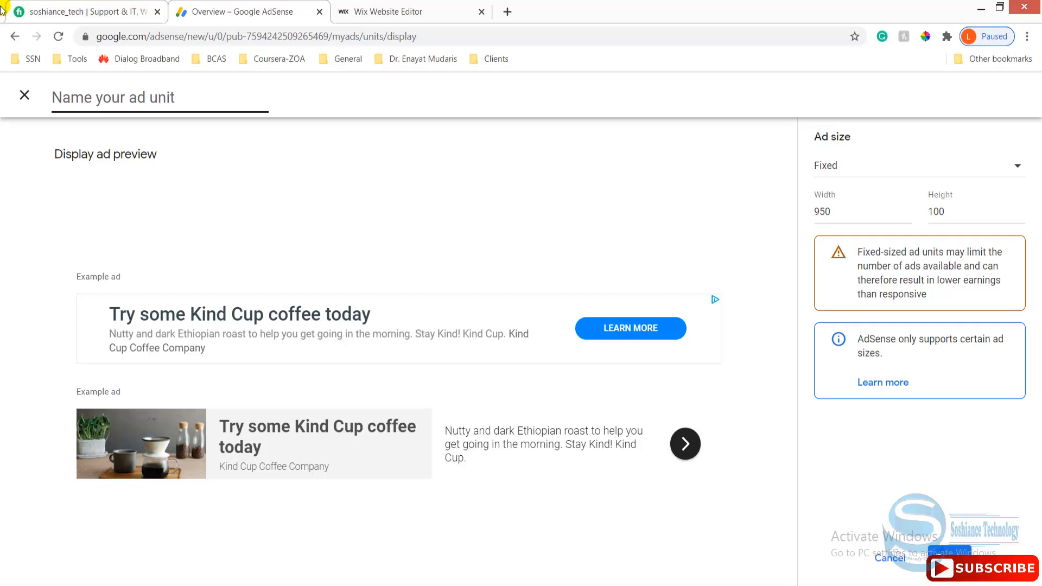
- Name the ad unit 'Graphic Des', create it and copy its ad code
left_click(390, 12)
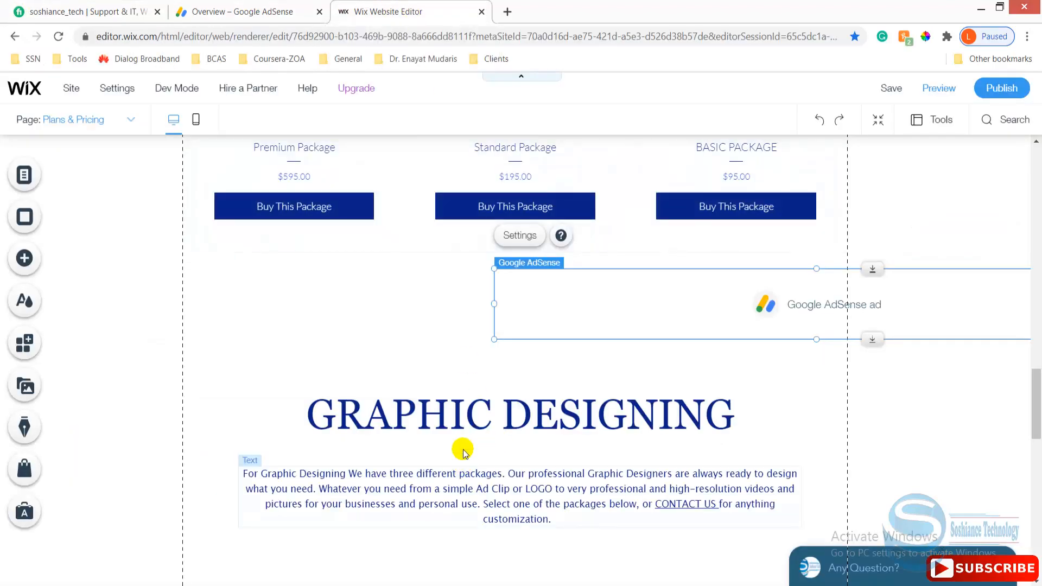
left_click(239, 11)
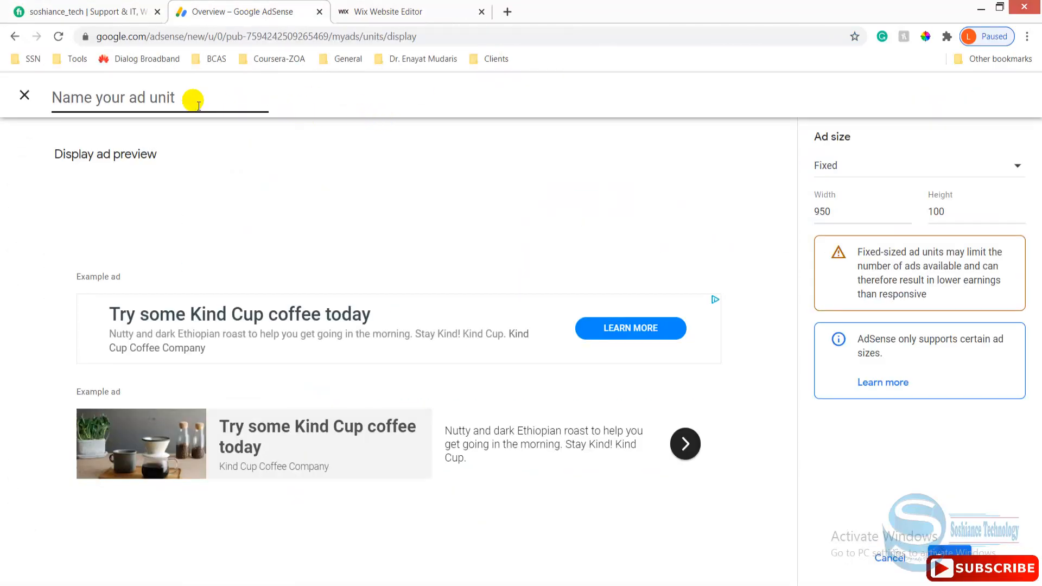
type("Gr")
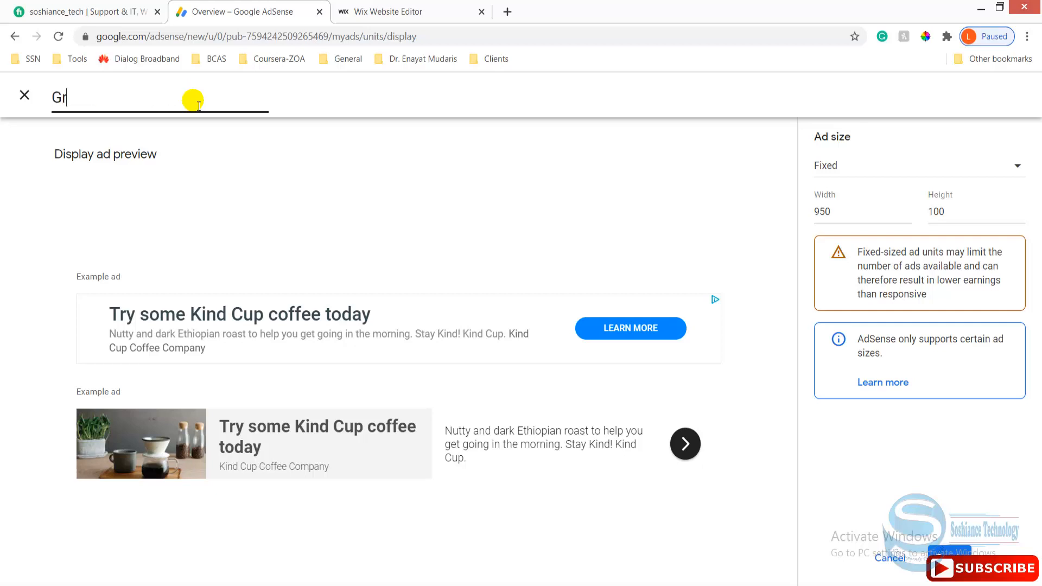
type("aphic De")
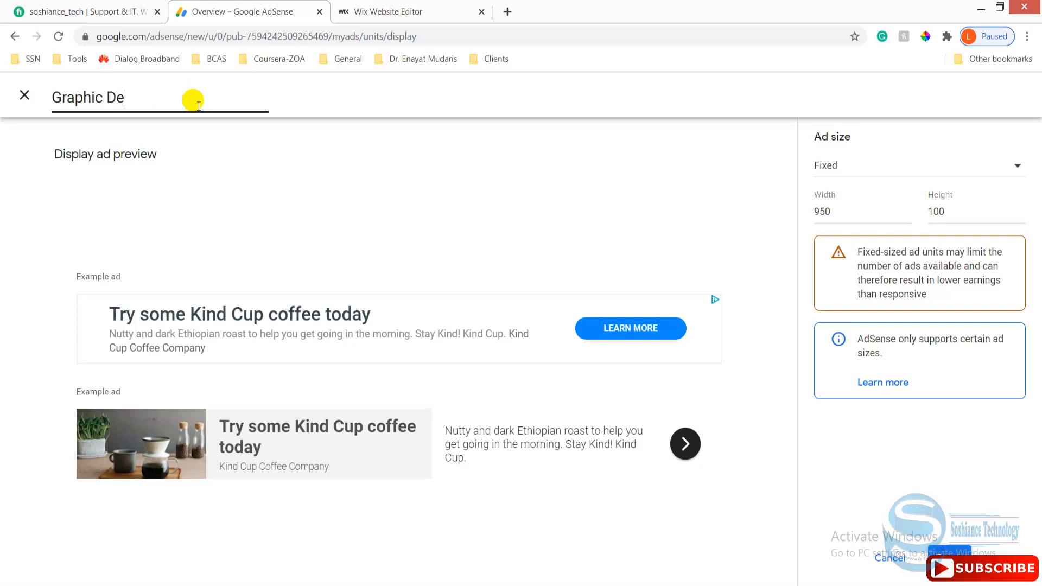
type("s")
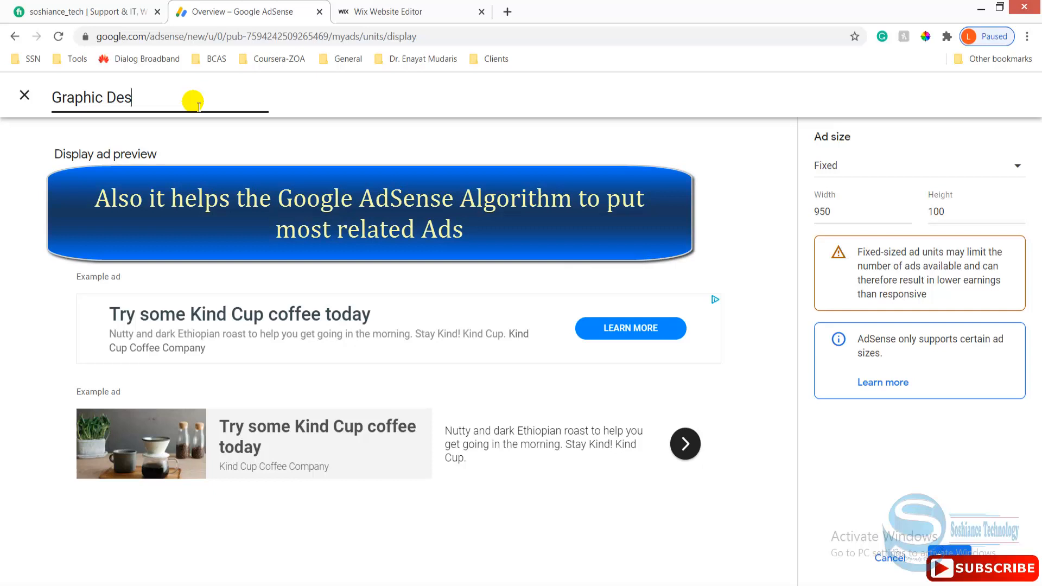
mouse_move(252, 106)
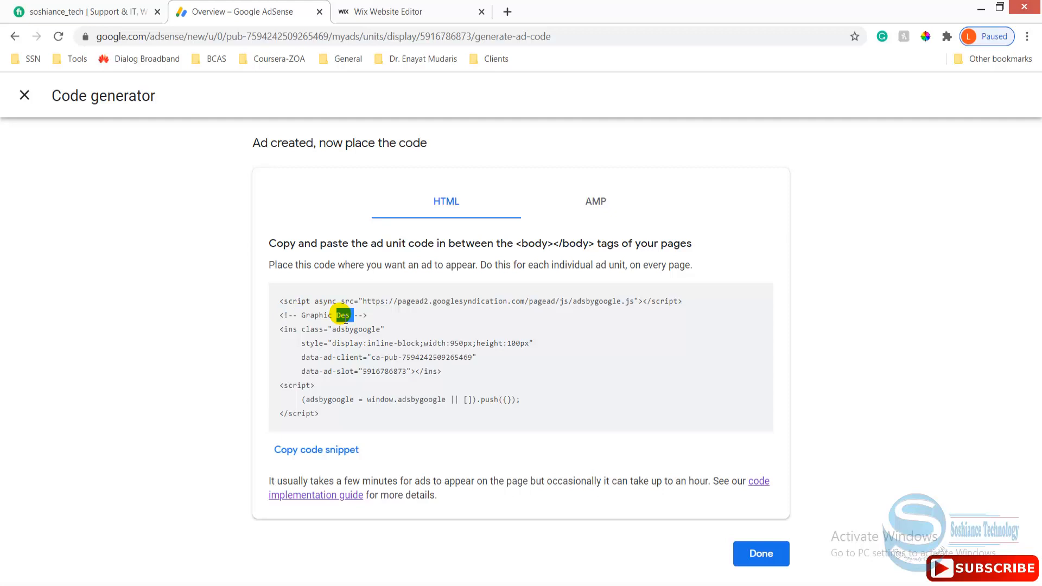
left_click(316, 450)
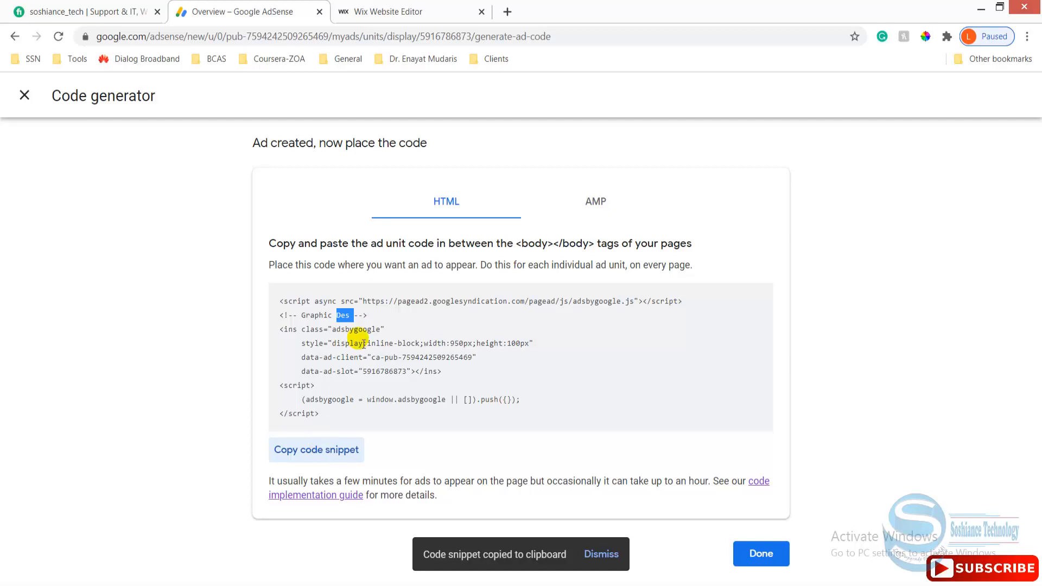
left_click(600, 554)
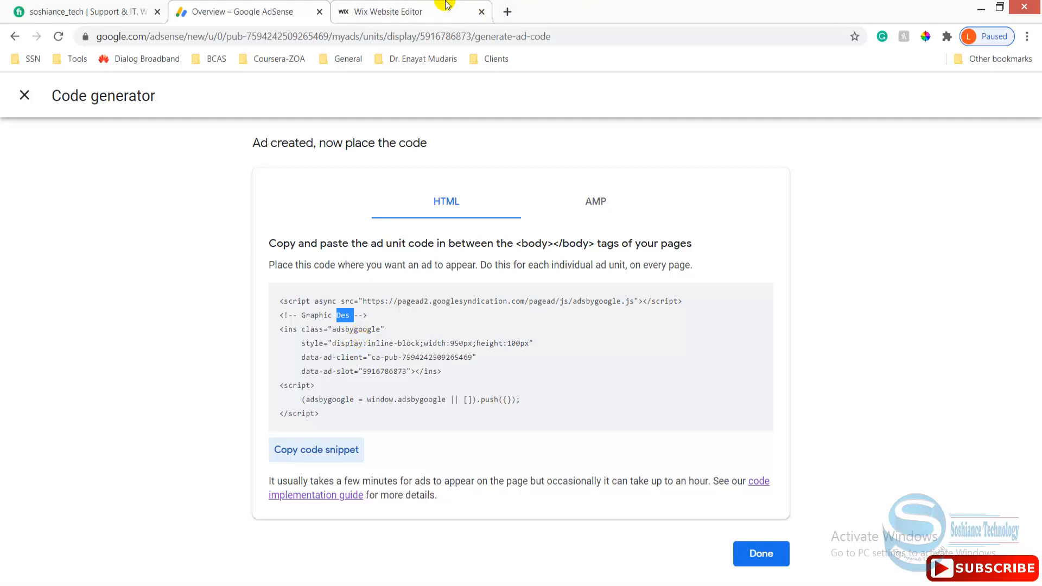
- Set up the AdSense element above Graphic Designing with the copied ad code
left_click(381, 12)
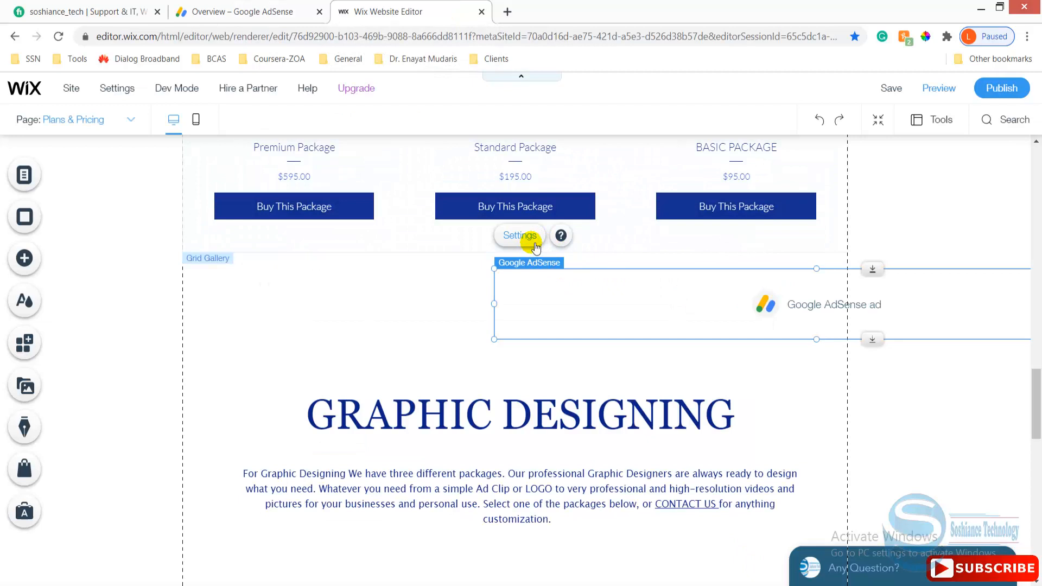
left_click(518, 235)
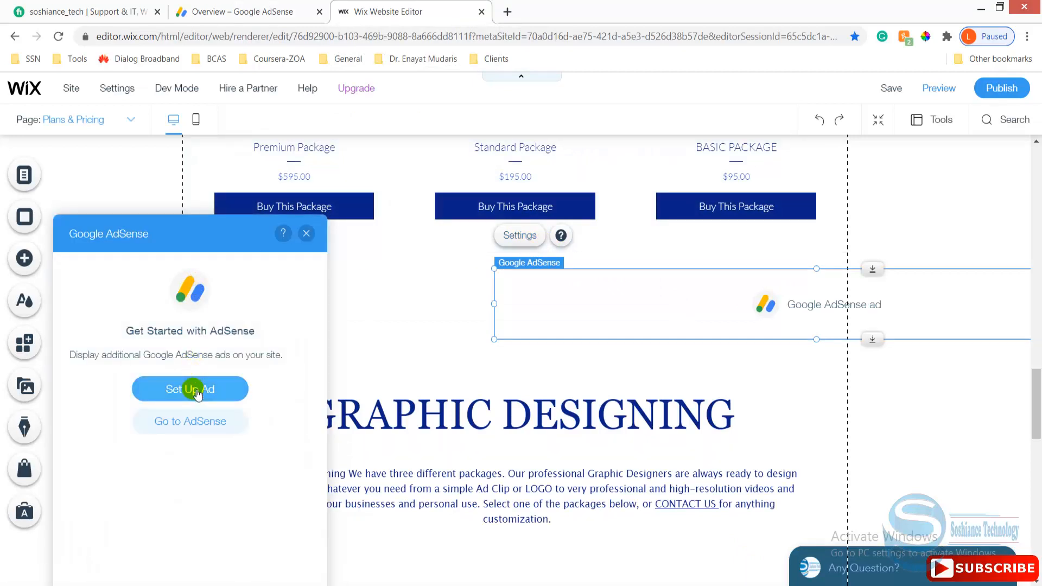
left_click(190, 389)
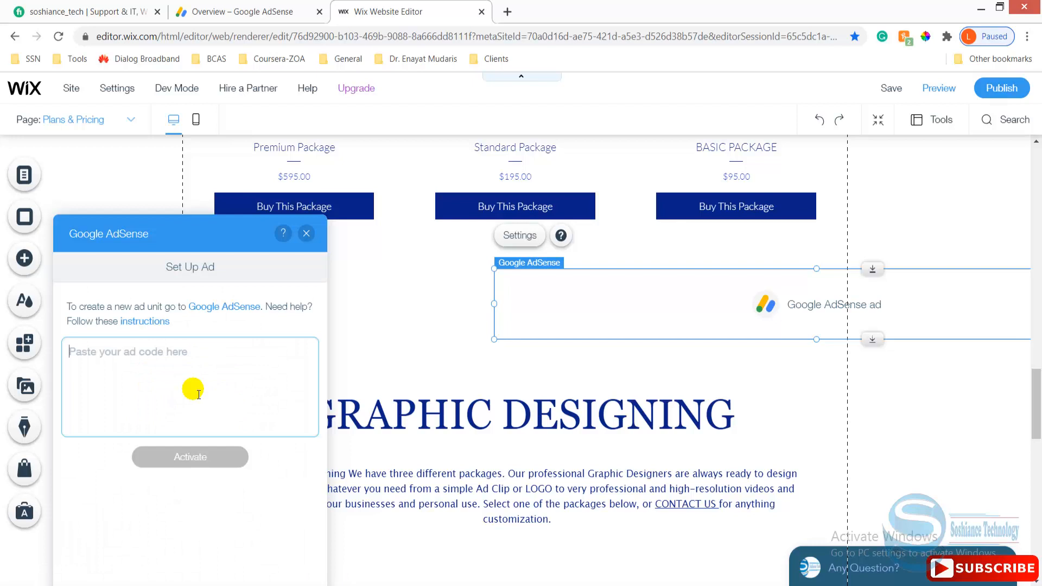
left_click(189, 456)
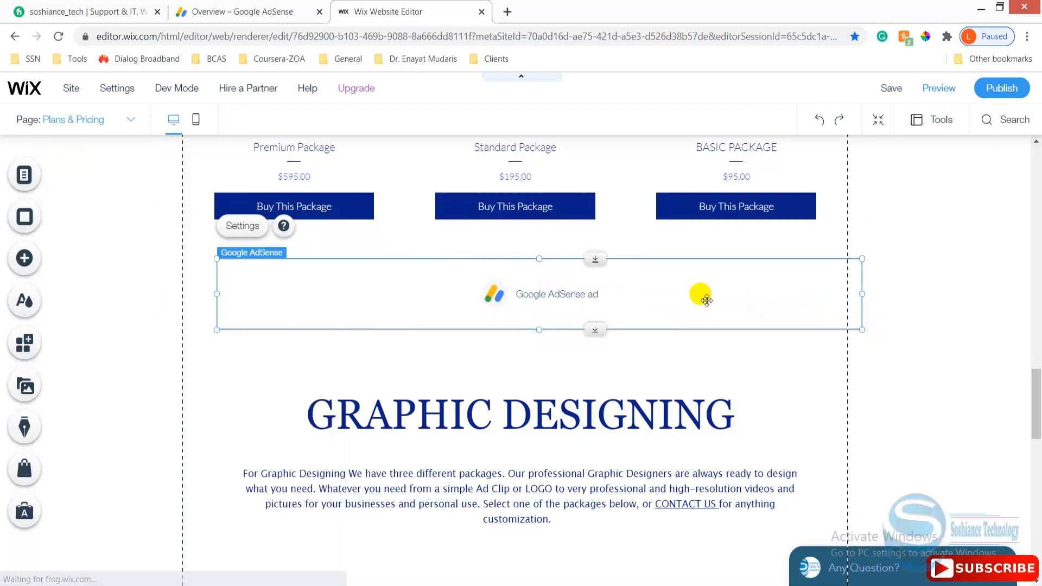
mouse_move(628, 297)
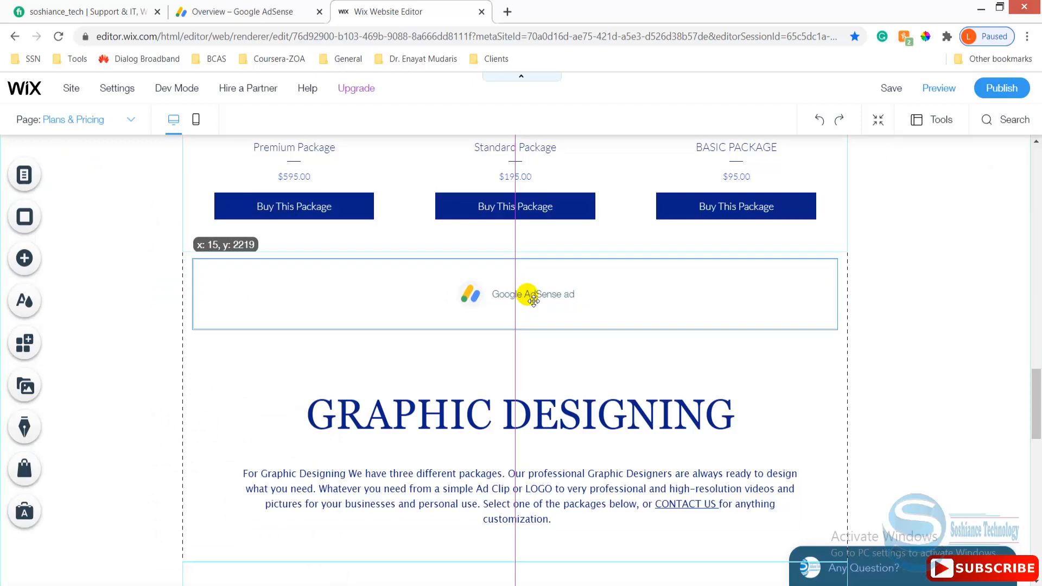
- Position the wide ad above the GRAPHIC DESIGNING heading, nudging the heading just below it
left_click(532, 294)
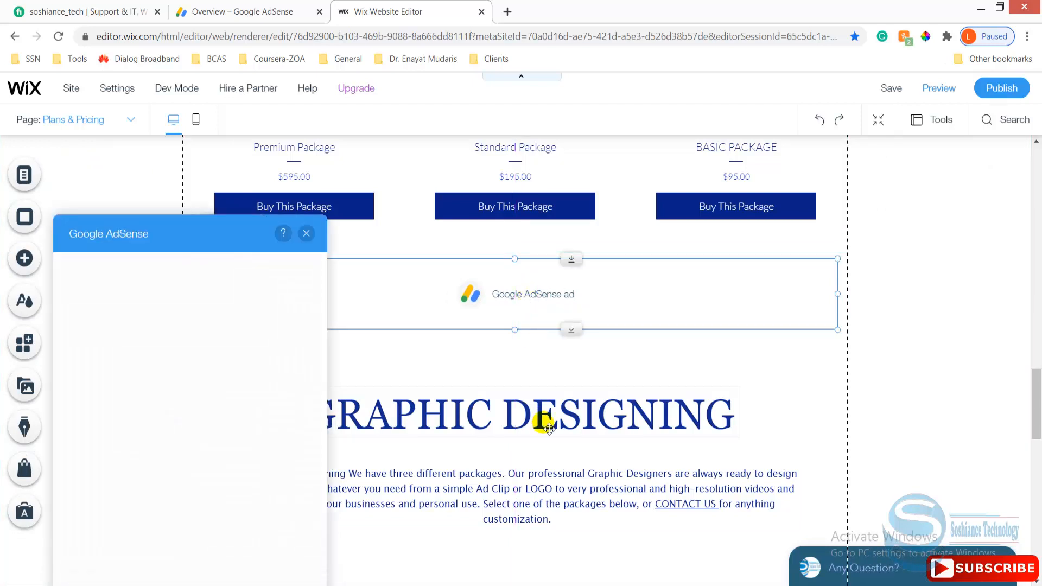
left_click(305, 234)
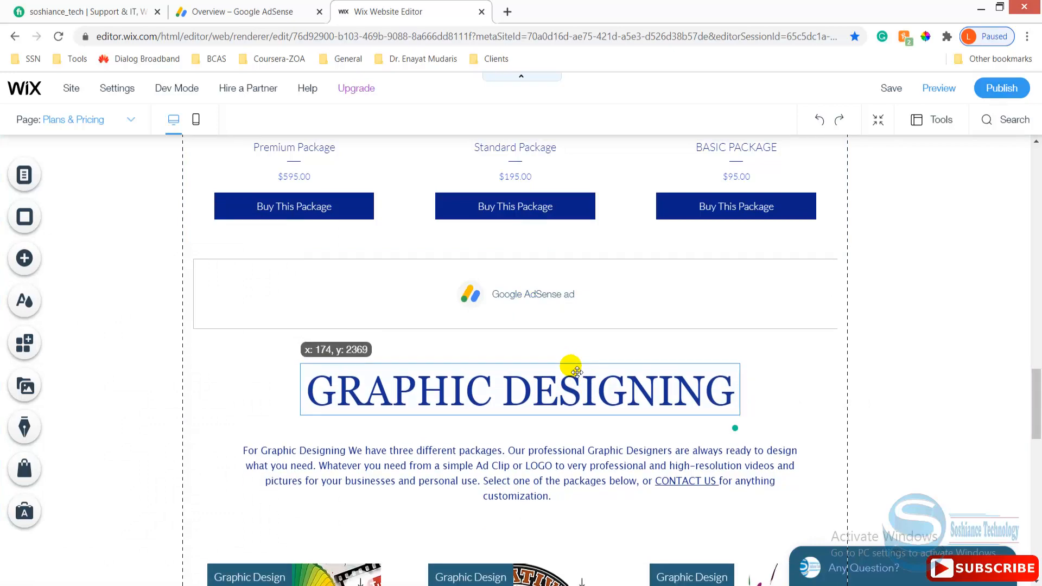
scroll("down", 3)
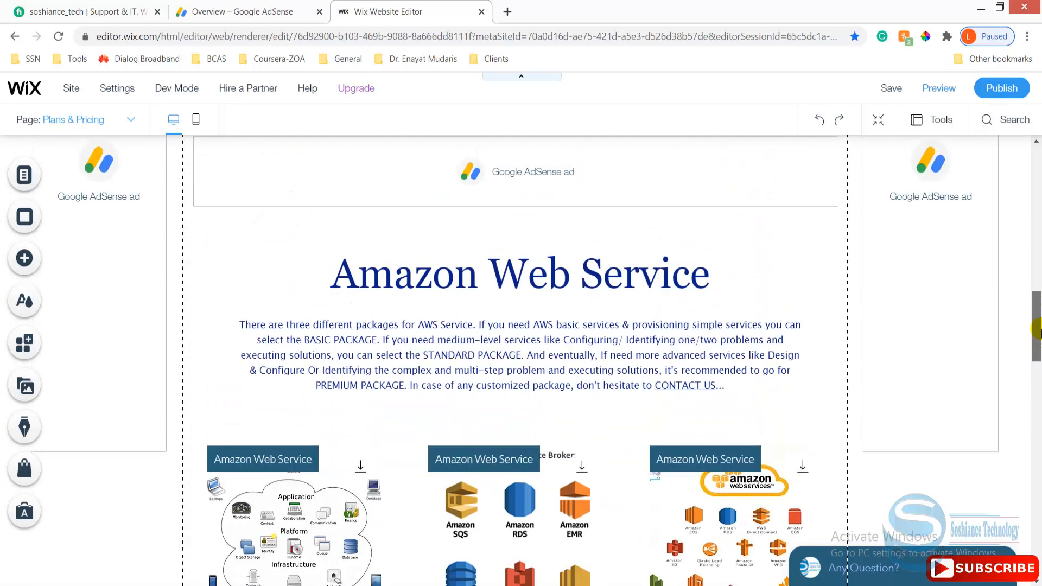
scroll("down", 3)
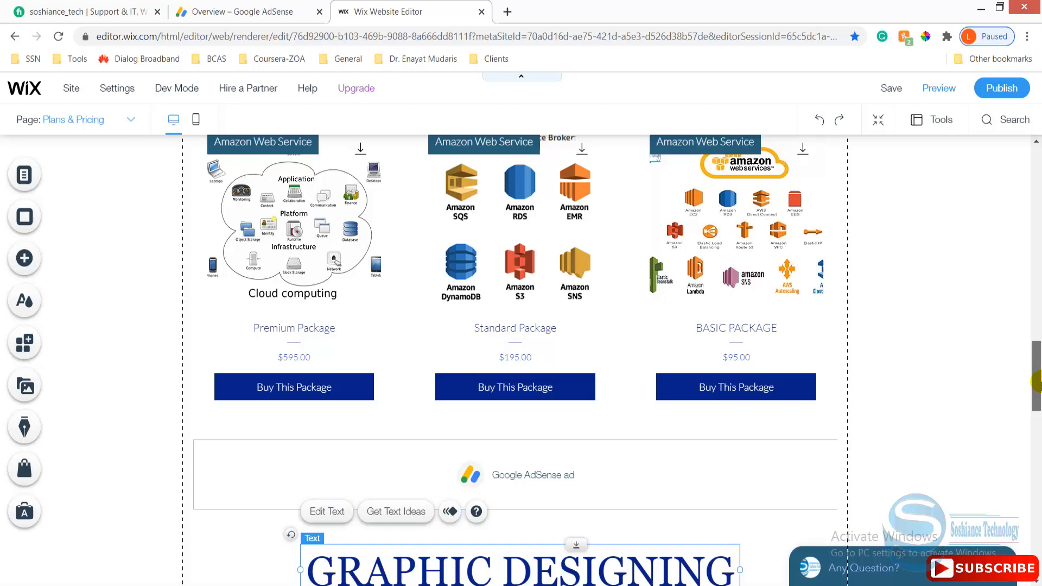
scroll("down", 3)
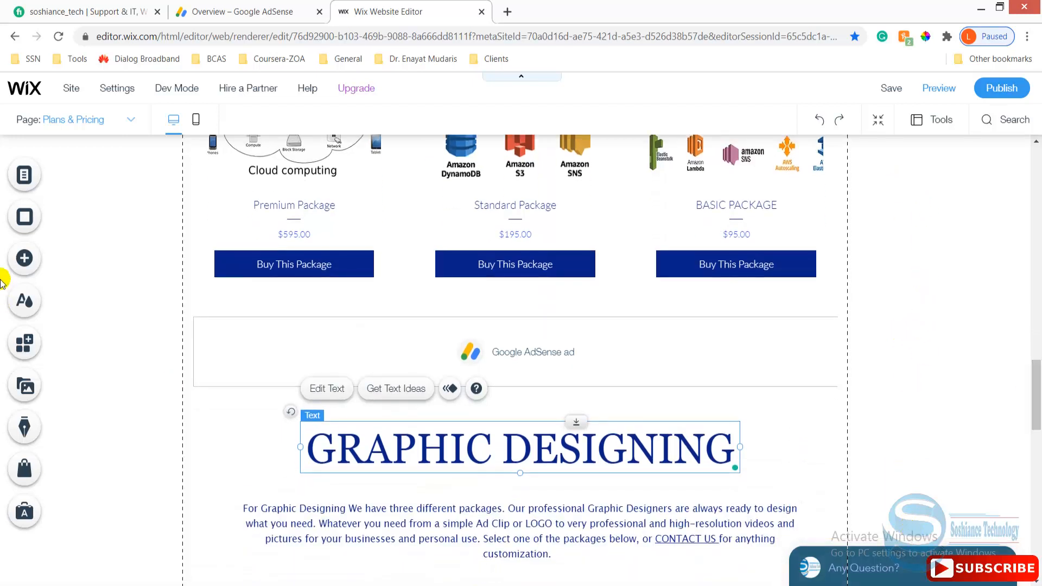
left_click(535, 333)
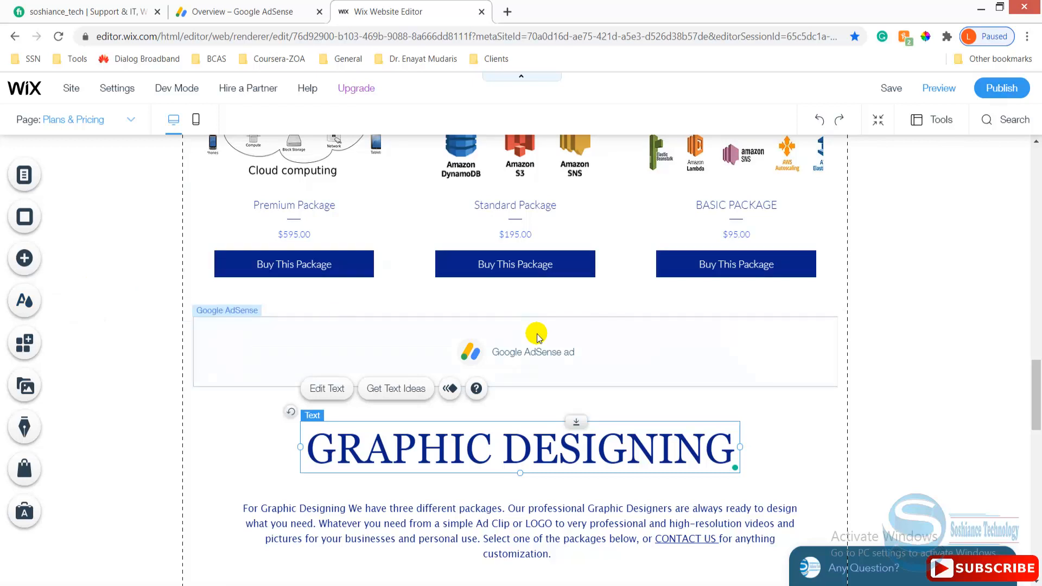
mouse_move(1004, 300)
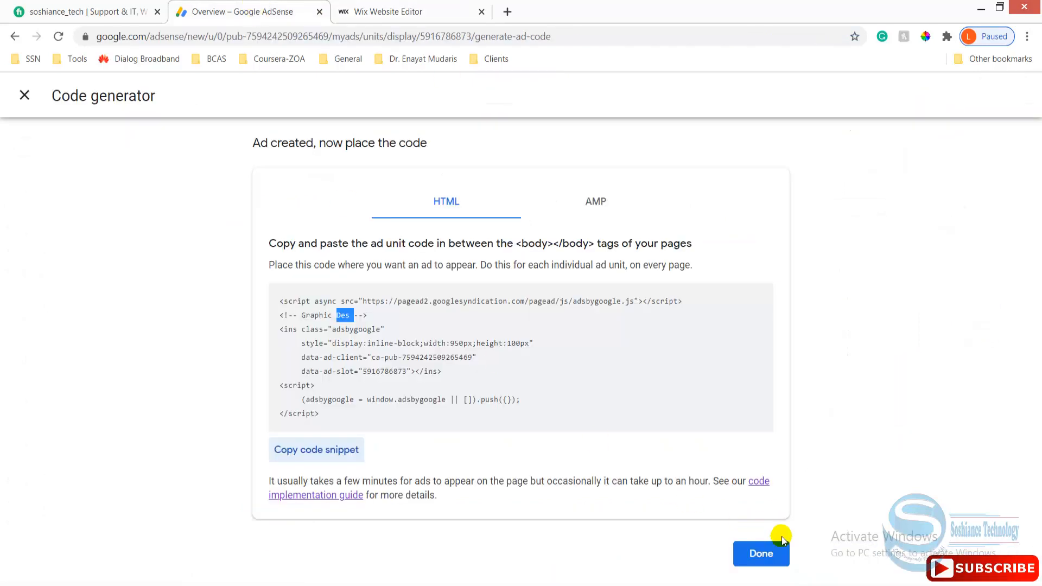
- Start another display ad unit with a fixed 200×800 size
left_click(761, 553)
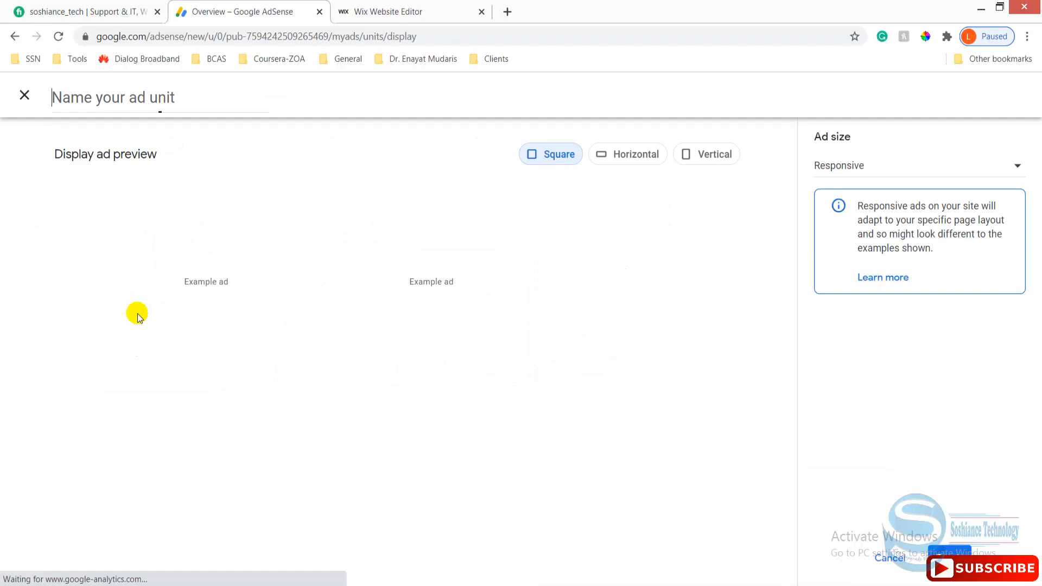
left_click(917, 165)
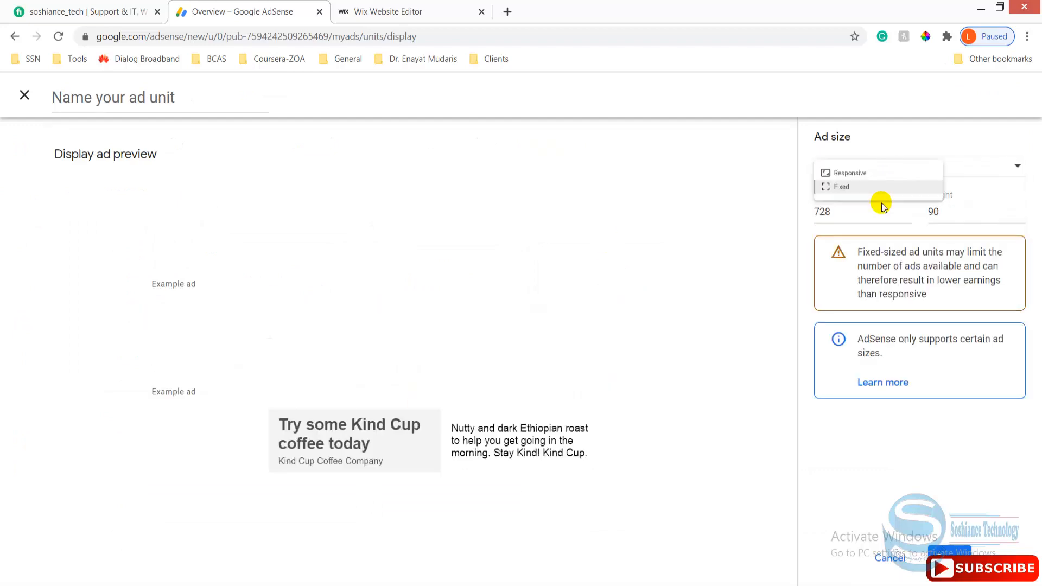
left_click(841, 187)
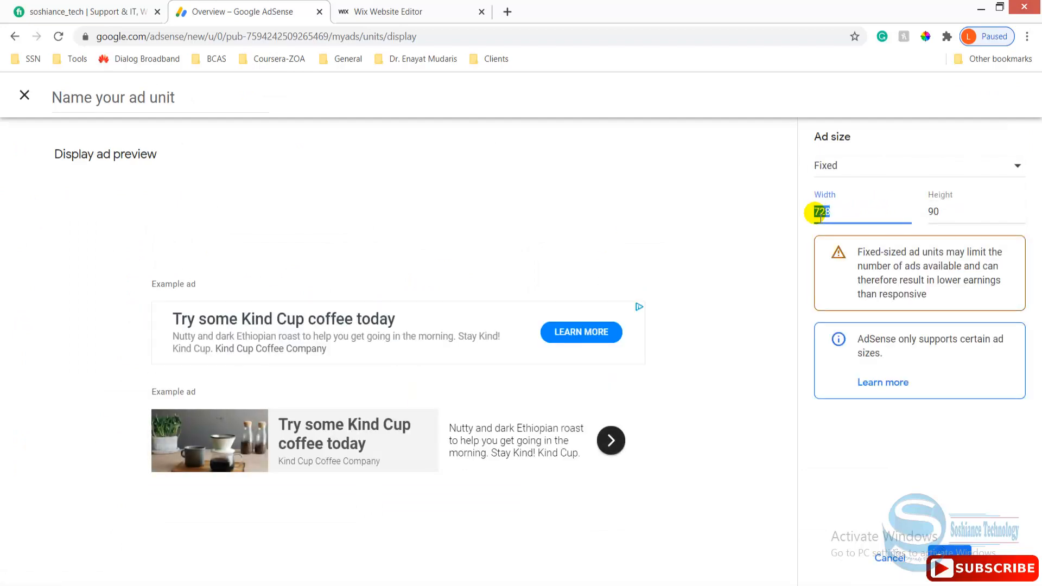
type("200")
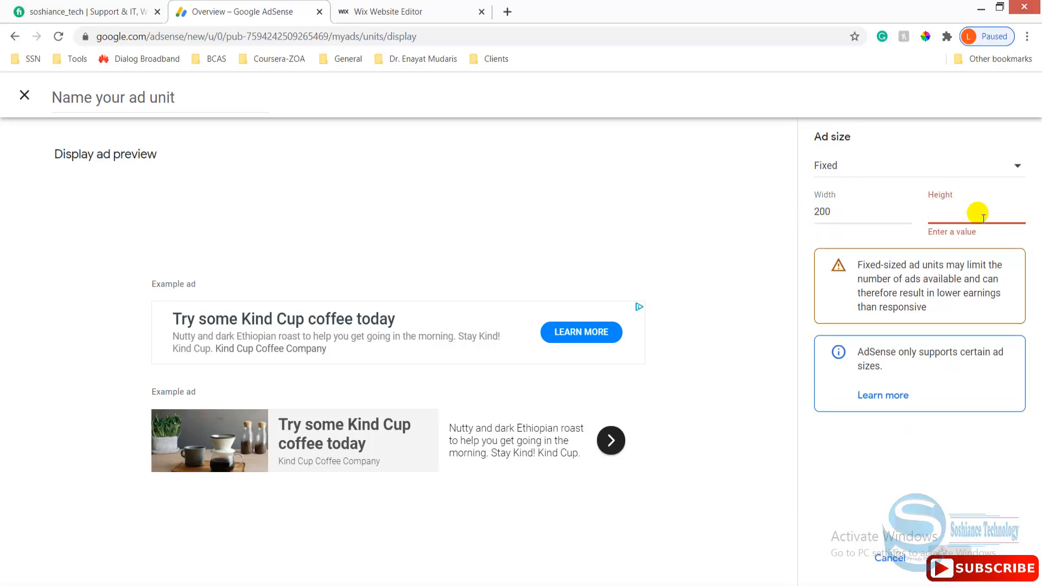
type("800")
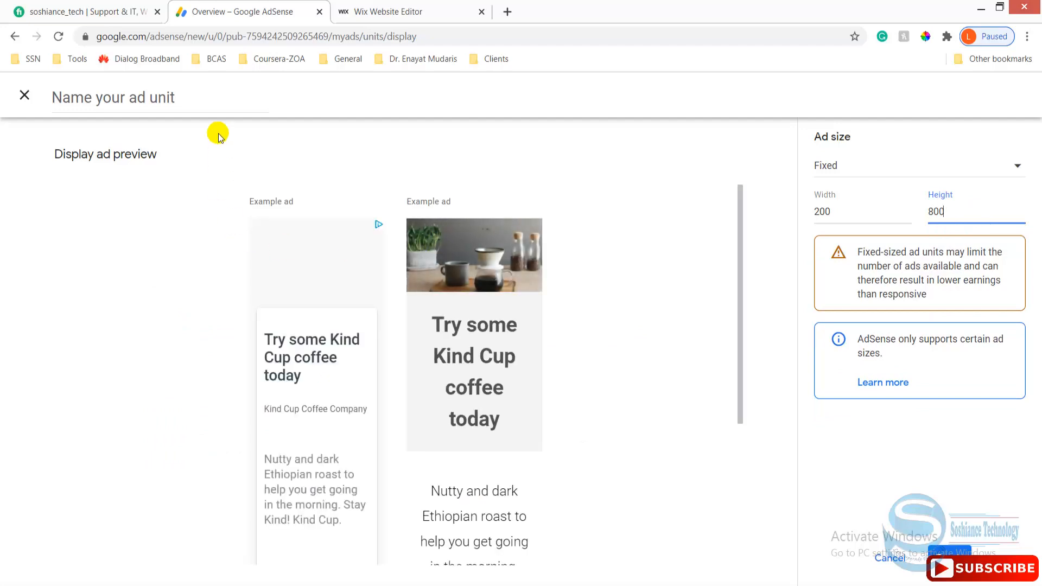
- Name the ad unit 'Digital Graphic', create it and copy its code
left_click(159, 97)
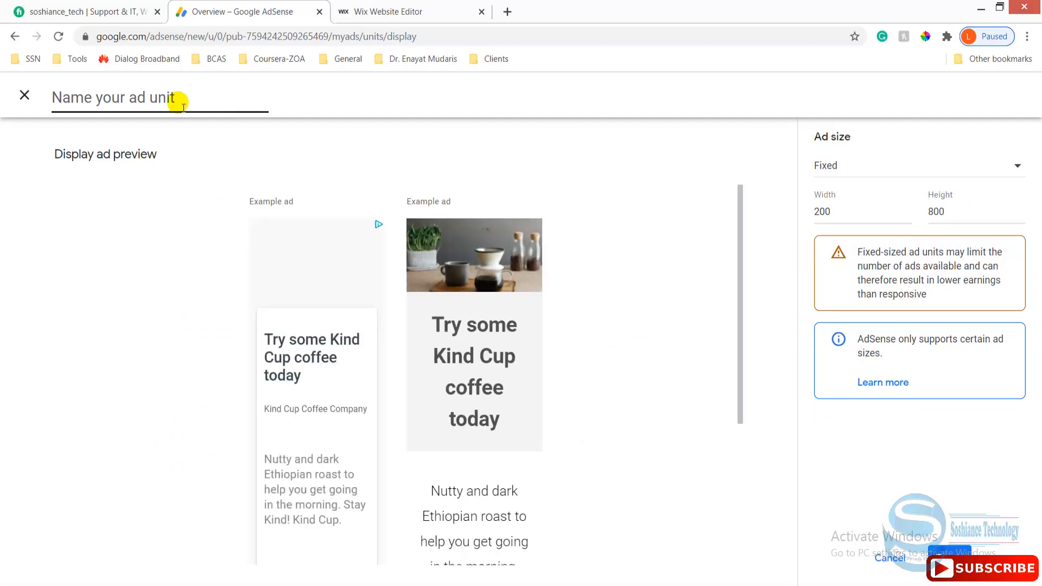
type("Digital Gra")
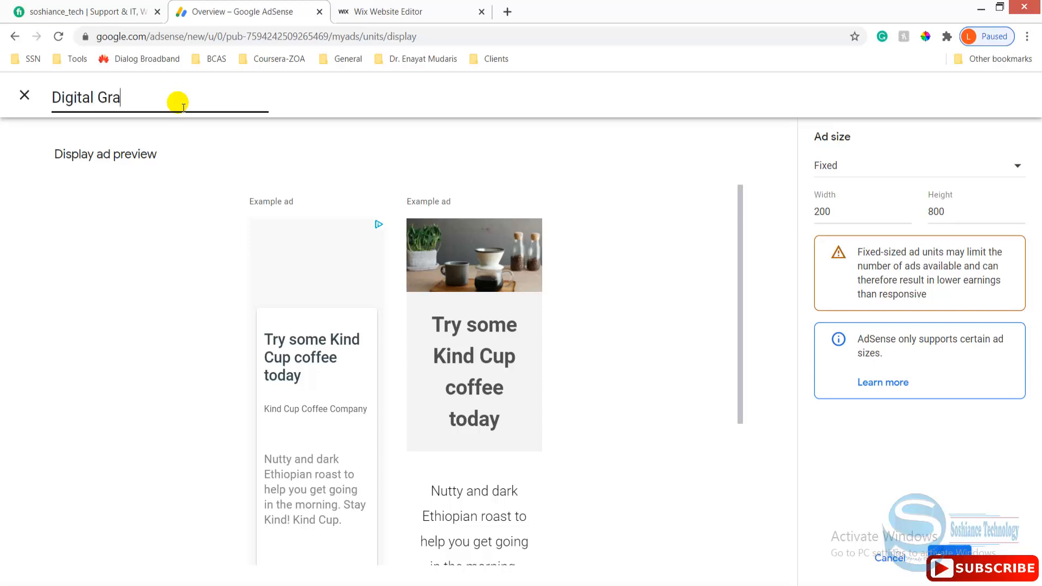
type("phic")
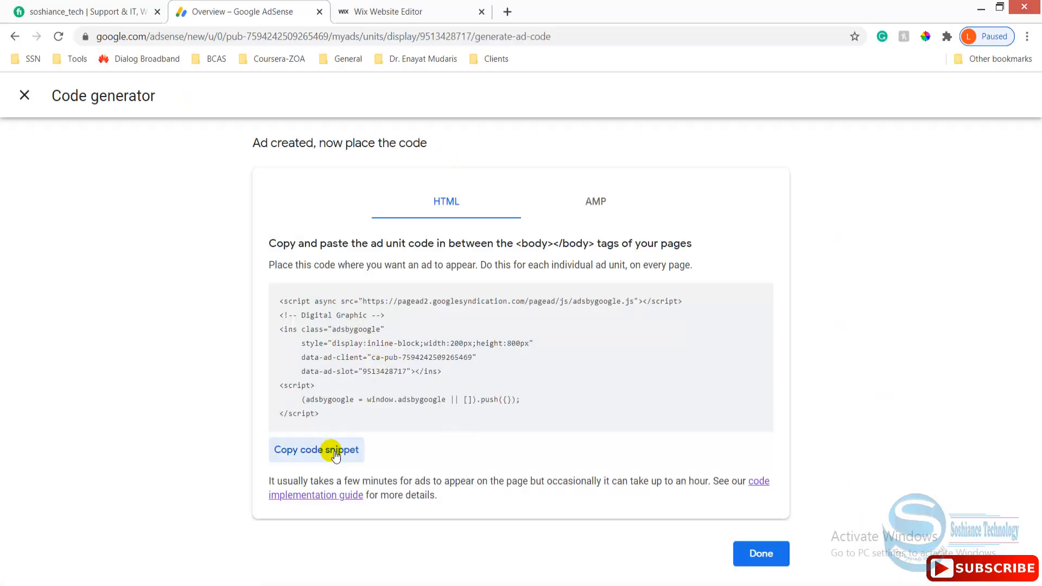
left_click(398, 12)
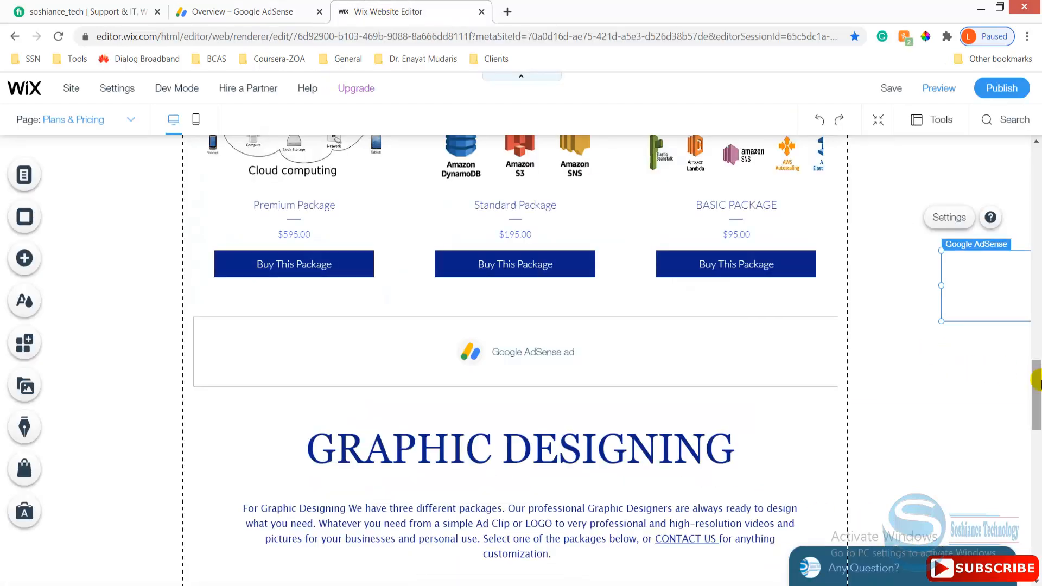
- Activate the Digital Graphic ad code in Wix and move the tall ad into the right margin
scroll("up", 3)
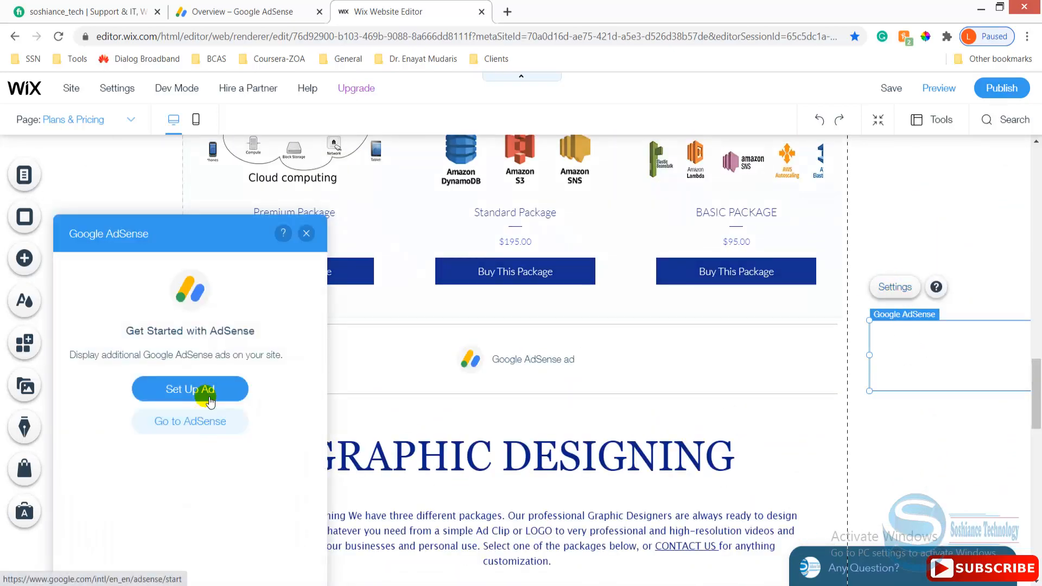
left_click(189, 388)
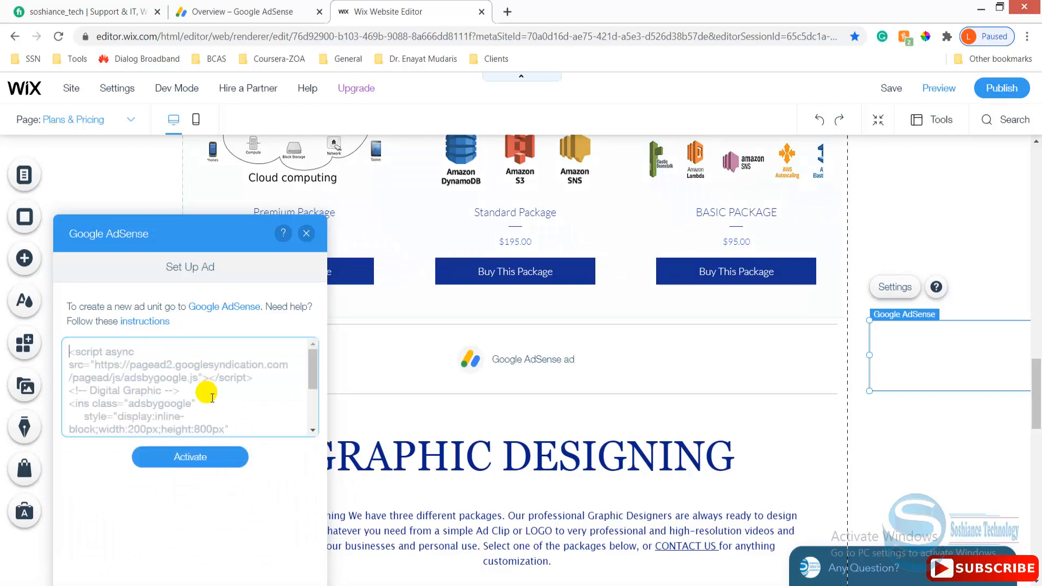
left_click(190, 456)
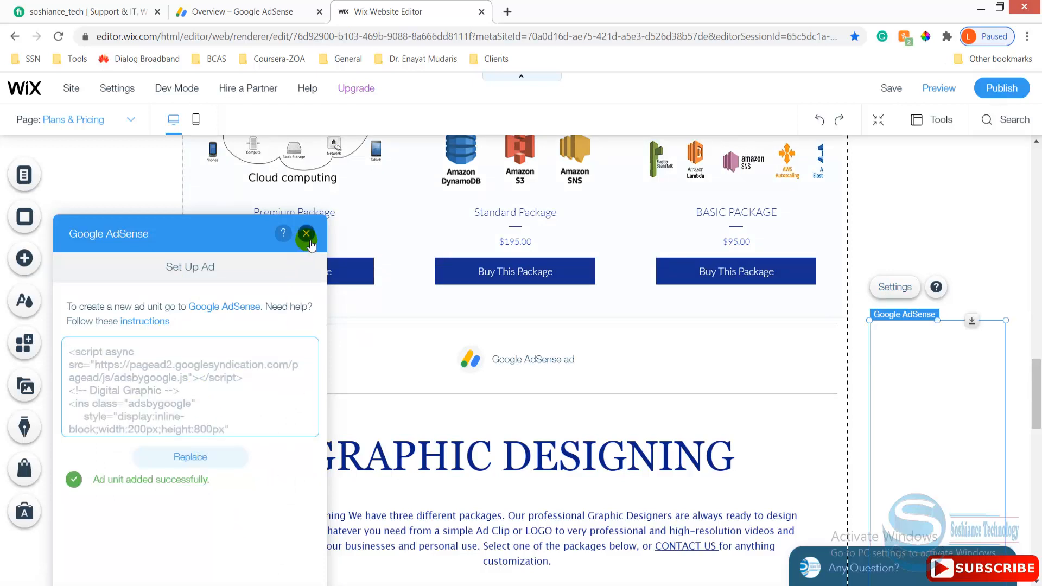
left_click(305, 234)
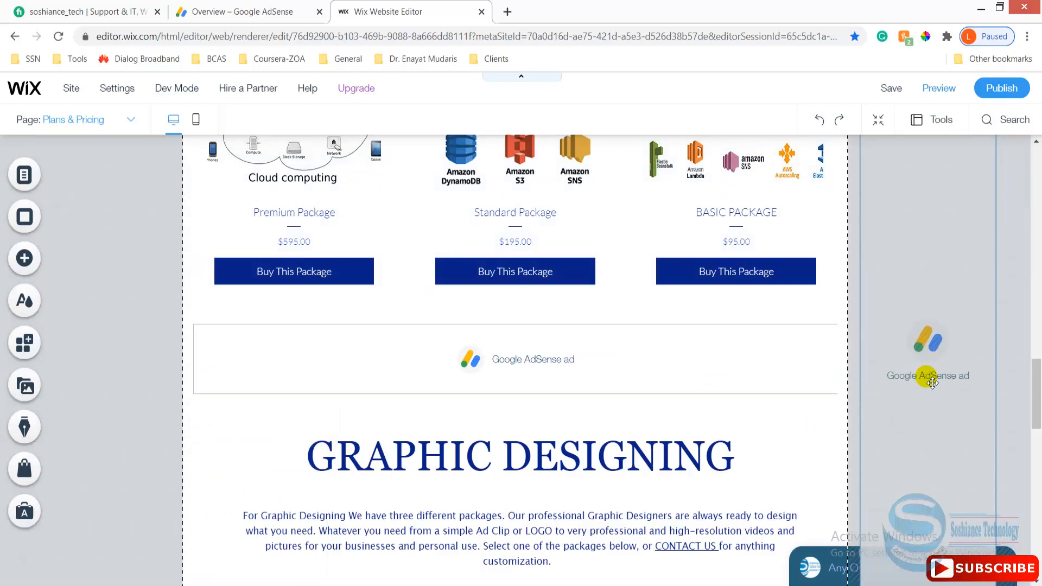
left_click(515, 359)
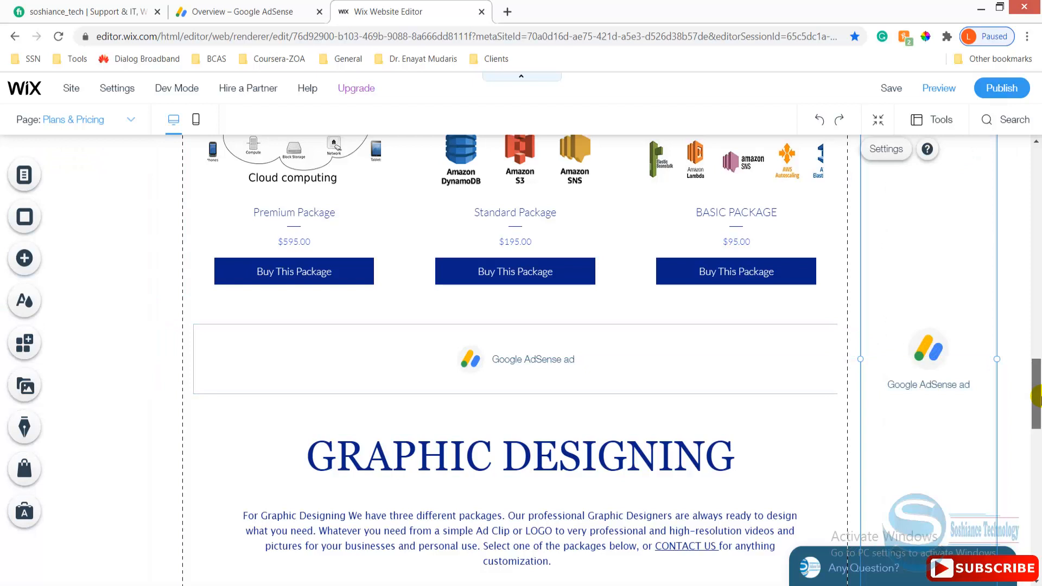
scroll("up", 3)
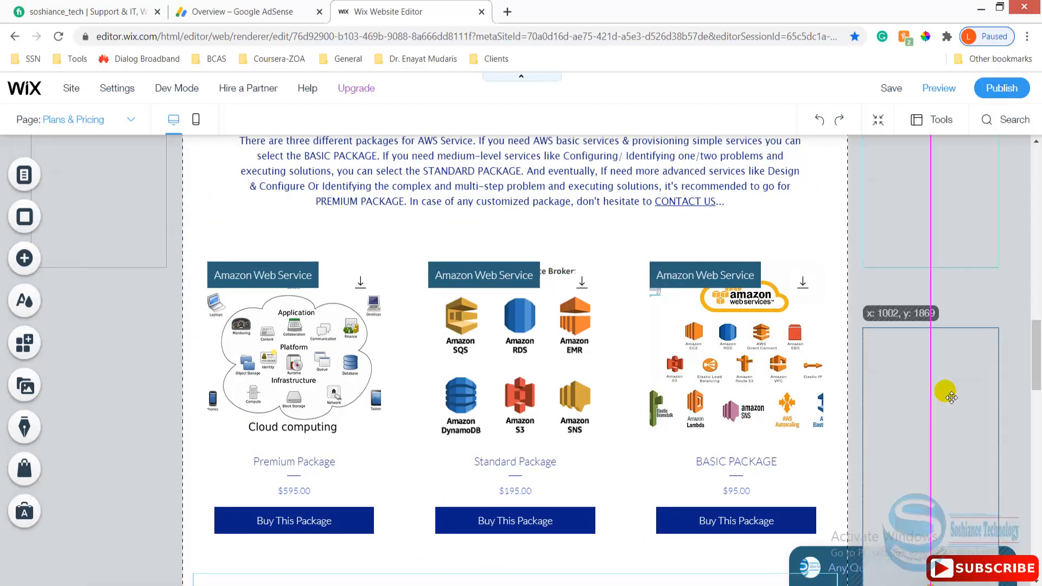
scroll("down", 3)
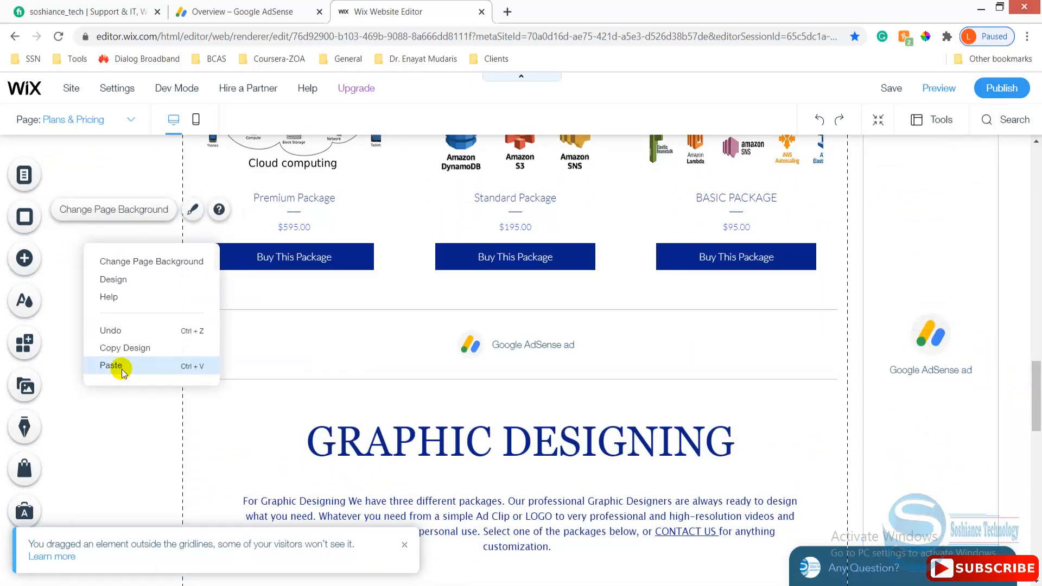
- Paste a copy of the tall margin ad into the left margin
left_click(246, 12)
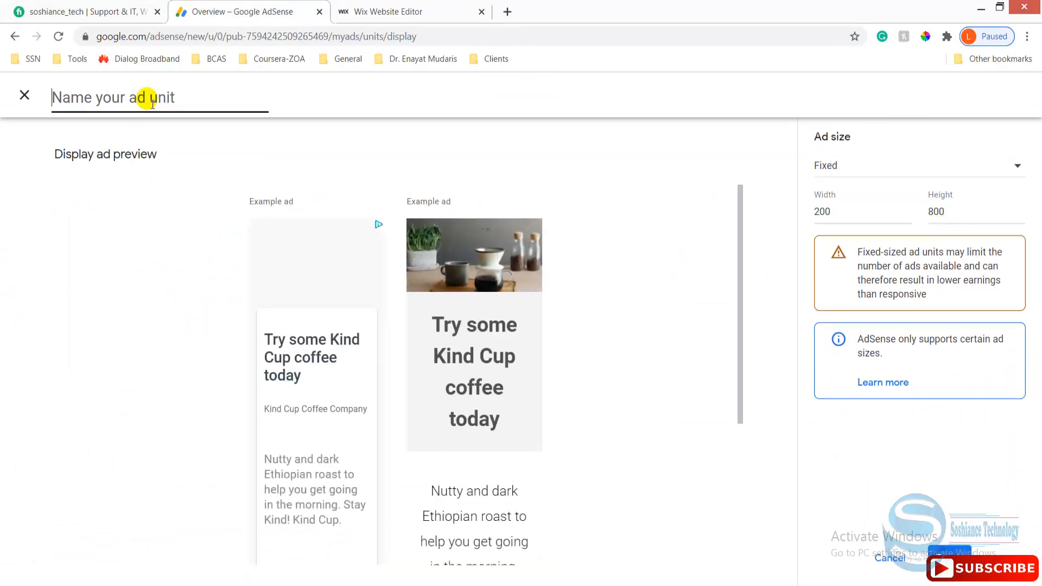
left_click(405, 11)
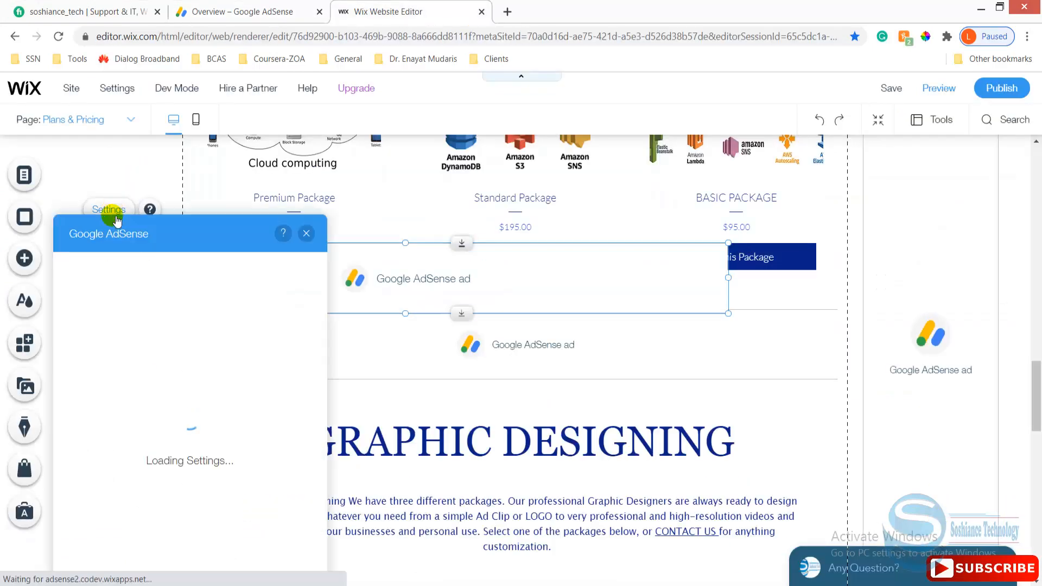
left_click(306, 233)
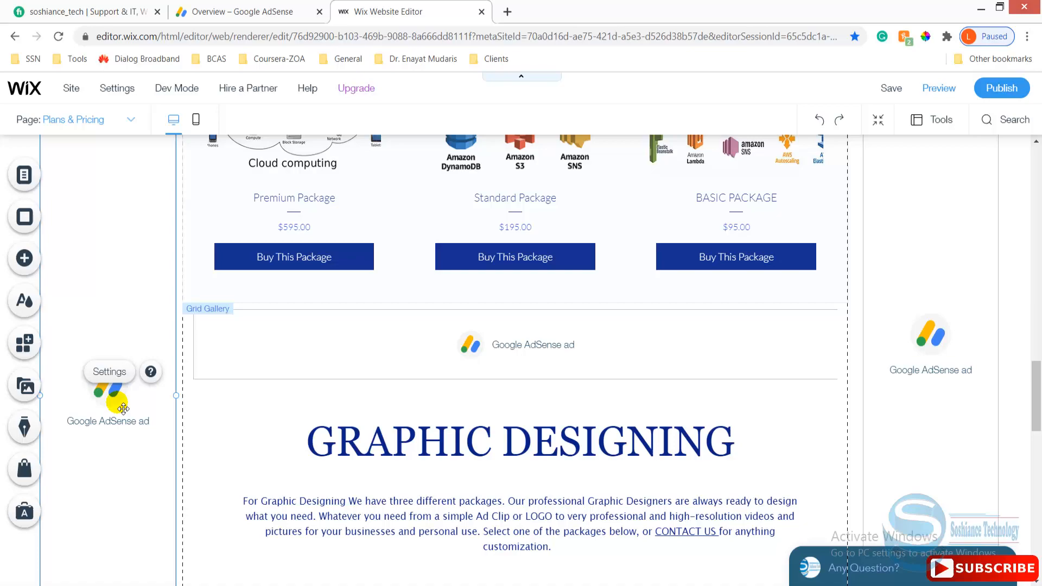
scroll("down", 3)
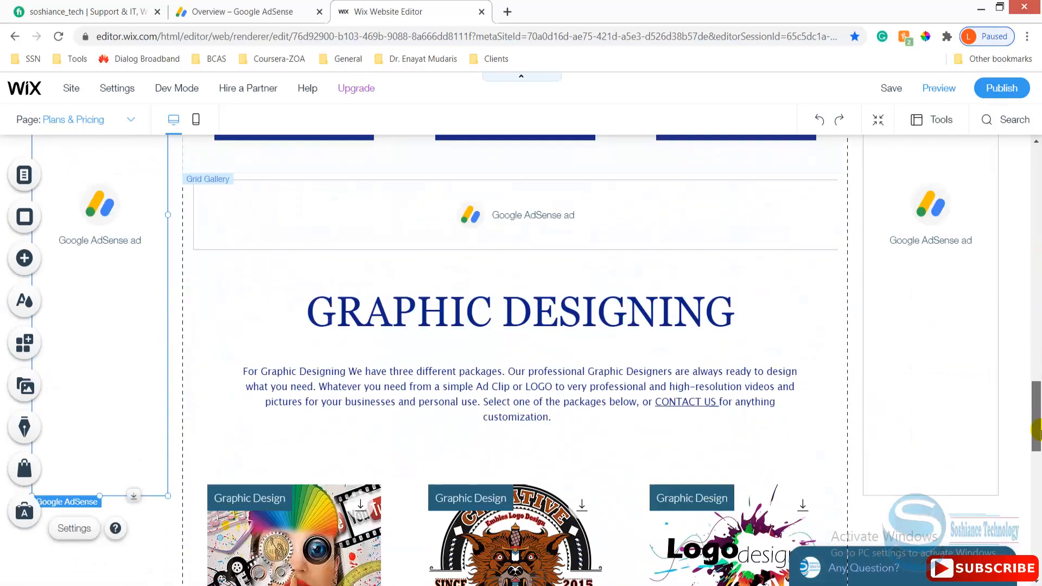
scroll("down", 3)
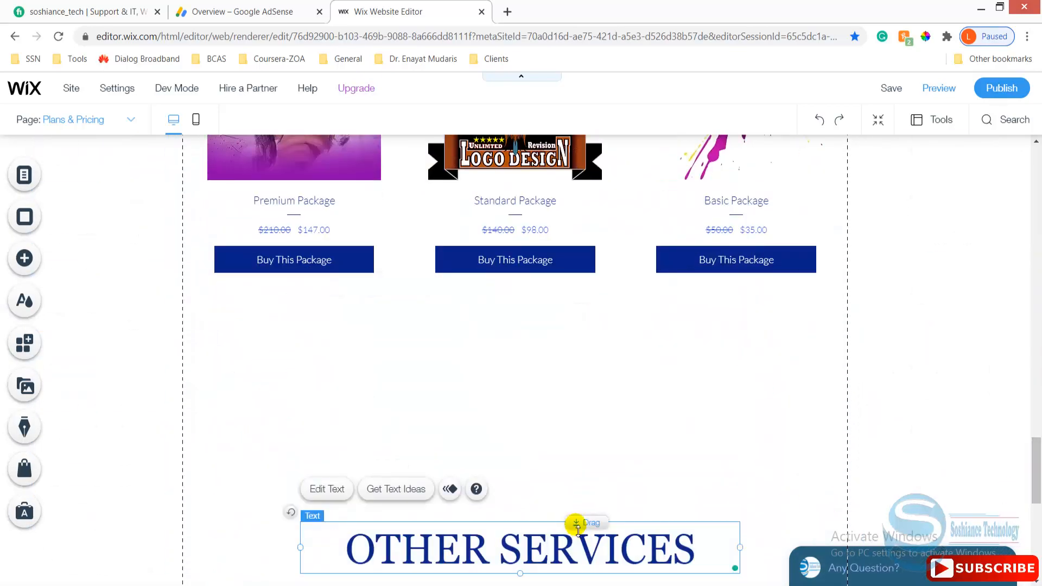
- Create an 'IT Services' ad unit in AdSense and place its ad above OTHER SERVICES
left_click(243, 12)
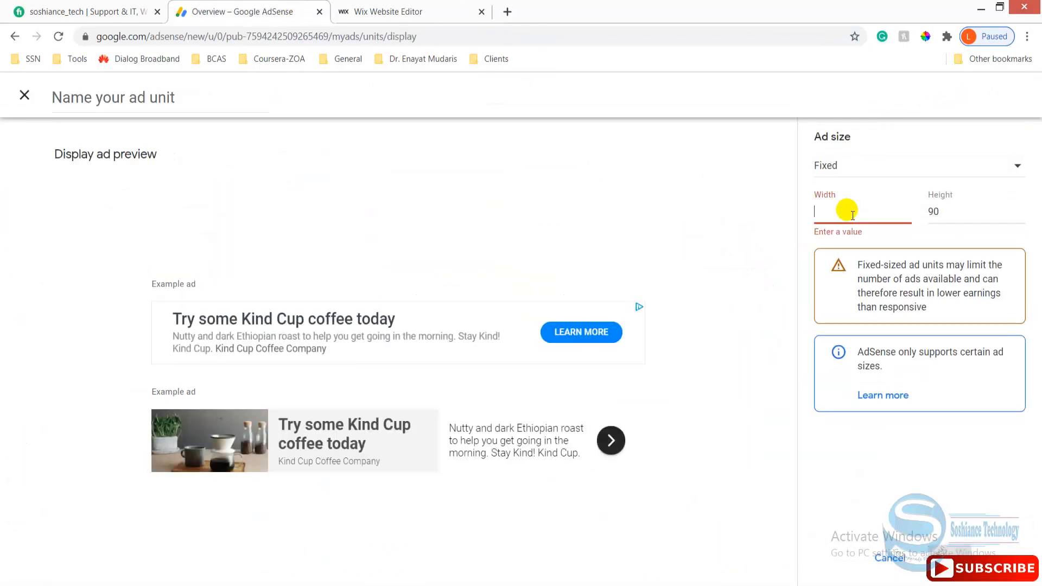
type("IT Services")
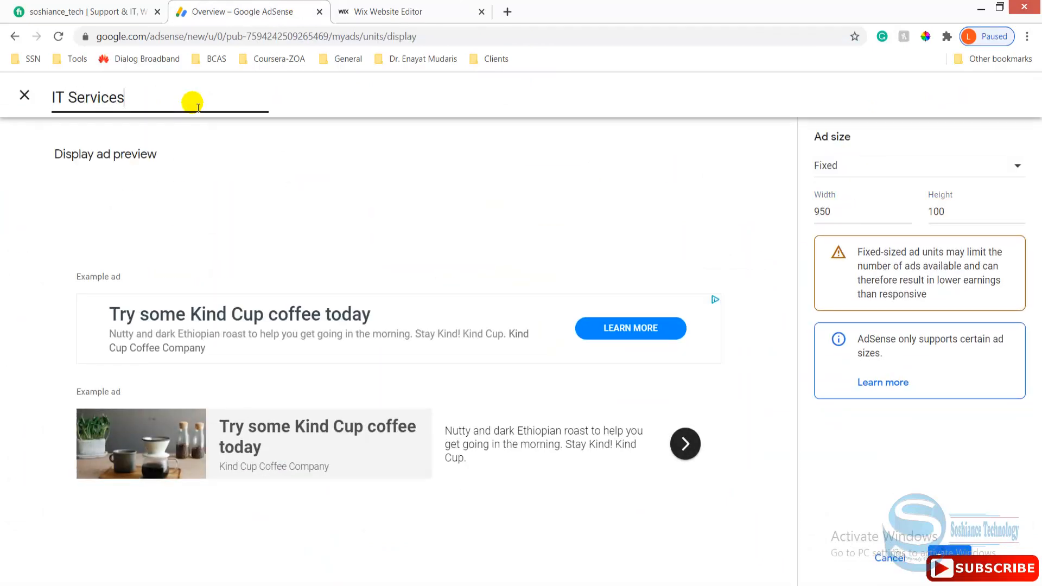
left_click(399, 11)
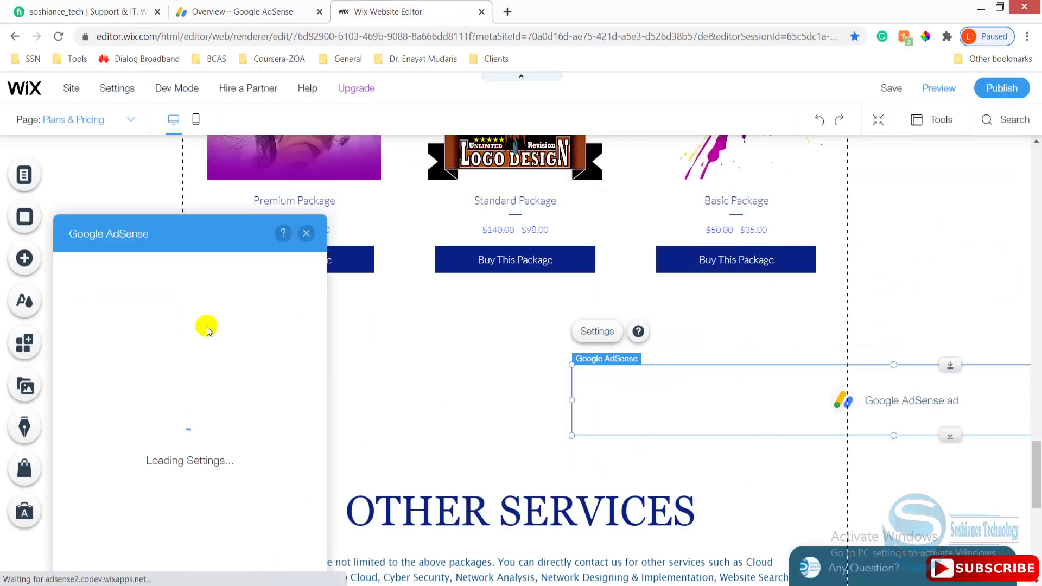
left_click(306, 233)
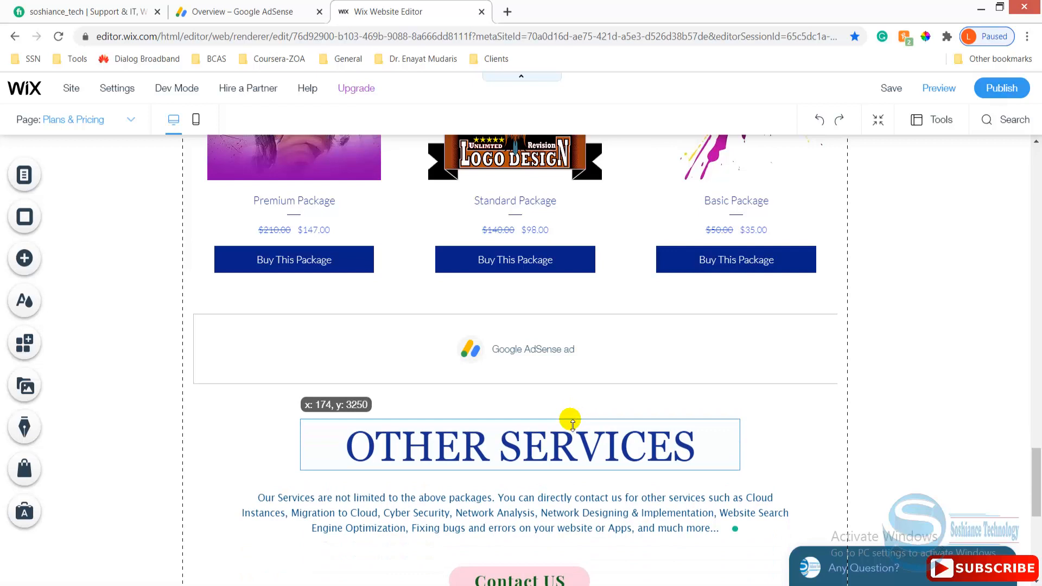
left_click(245, 12)
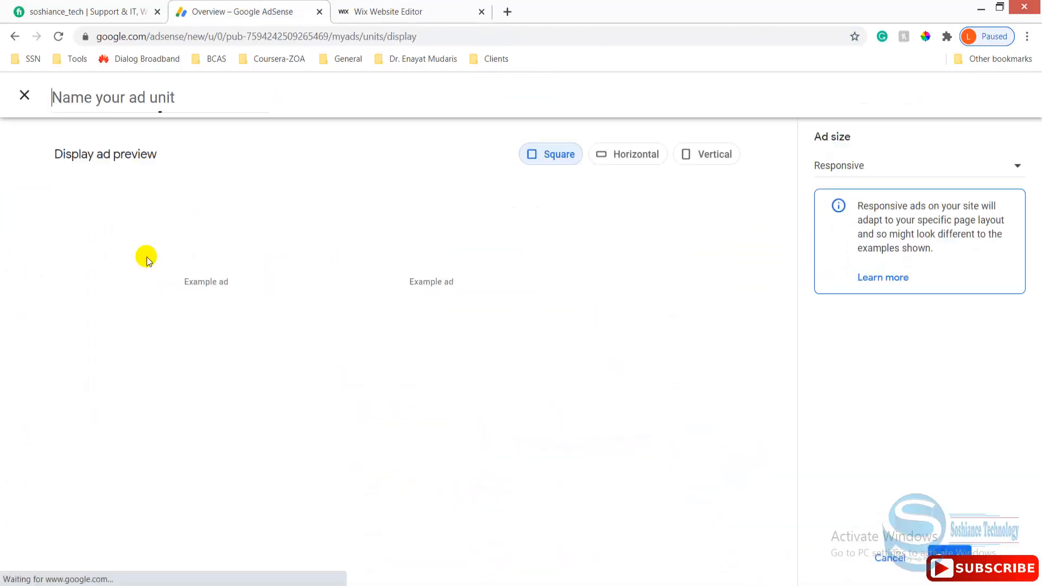
left_click(918, 165)
type("AWS")
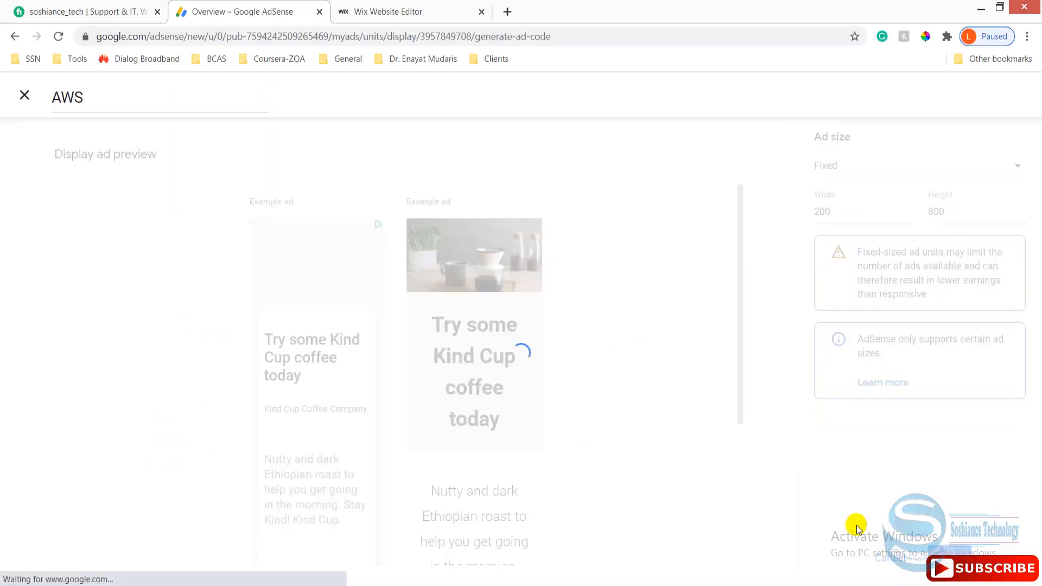
left_click(409, 12)
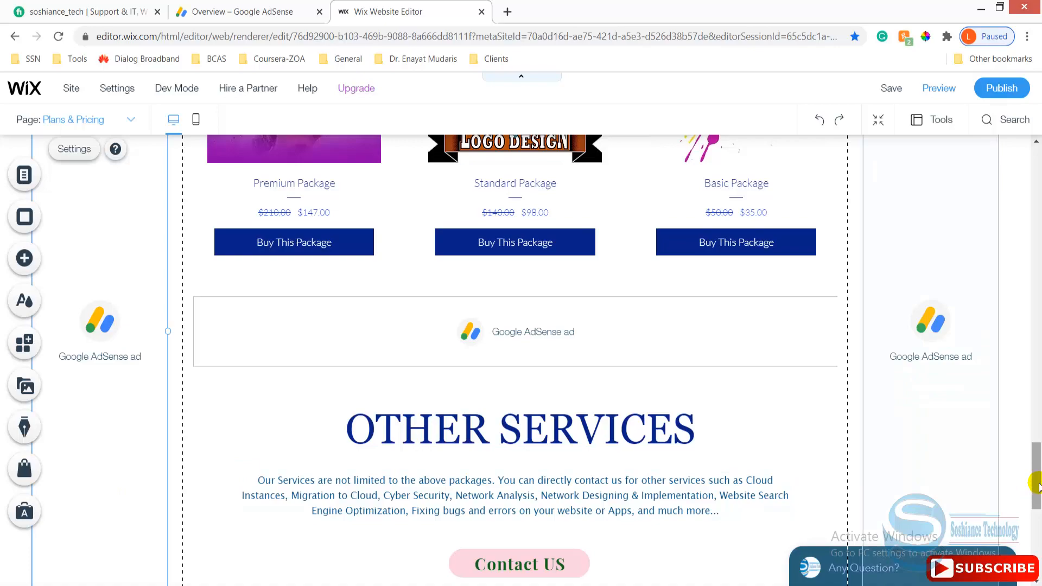
- Review the ad placements, publish the site and open the live soshiancetech.com site
scroll("down", 3)
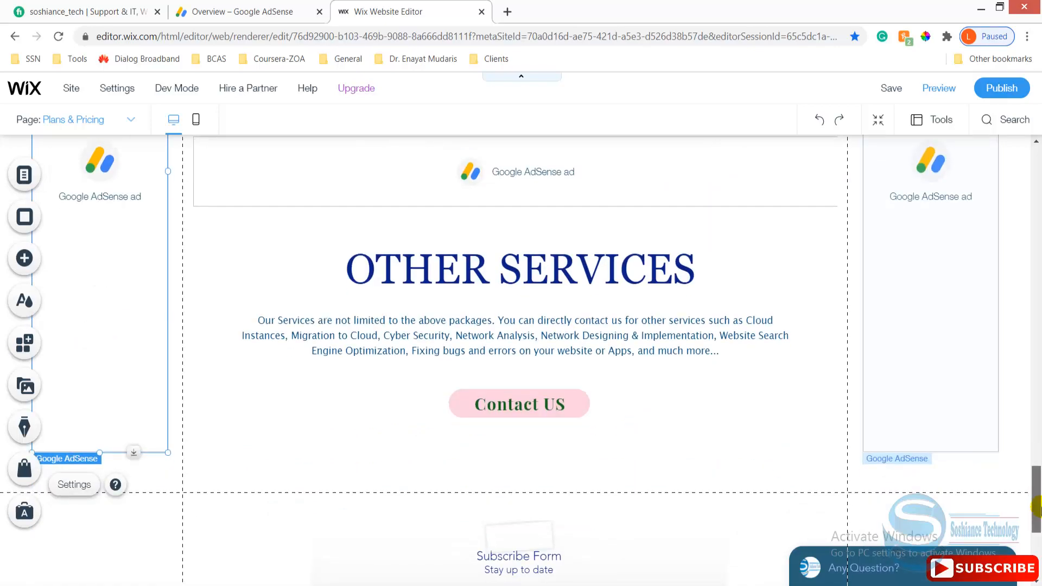
scroll("up", 3)
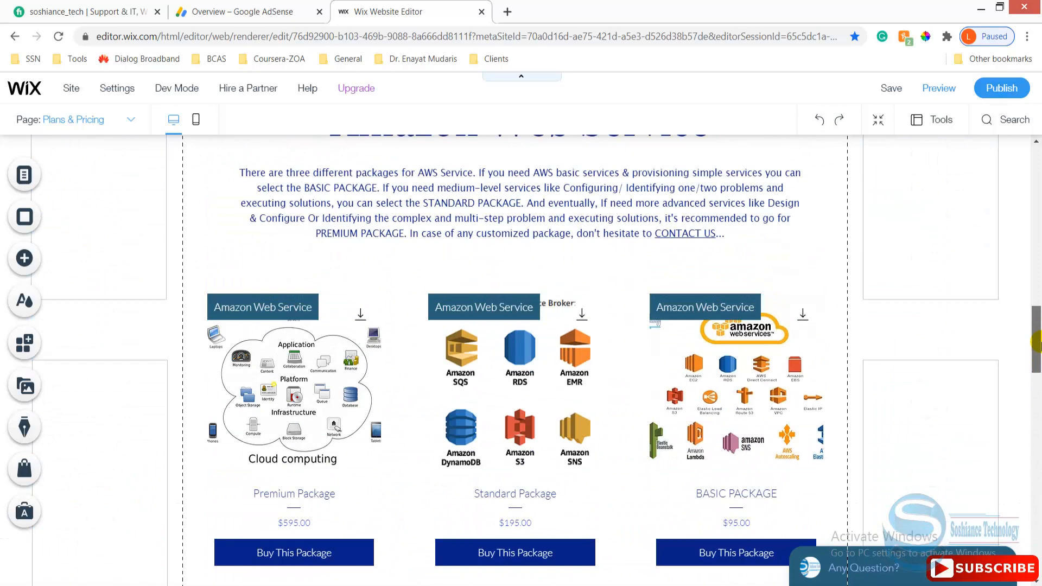
scroll("up", 3)
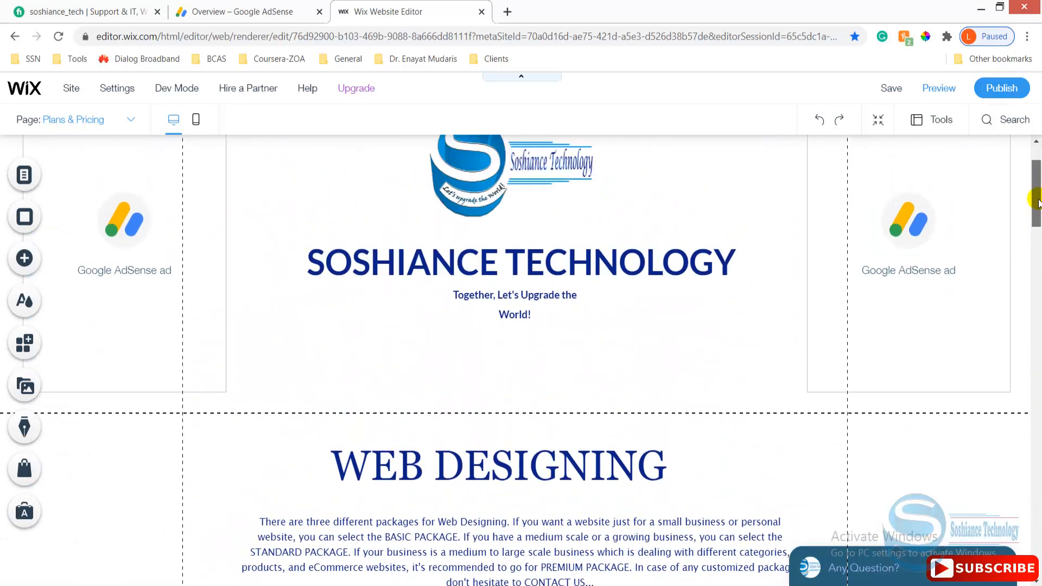
left_click(1001, 88)
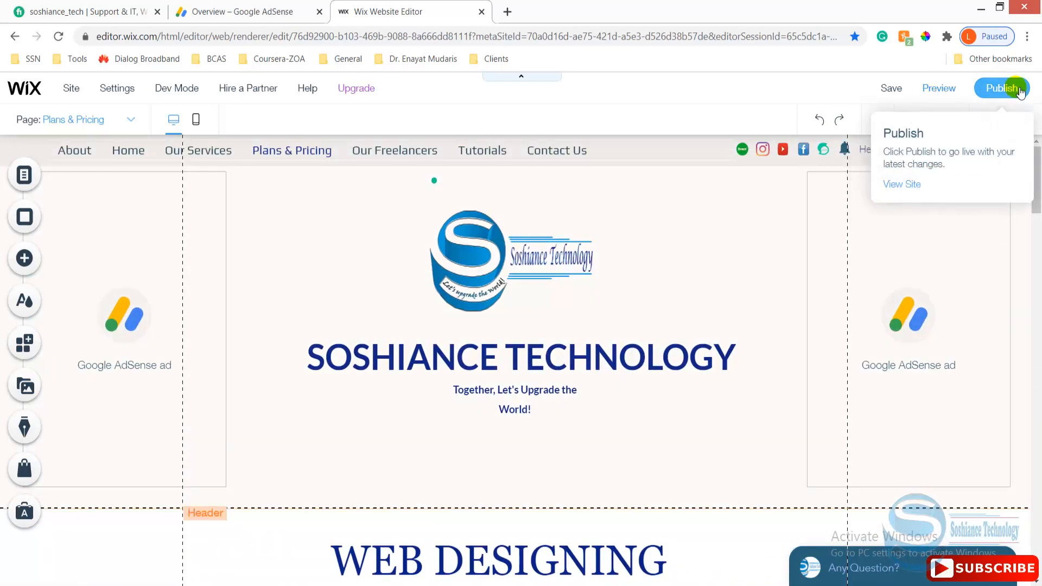
left_click(1003, 88)
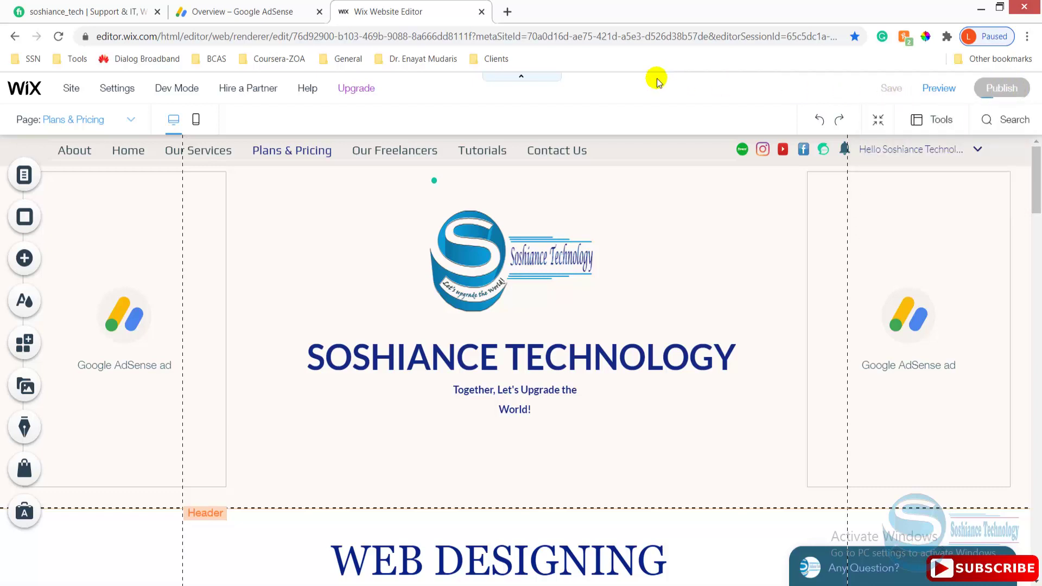
left_click(1000, 88)
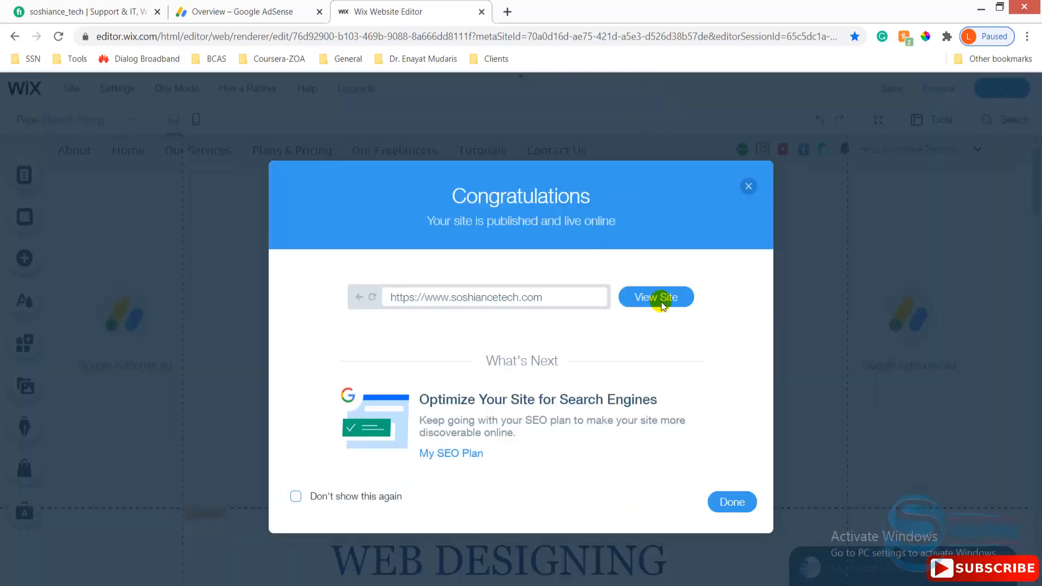
left_click(655, 296)
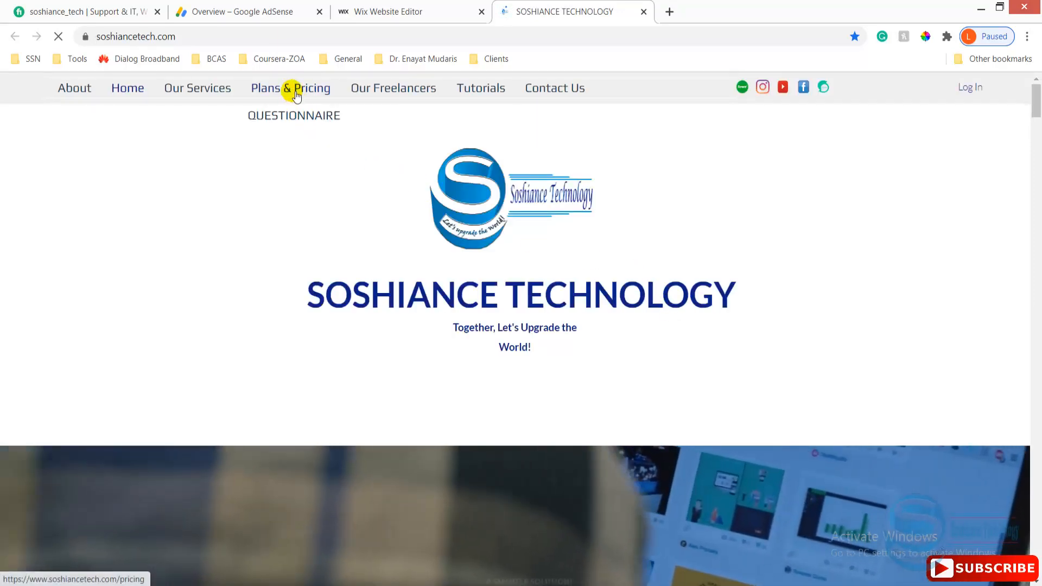
- Open the live Plans & Pricing page and scroll down through the ads
left_click(290, 88)
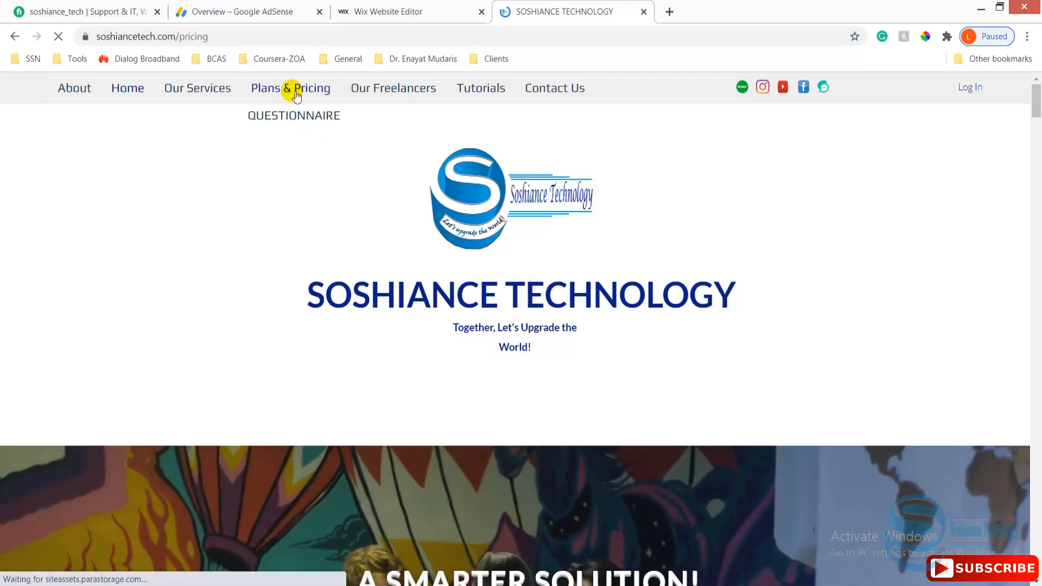
scroll("down", 3)
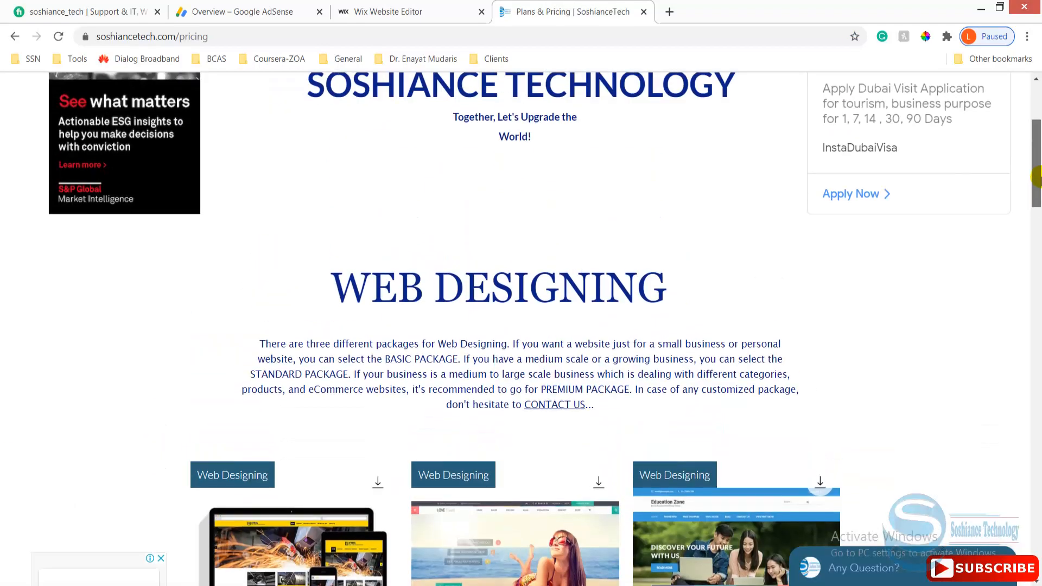
scroll("down", 3)
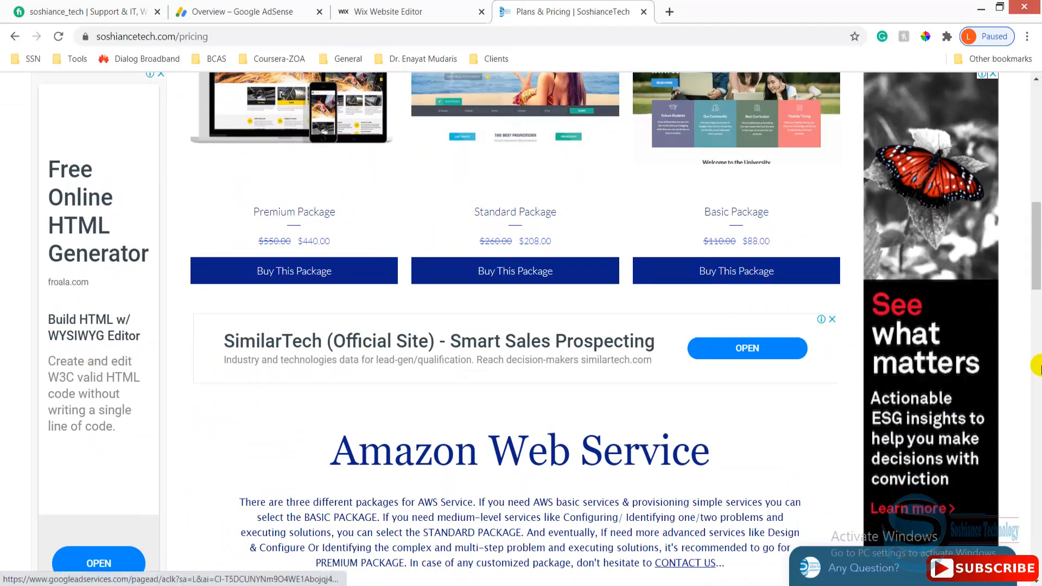
scroll("down", 3)
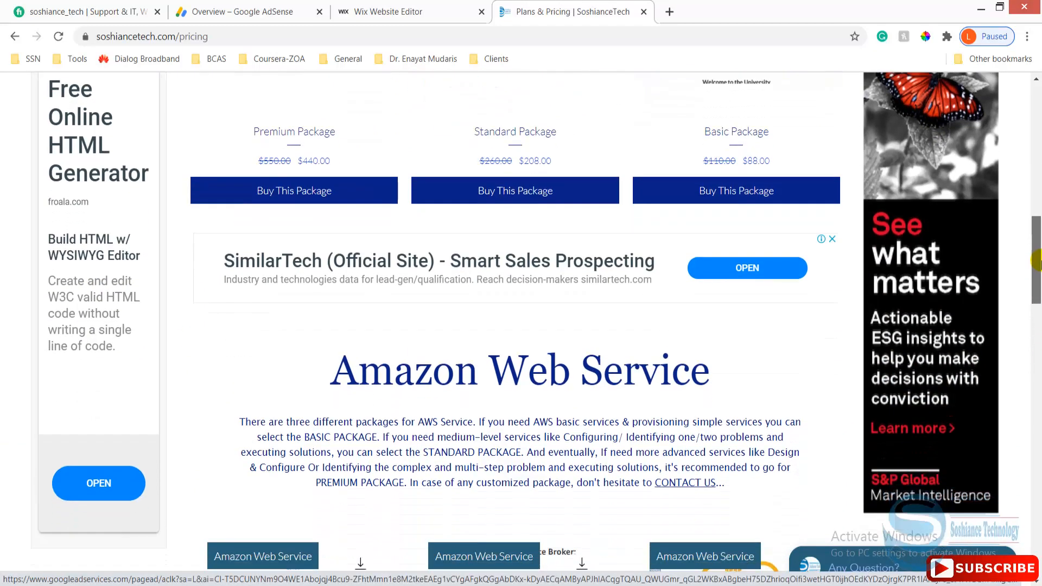
scroll("down", 3)
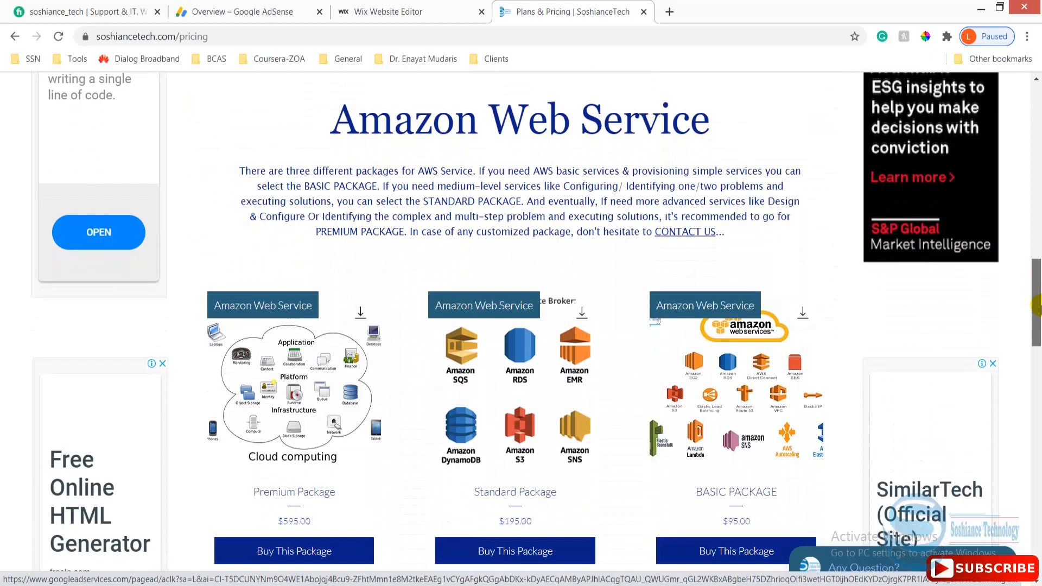
scroll("down", 3)
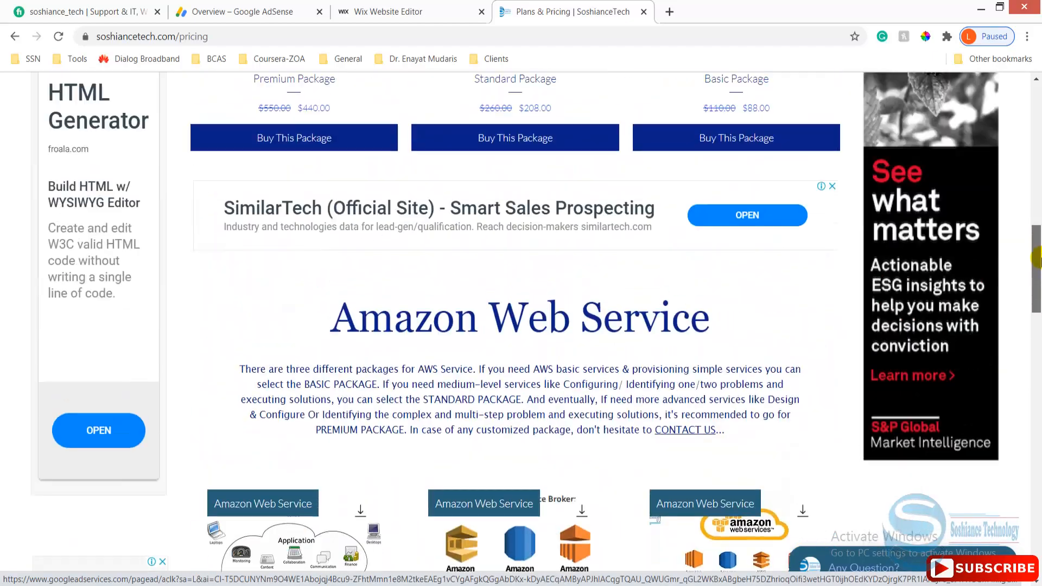
- Scroll through the remaining live ads, then return to the Wix editor tab
scroll("up", 3)
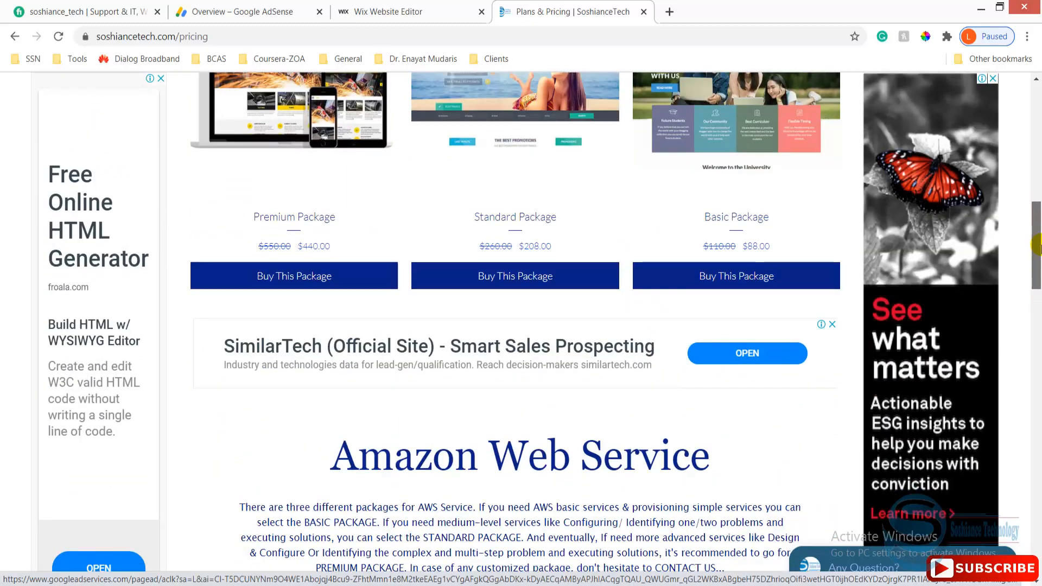
mouse_move(787, 349)
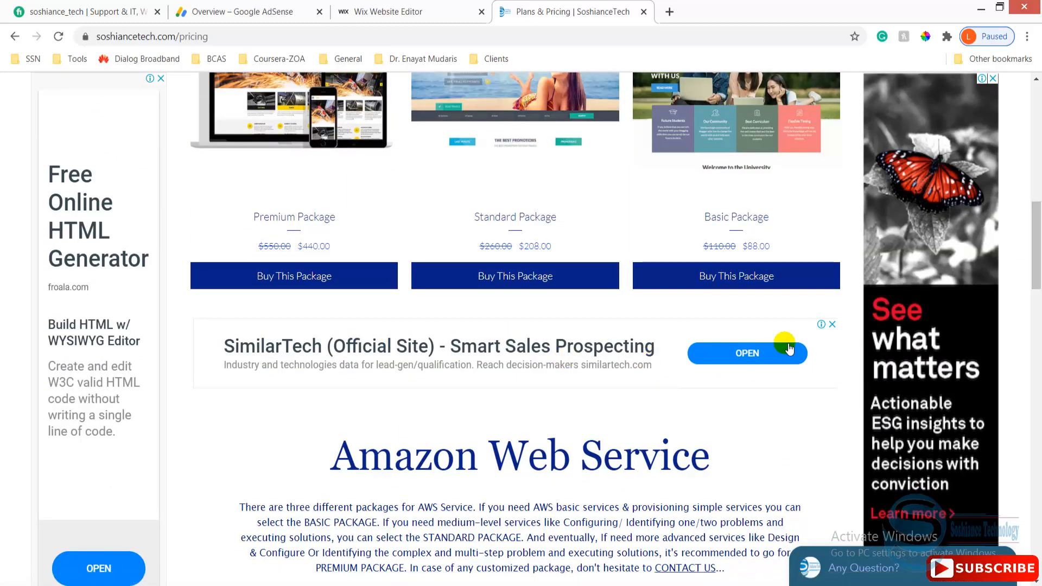
scroll("down", 3)
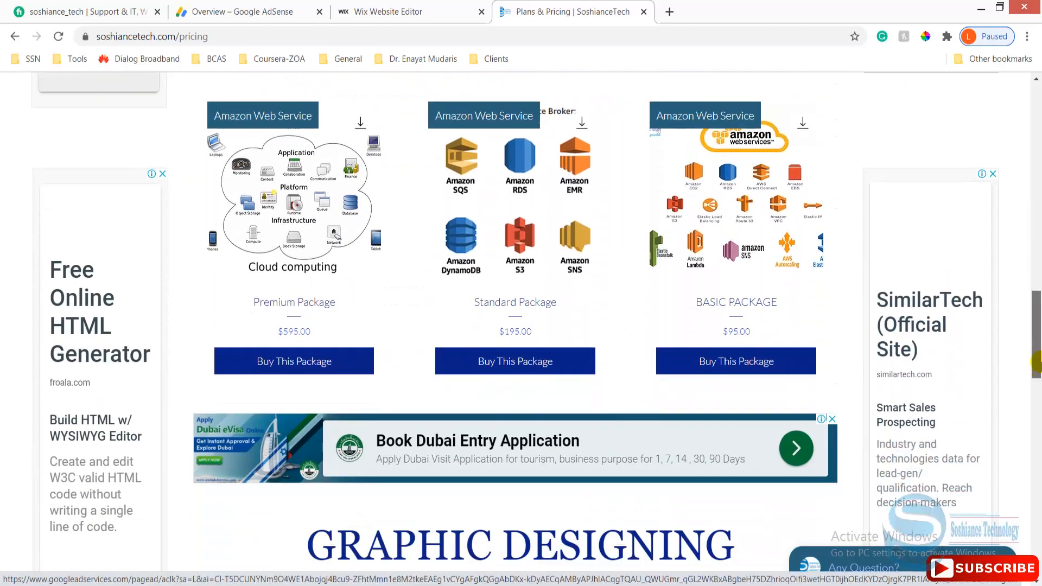
scroll("down", 3)
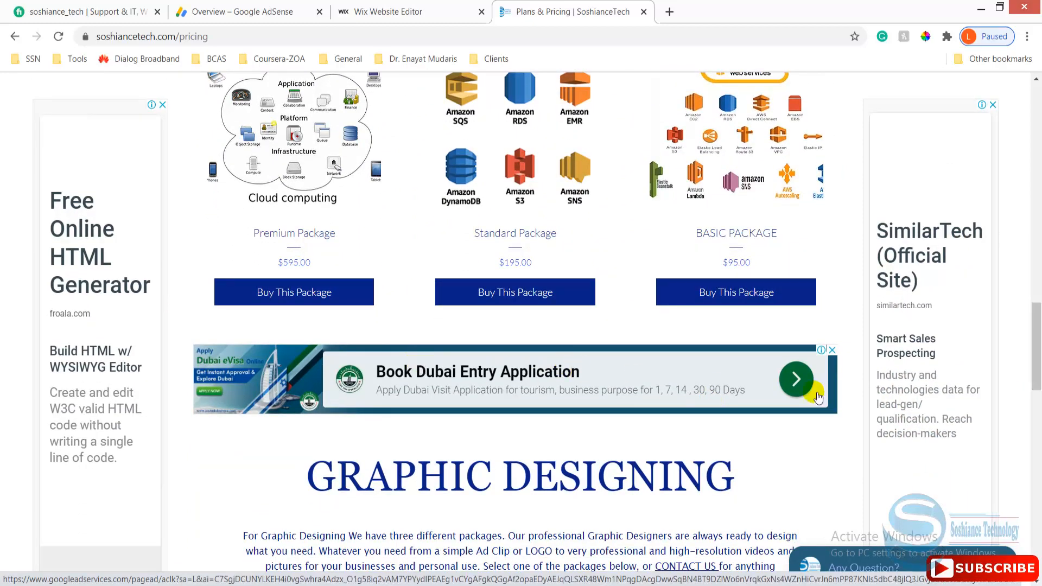
scroll("down", 3)
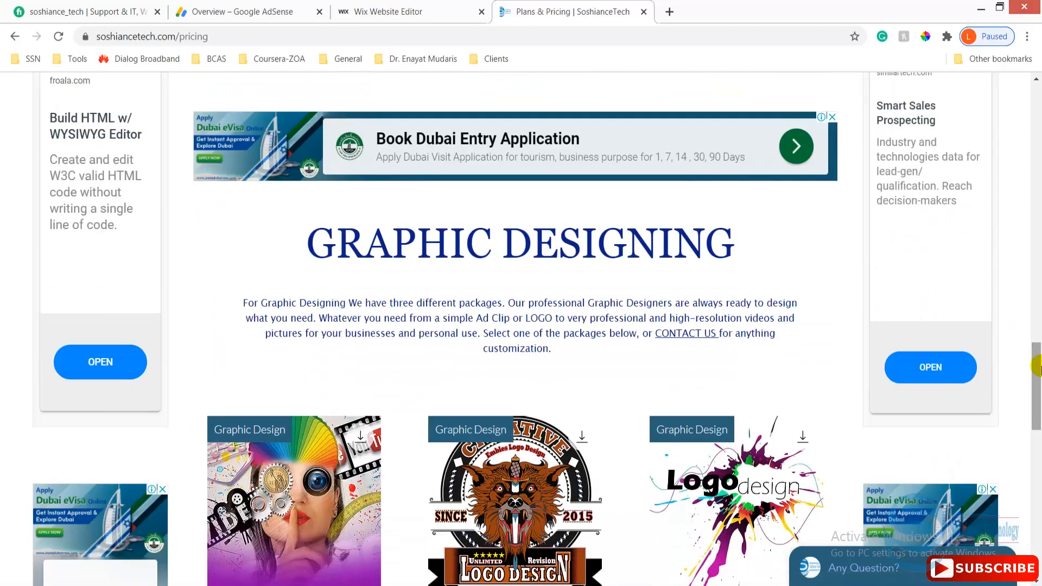
scroll("down", 3)
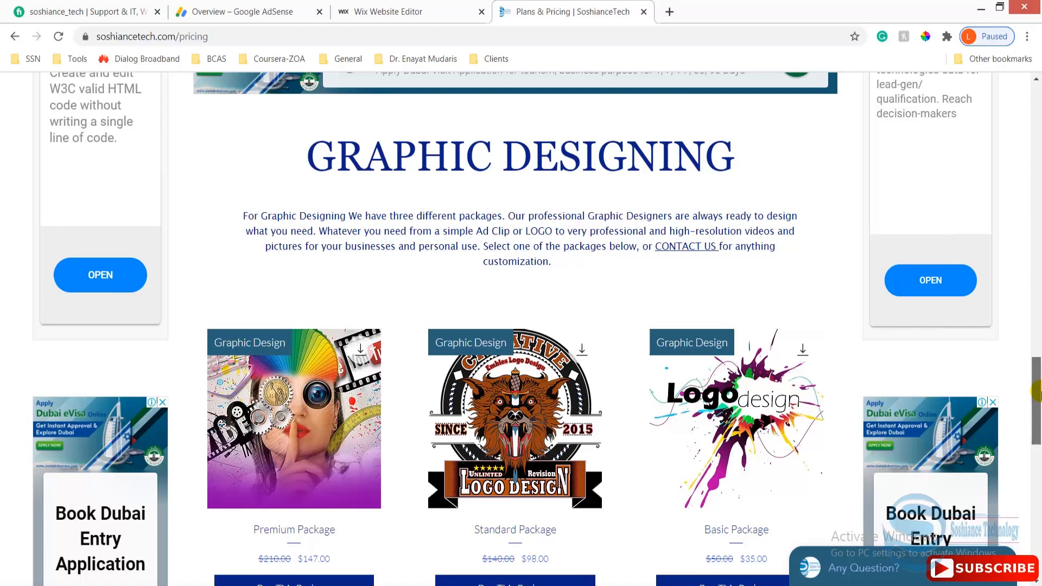
scroll("down", 3)
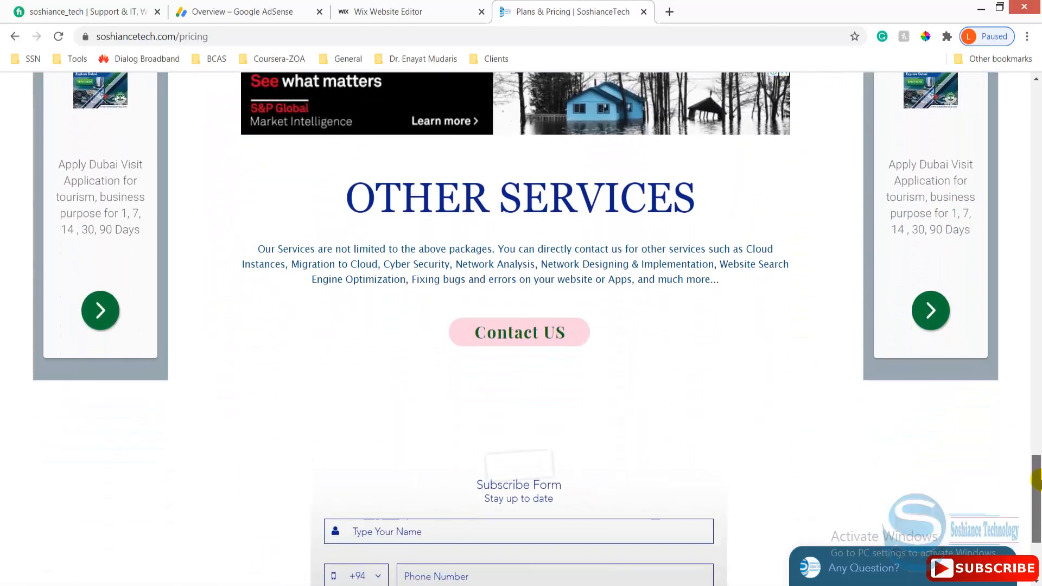
left_click(408, 12)
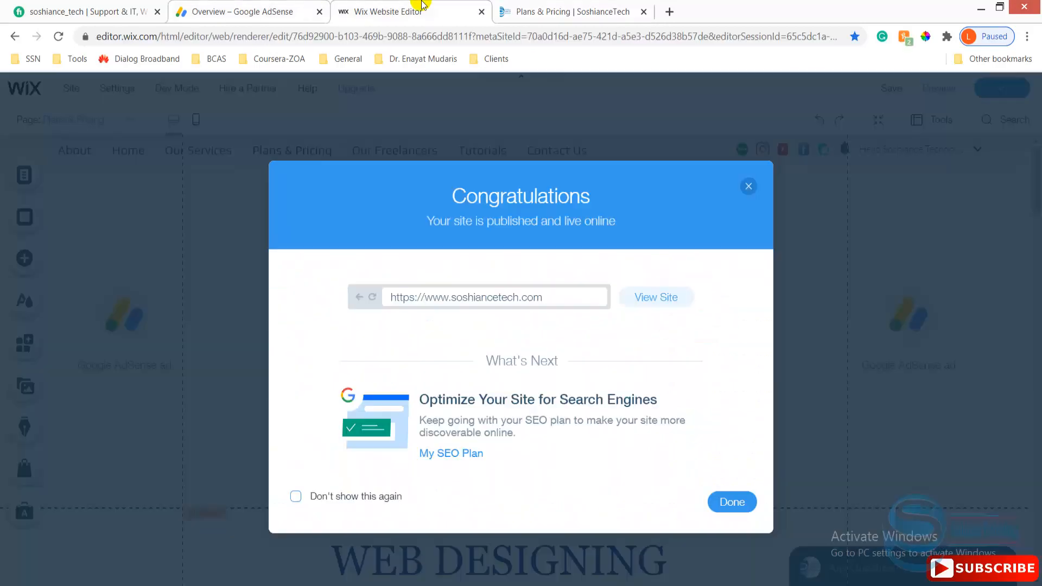
- Dismiss the publish confirmation and switch the editor to the mobile layout
left_click(731, 502)
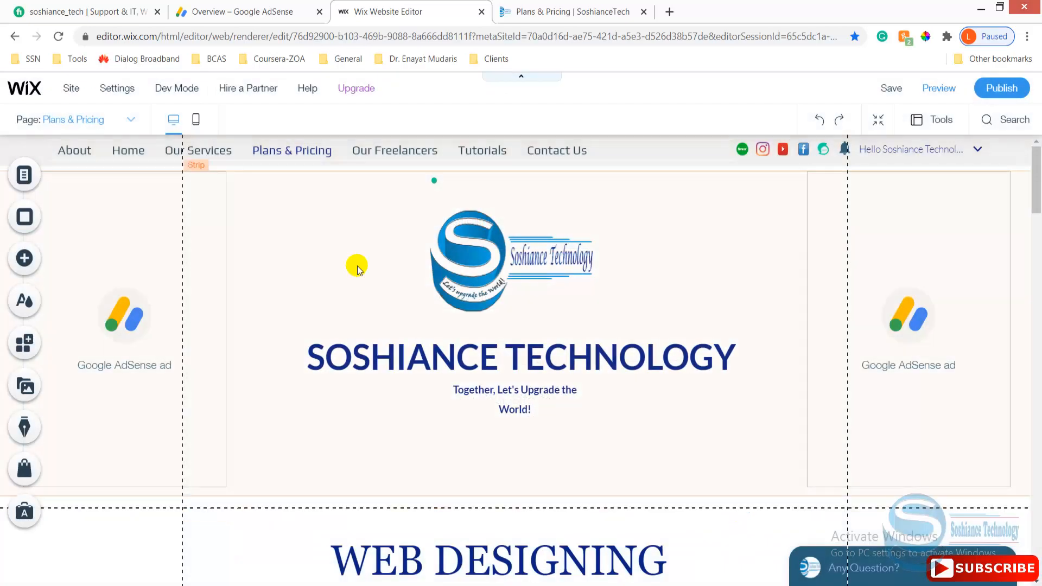
mouse_move(196, 119)
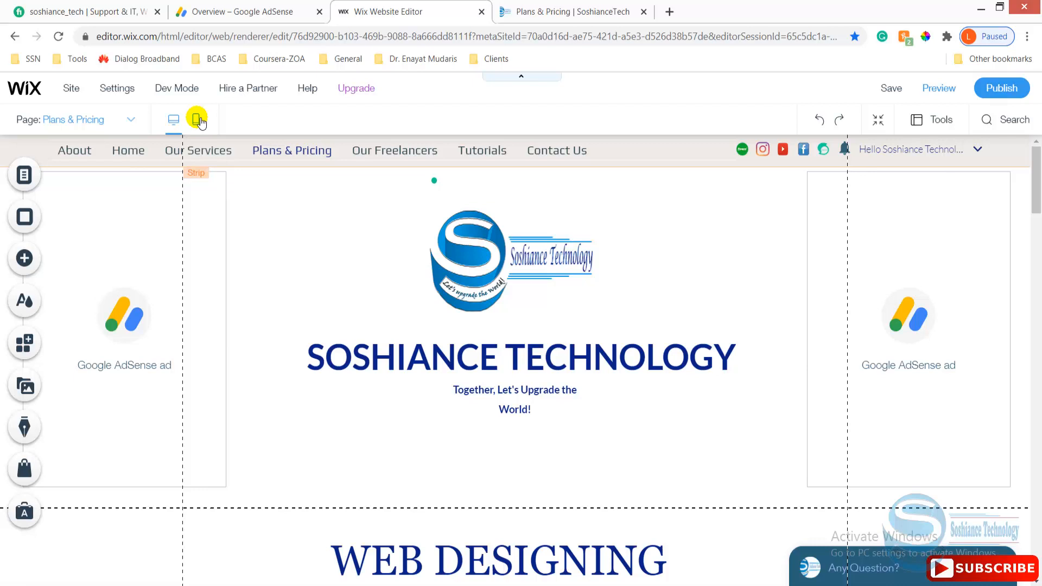
left_click(196, 121)
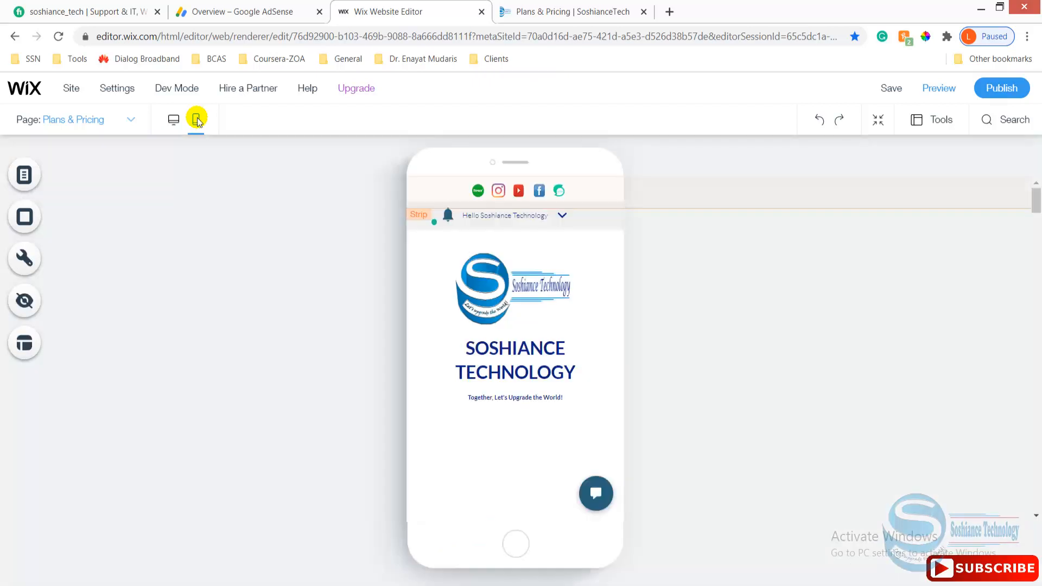
left_click(196, 120)
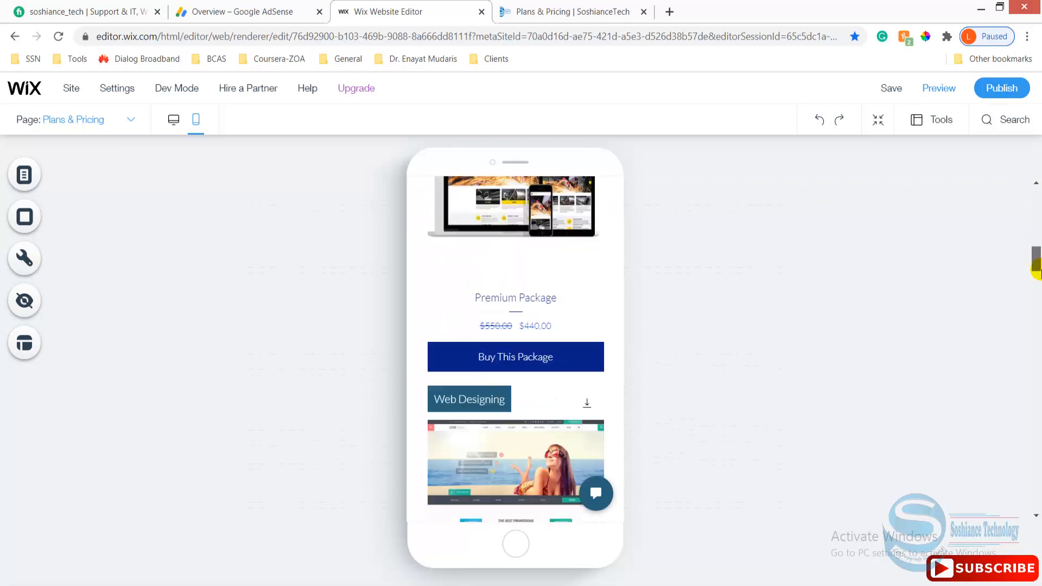
- Scroll the mobile Plans & Pricing layout and open its 12 hidden elements
scroll("down", 3)
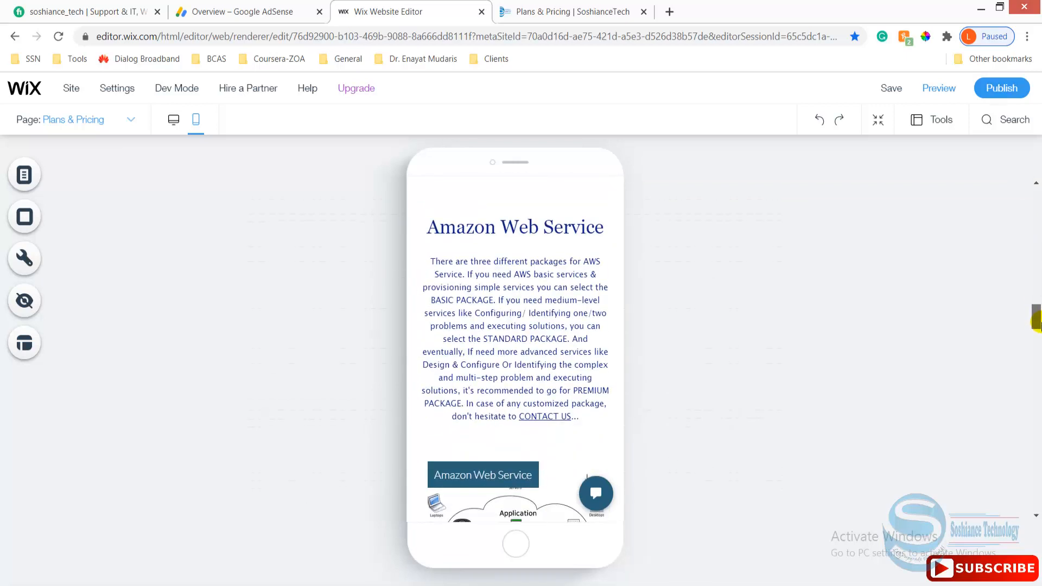
scroll("down", 3)
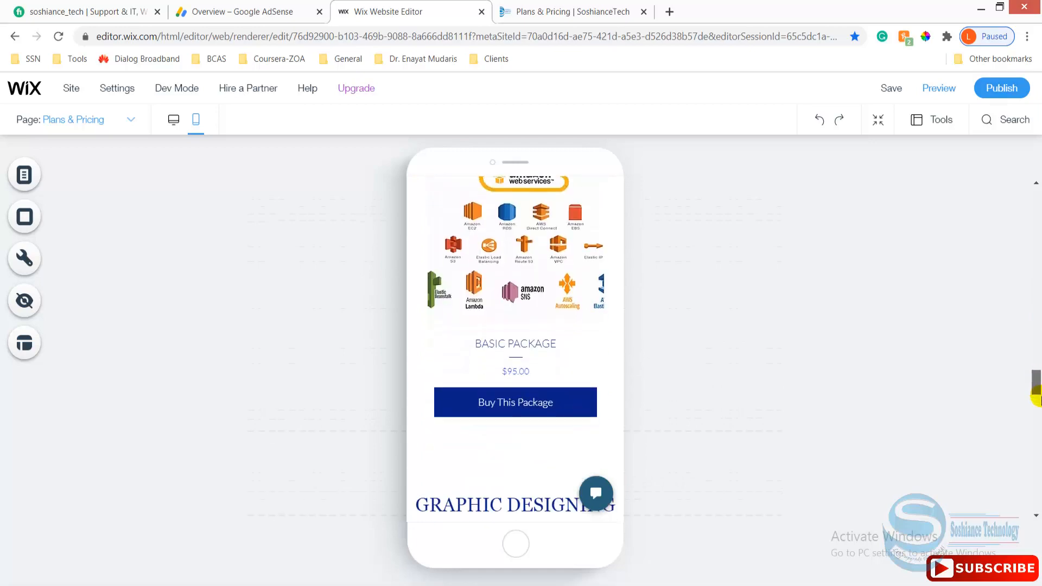
scroll("down", 3)
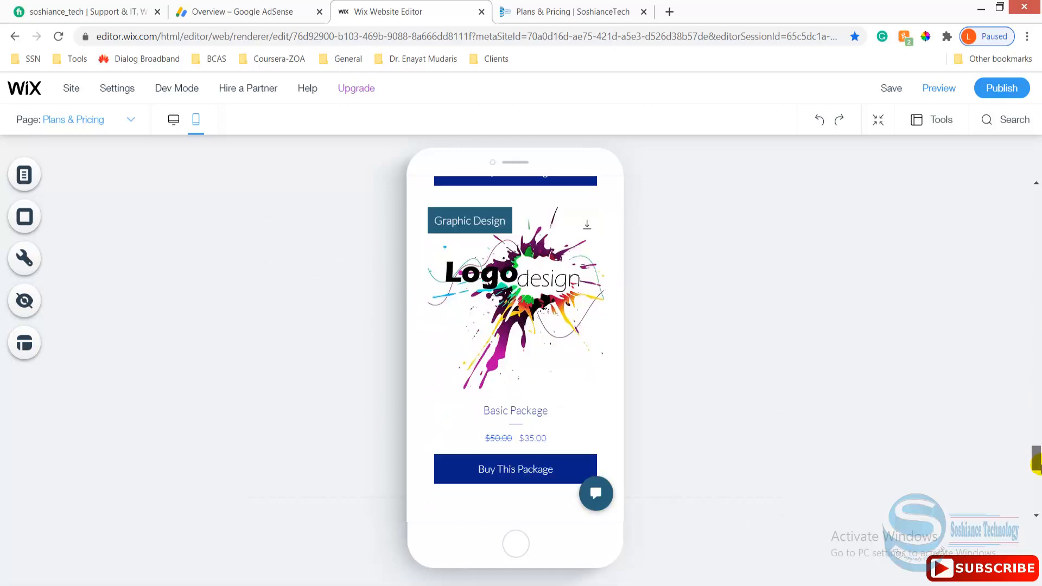
scroll("down", 3)
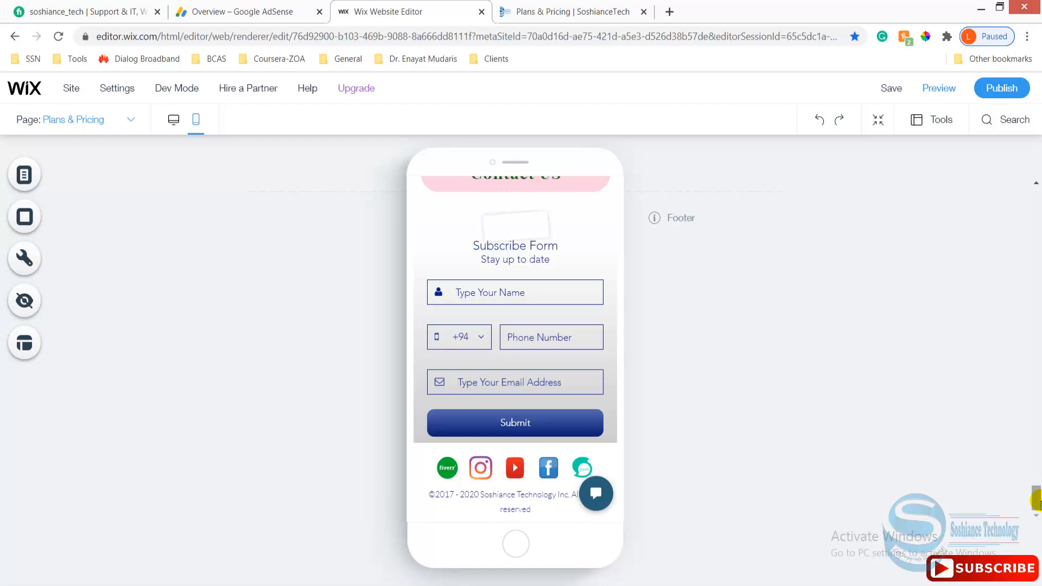
scroll("up", 3)
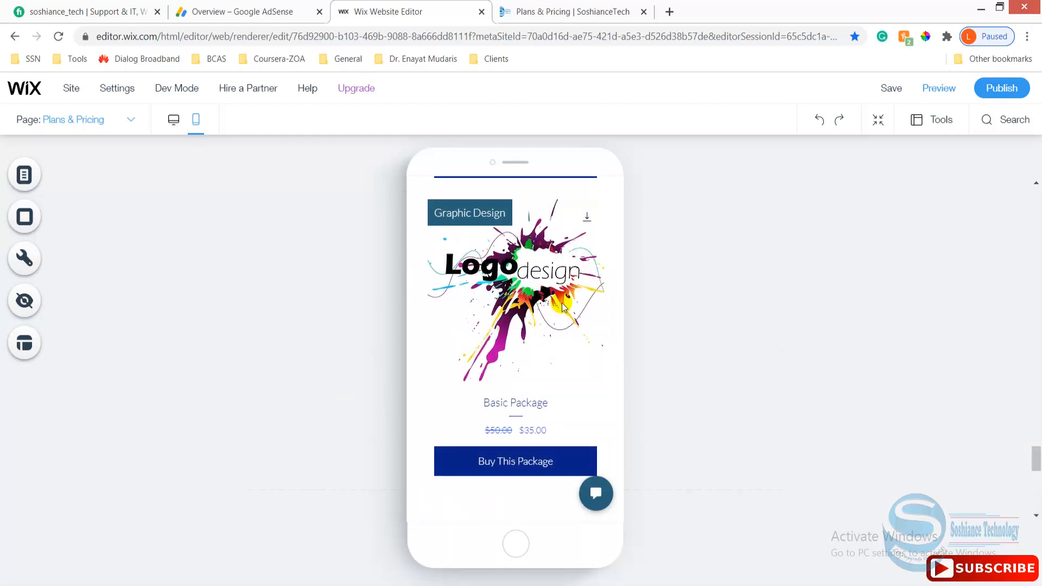
scroll("up", 3)
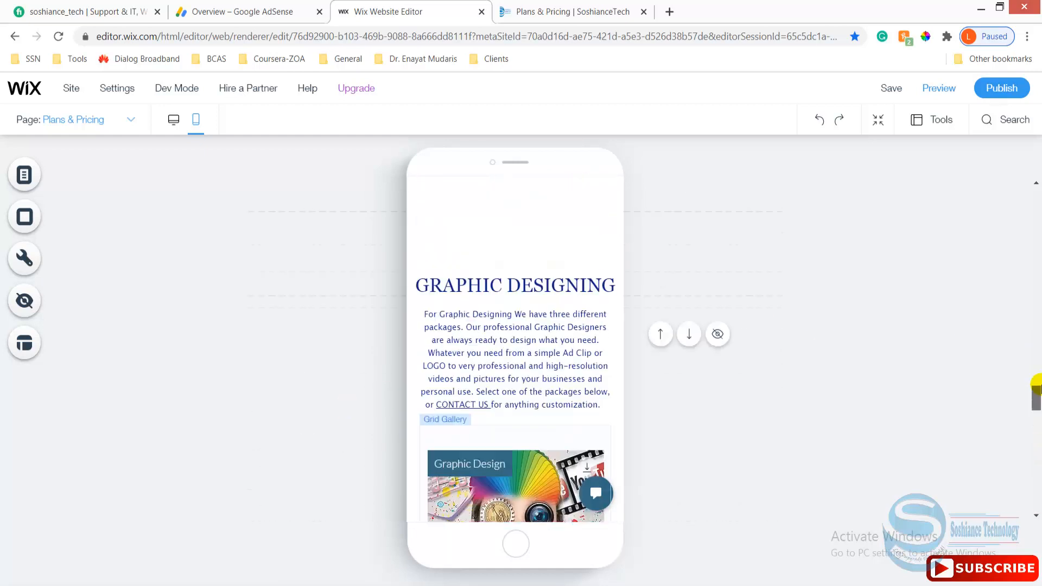
scroll("down", 3)
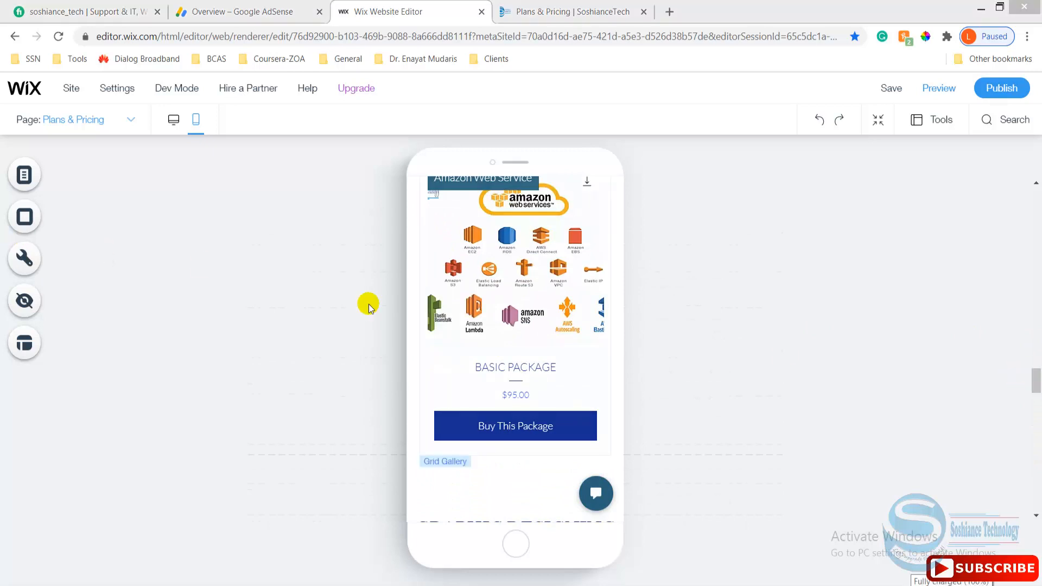
left_click(24, 300)
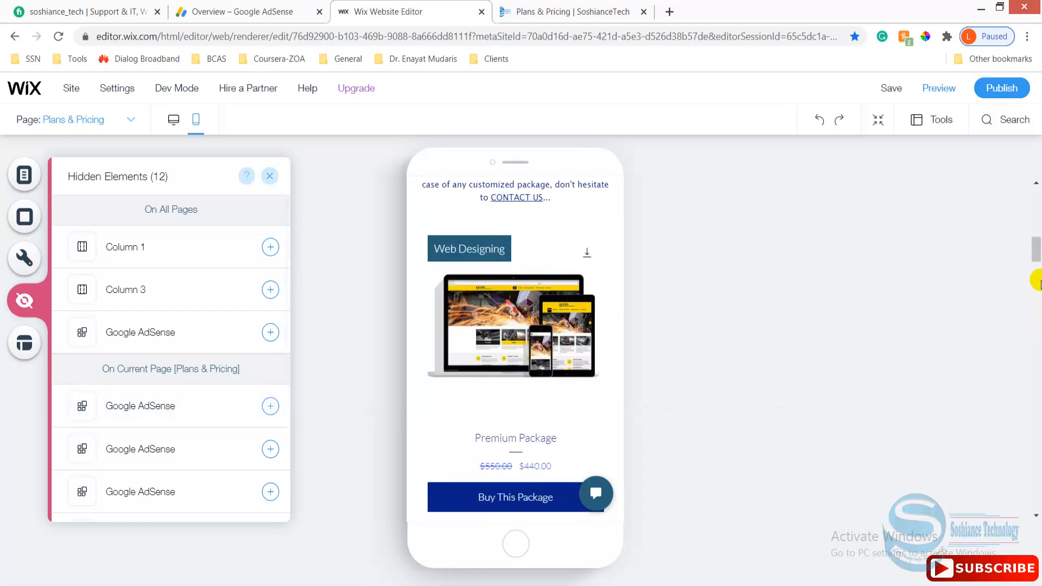
- Restore one hidden Google AdSense ad and move the Graphic Designing heading below it
scroll("up", 3)
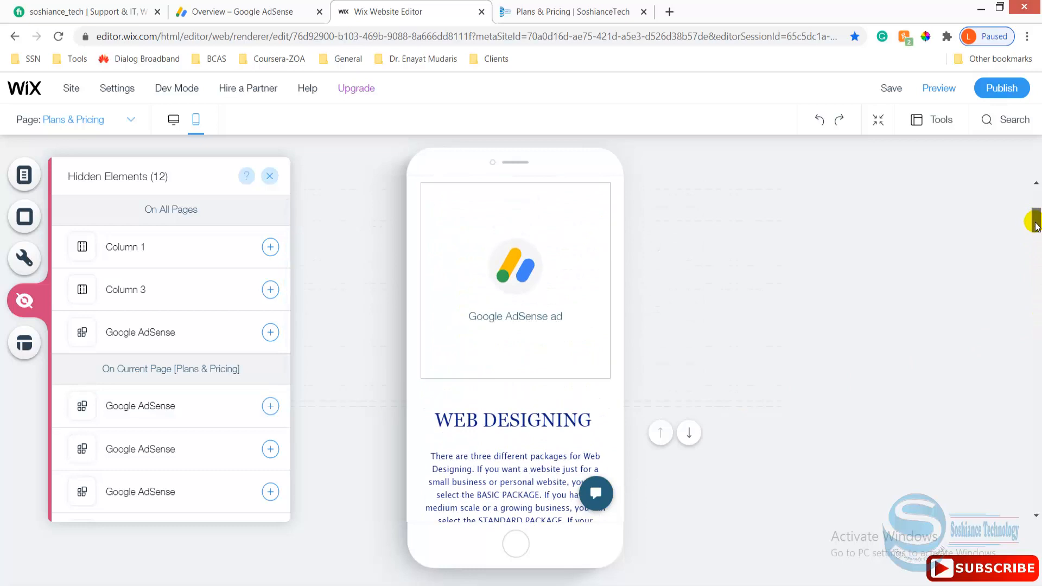
scroll("down", 3)
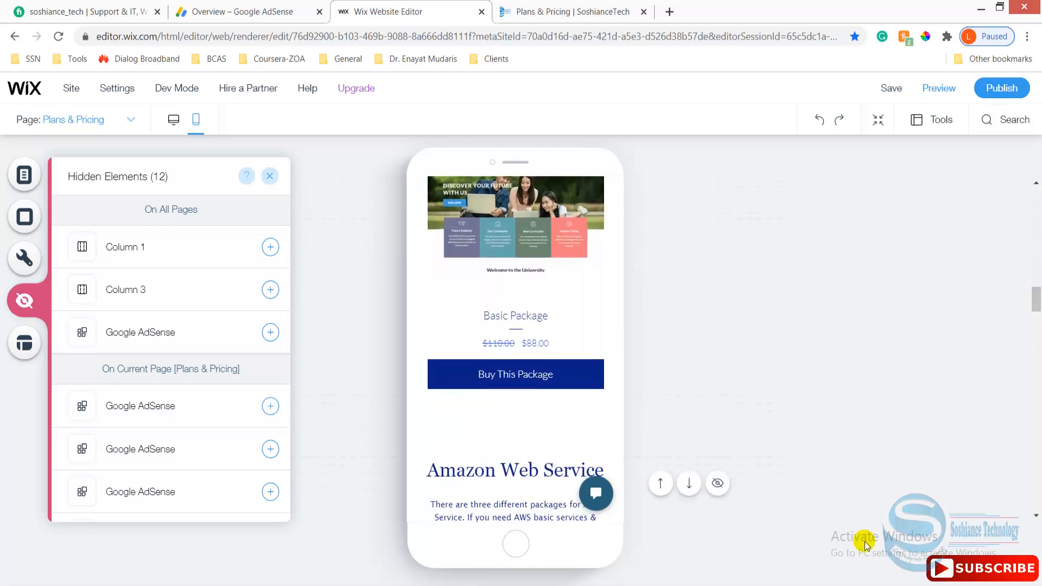
scroll("down", 3)
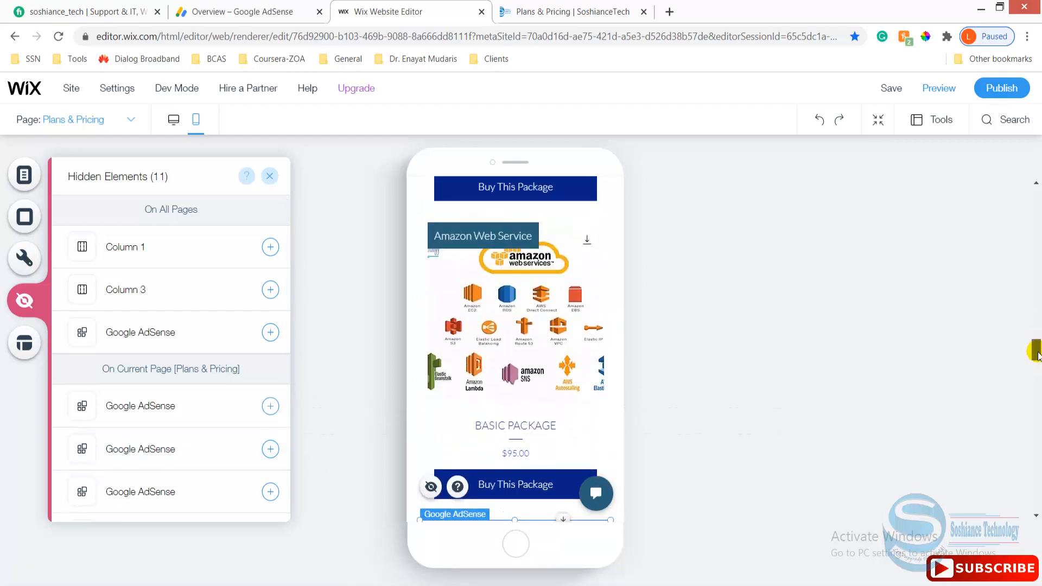
scroll("up", 3)
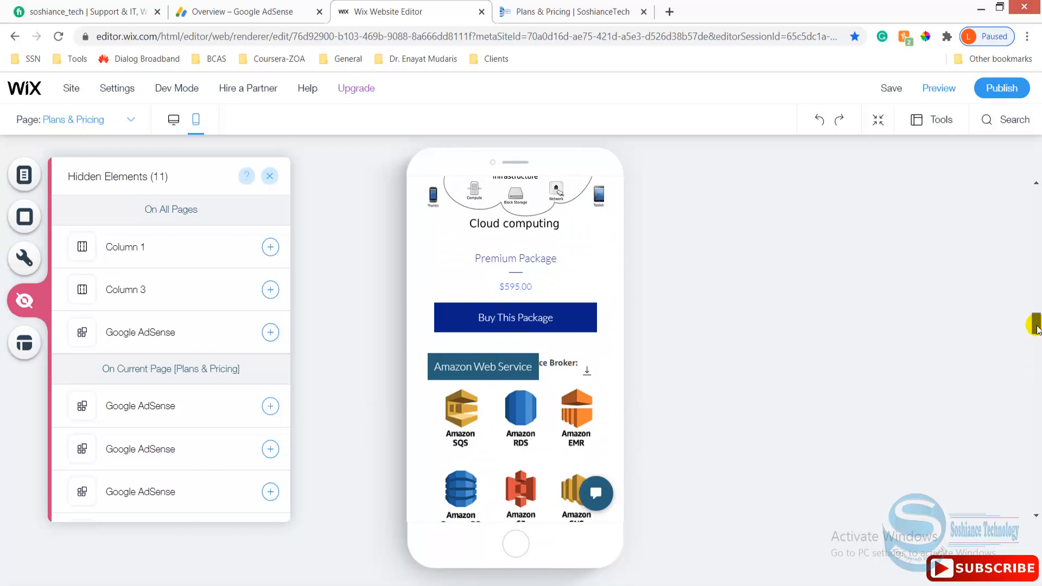
scroll("up", 3)
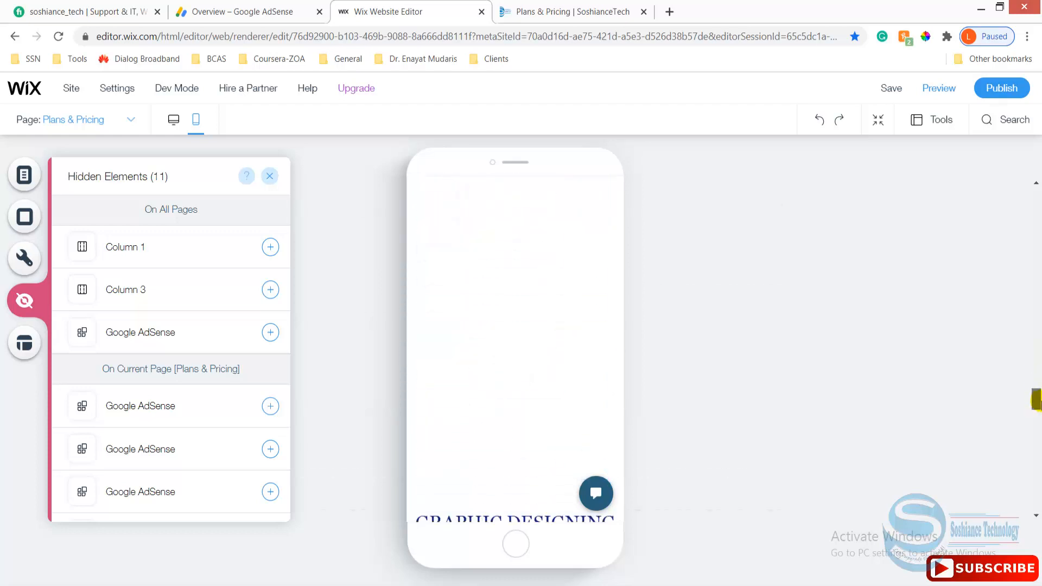
scroll("up", 3)
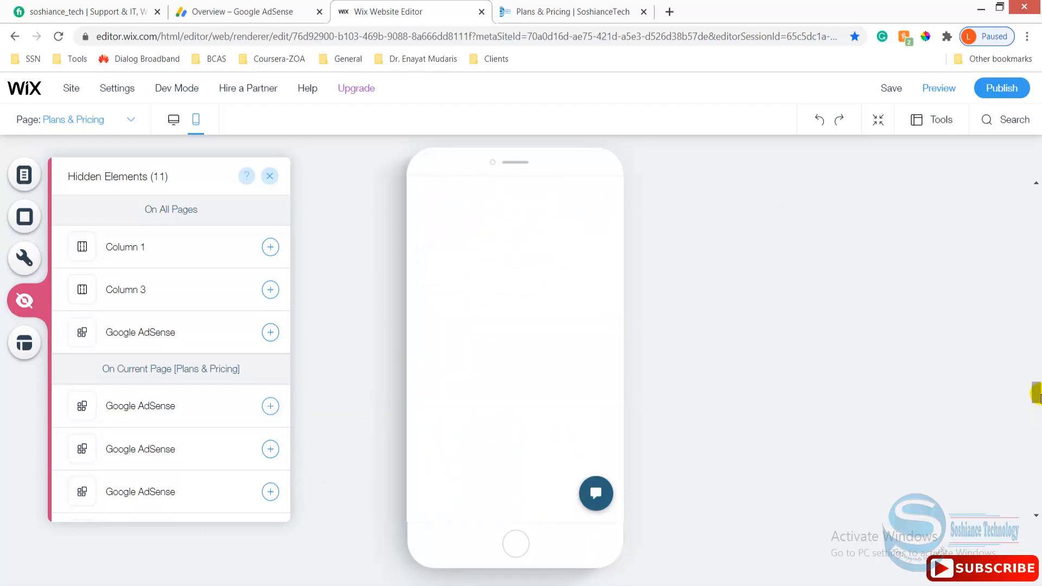
left_click(269, 176)
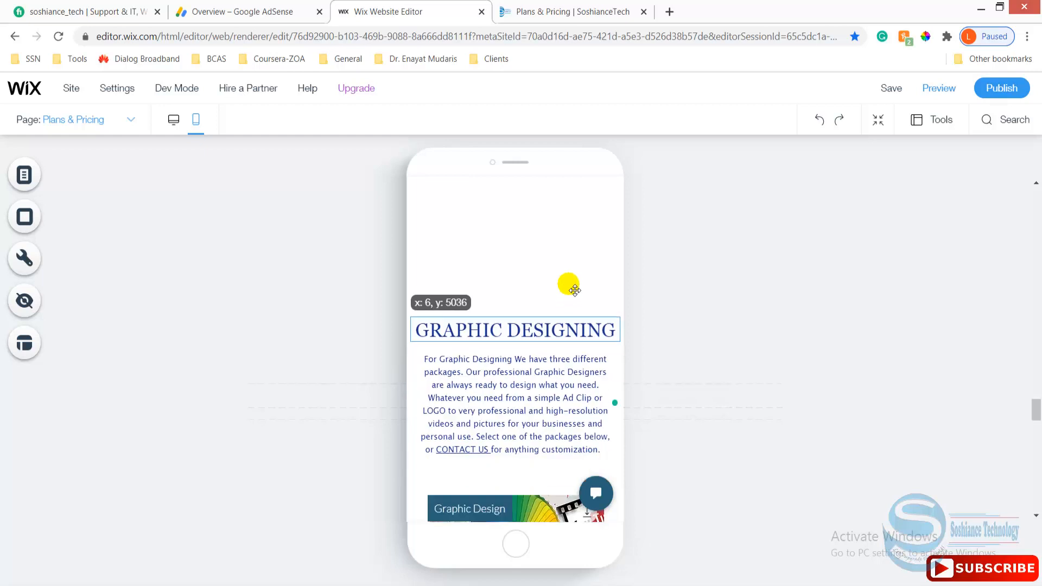
left_click(514, 329)
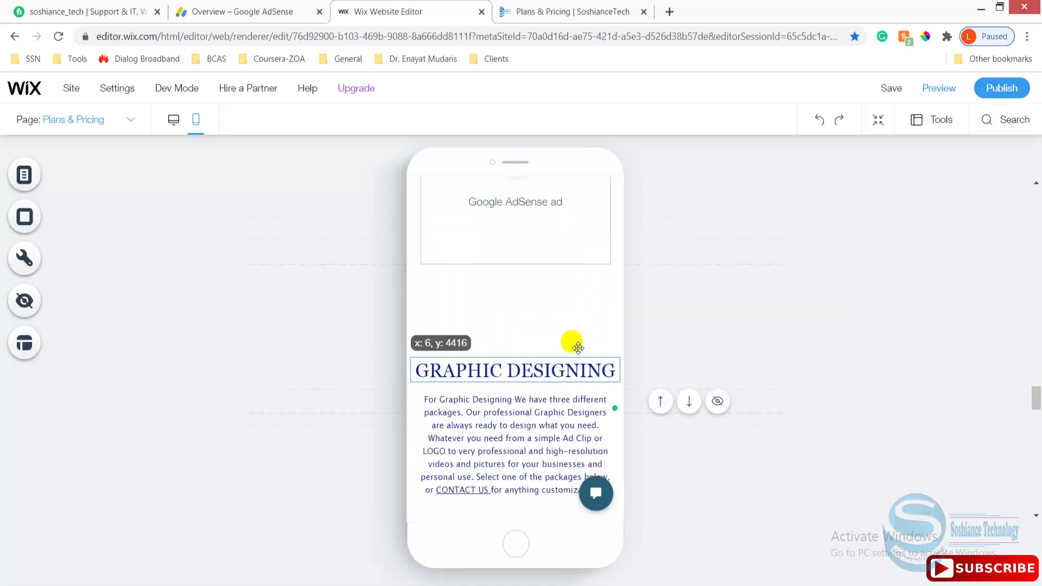
left_click(513, 370)
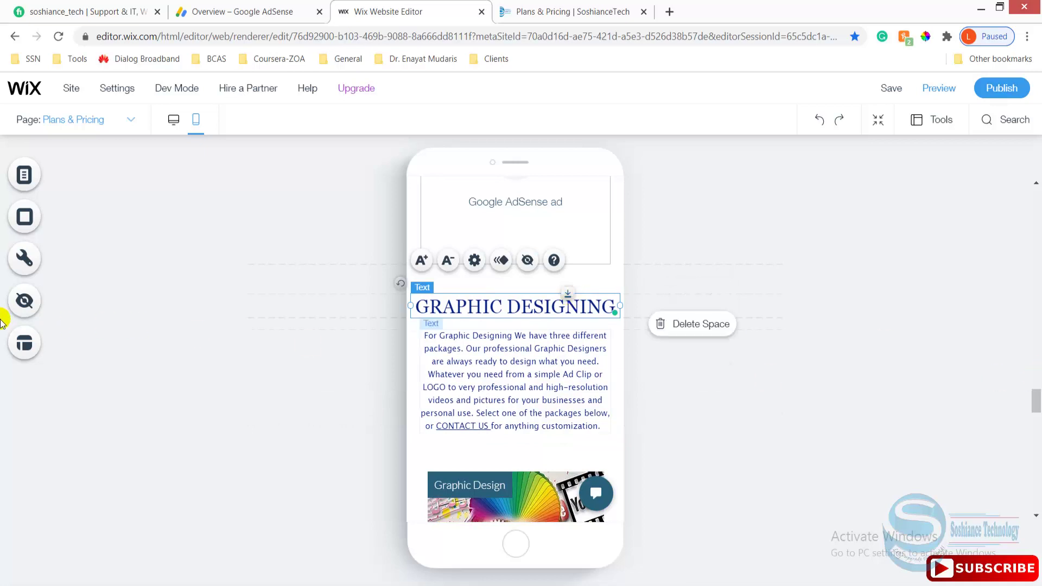
mouse_move(24, 300)
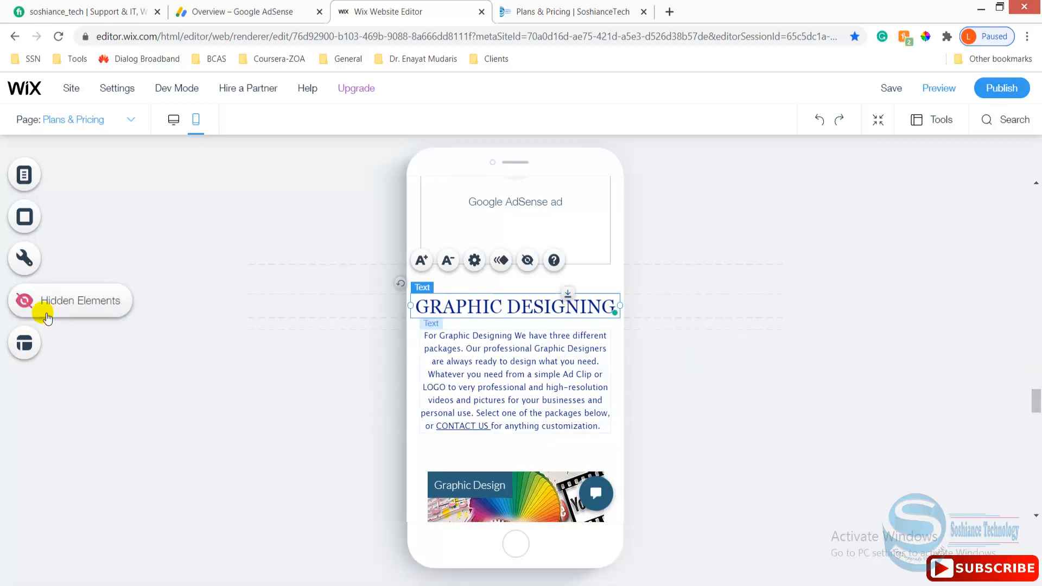
left_click(24, 301)
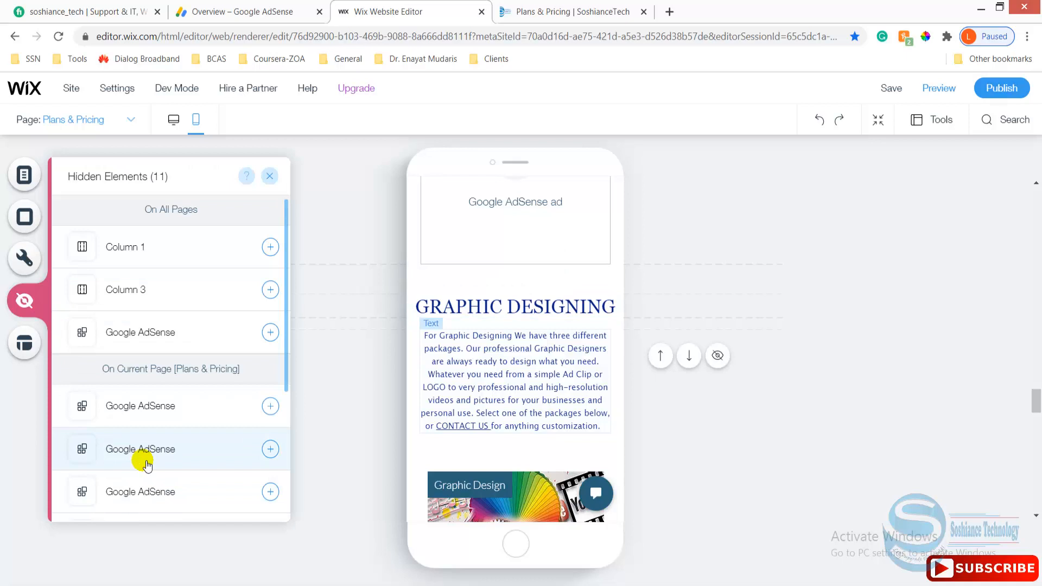
left_click(269, 450)
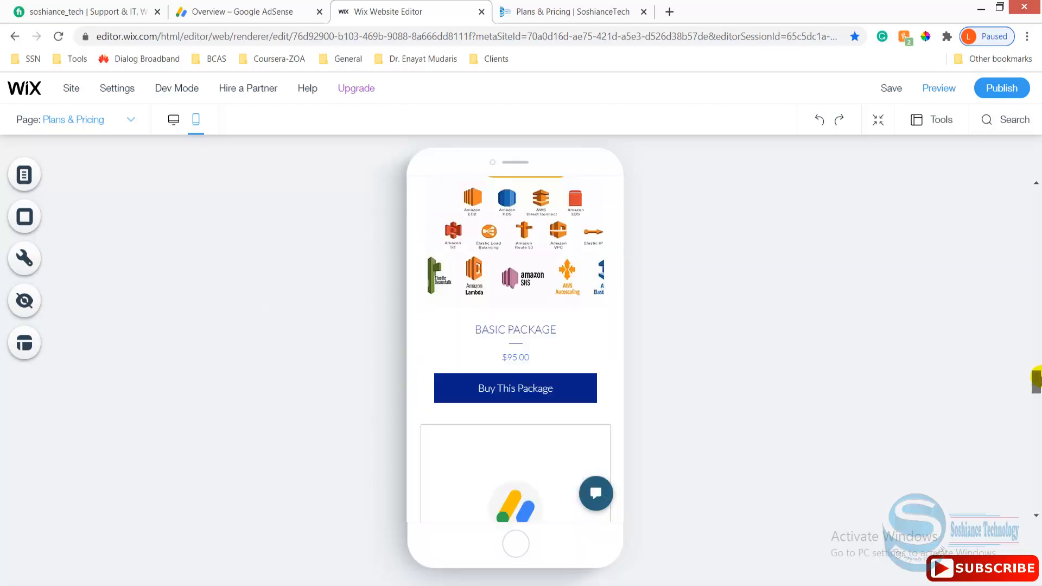
scroll("down", 3)
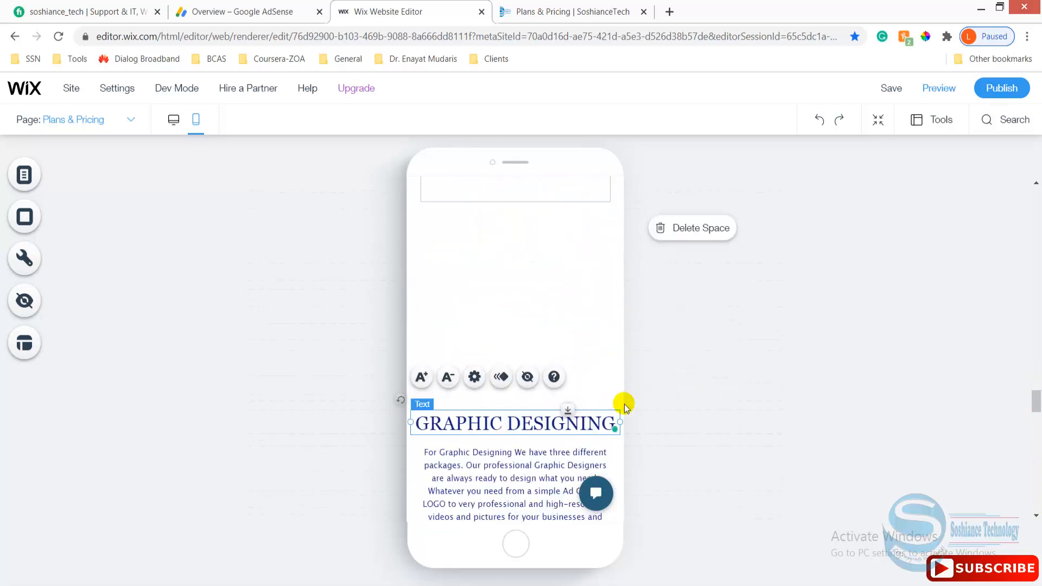
scroll("down", 3)
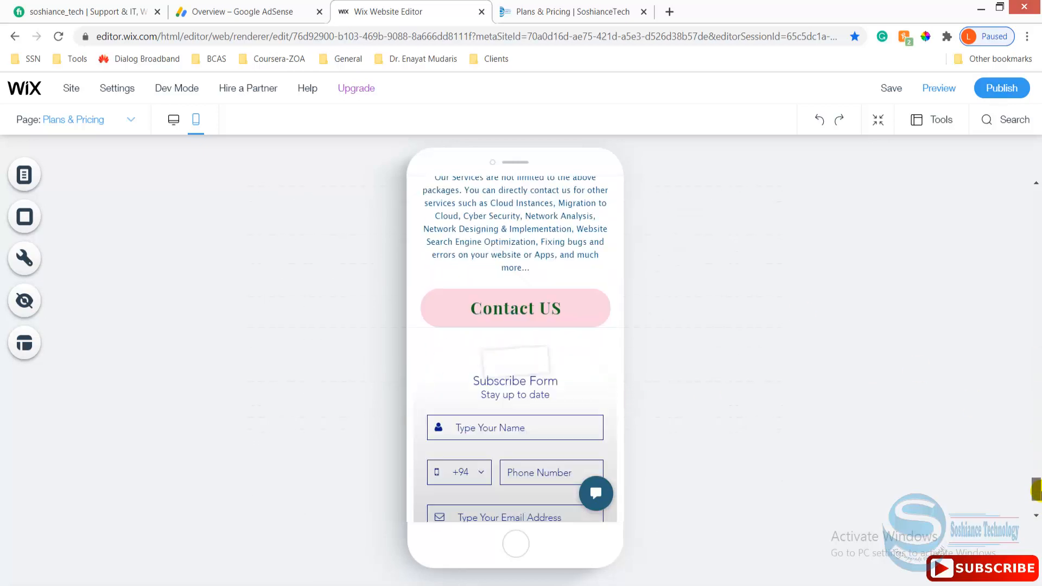
scroll("up", 3)
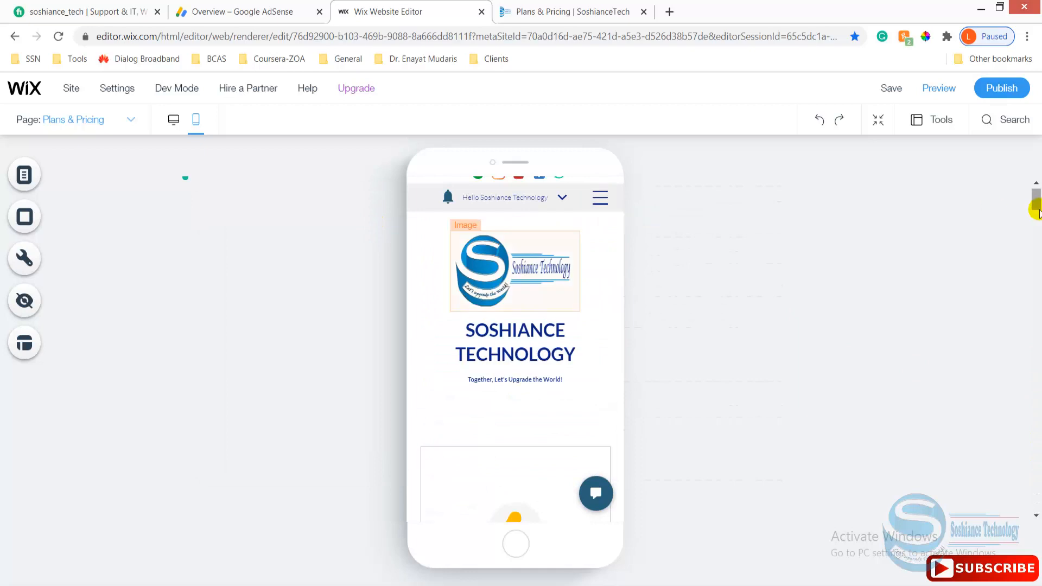
mouse_move(941, 119)
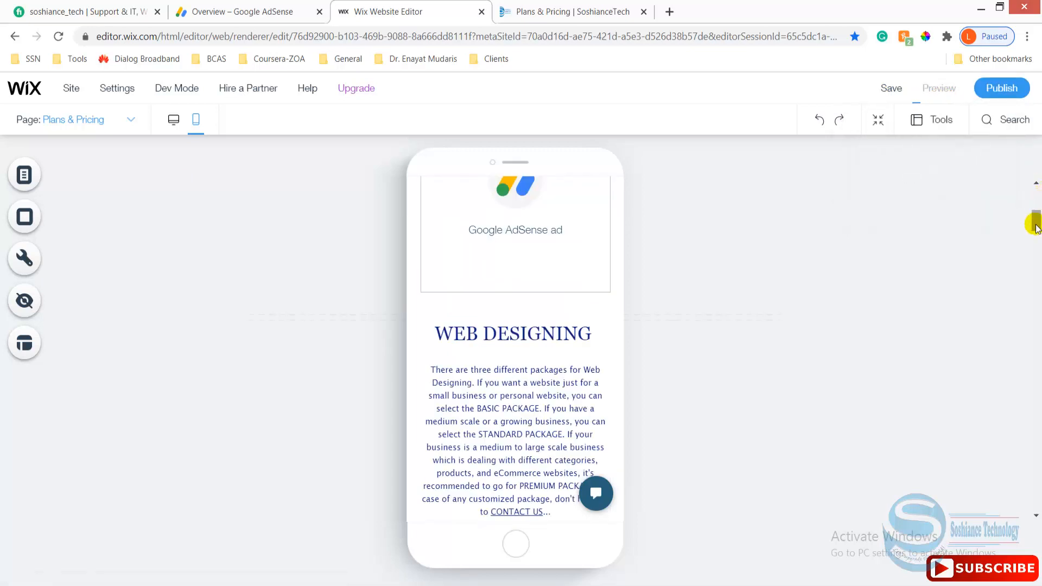
left_click(938, 88)
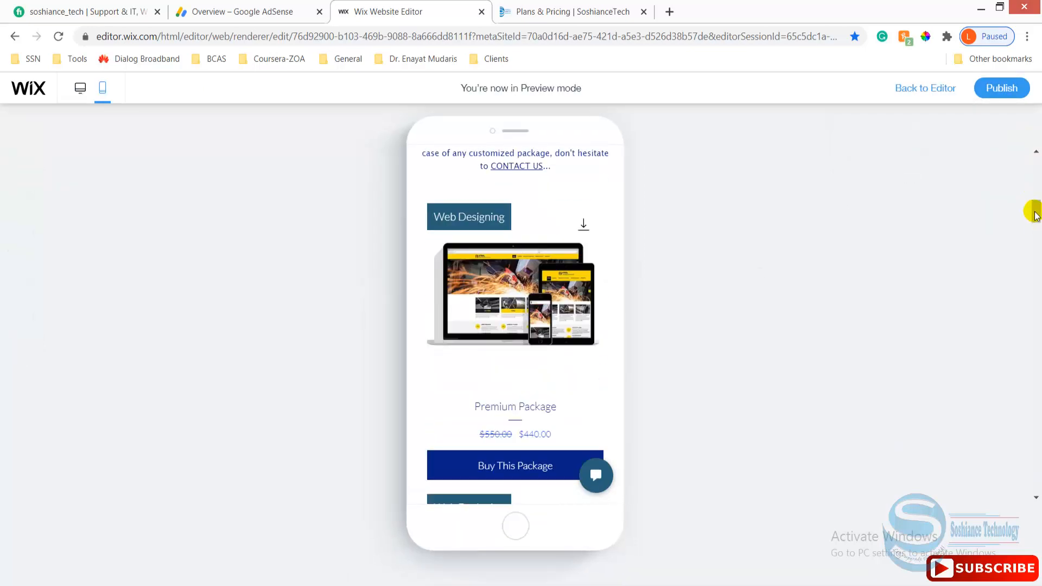
scroll("up", 3)
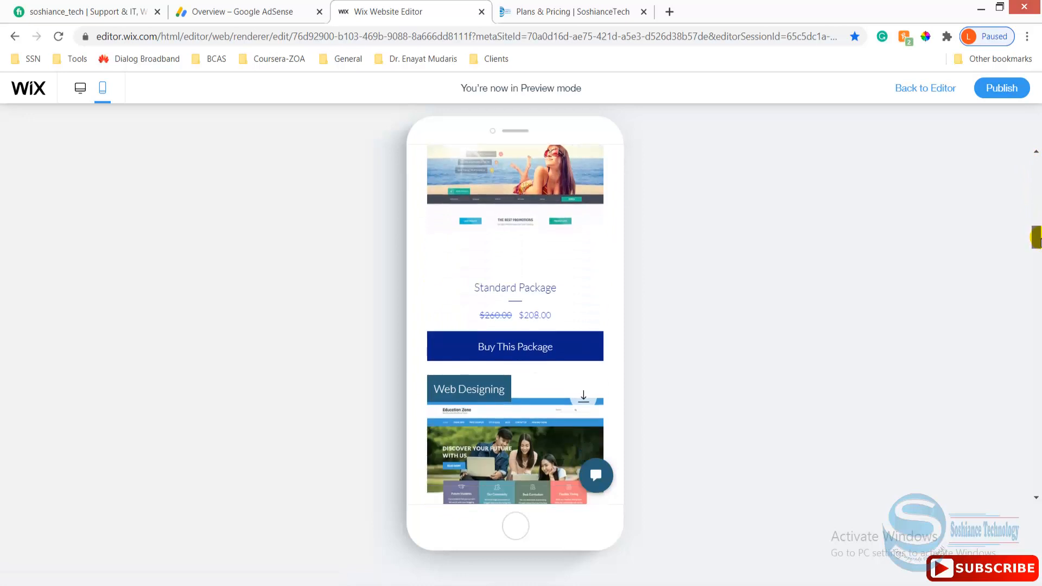
scroll("down", 3)
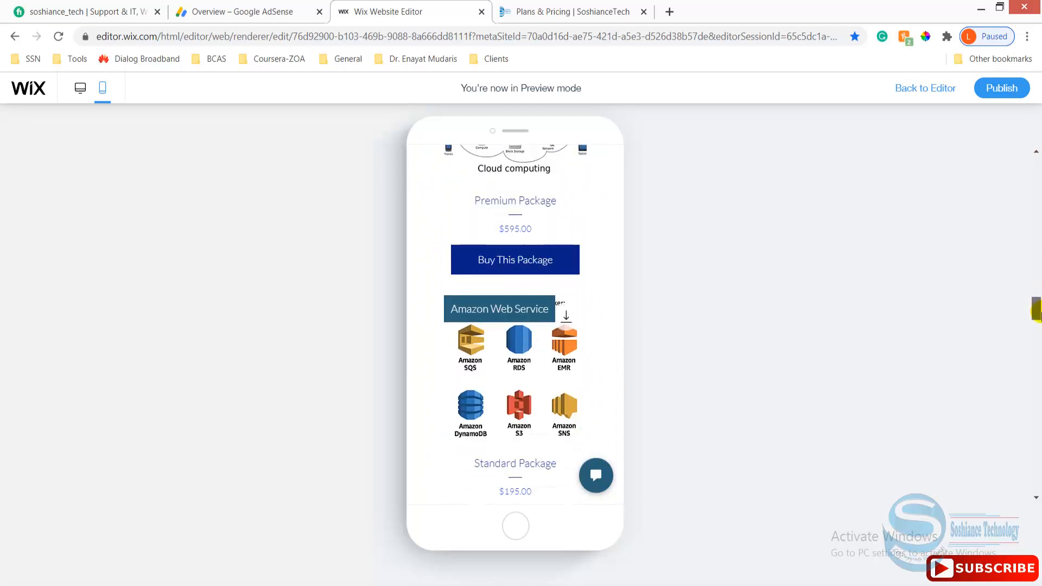
scroll("down", 3)
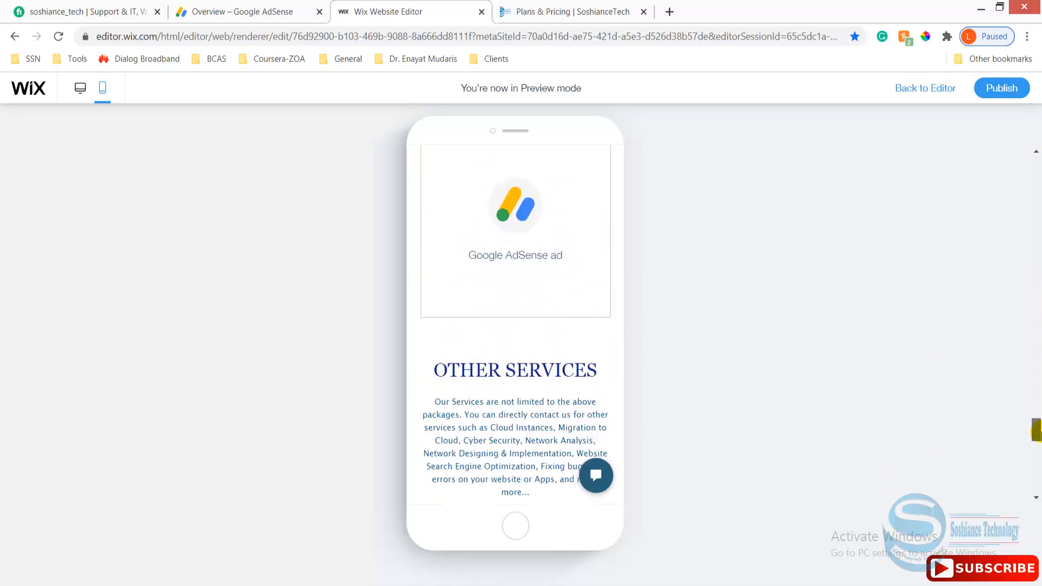
scroll("down", 3)
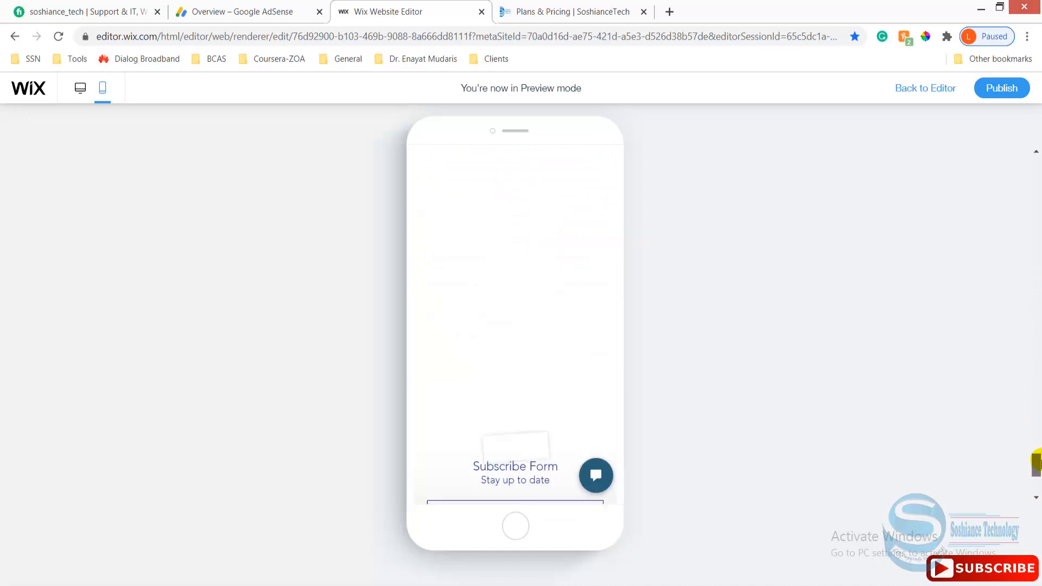
scroll("up", 3)
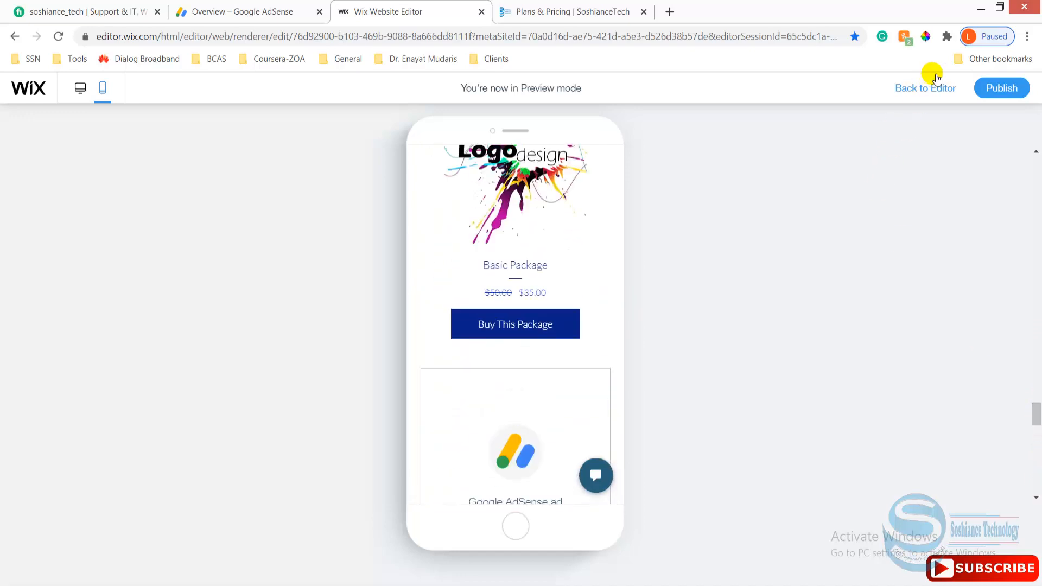
mouse_move(80, 88)
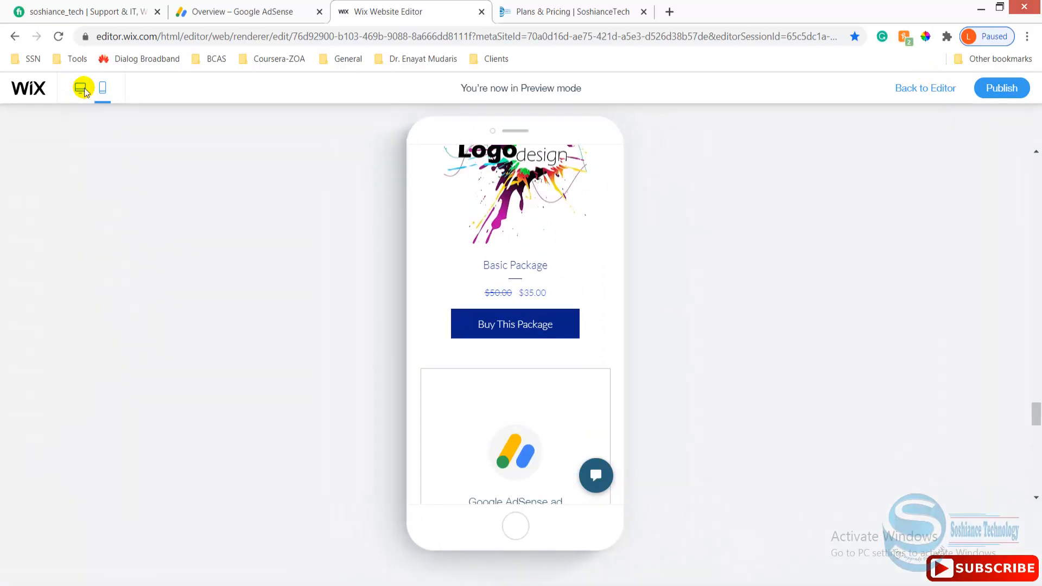
- Switch the preview to desktop view and close the outdated live Plans & Pricing tab
left_click(80, 88)
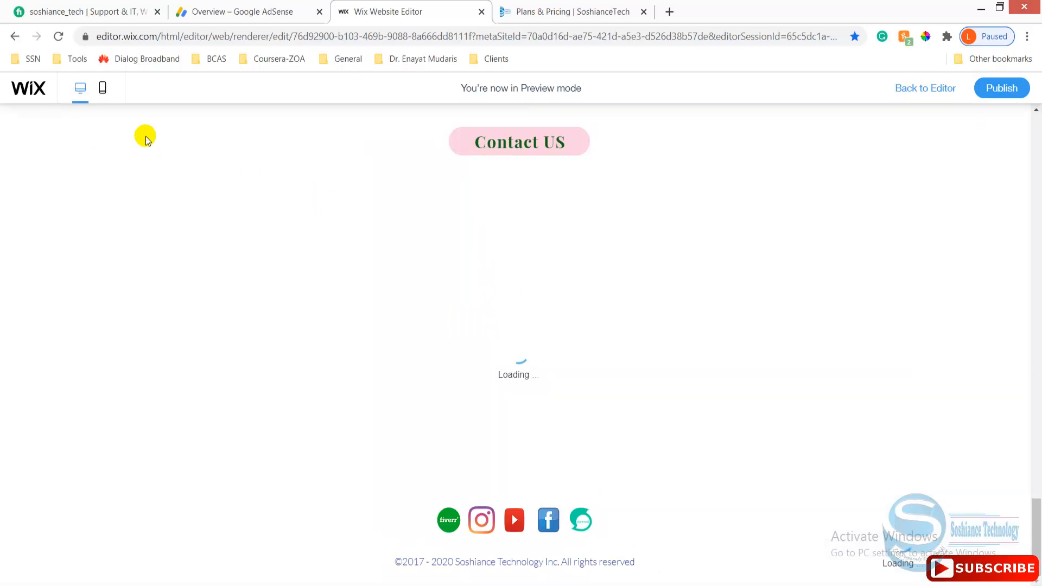
mouse_move(80, 88)
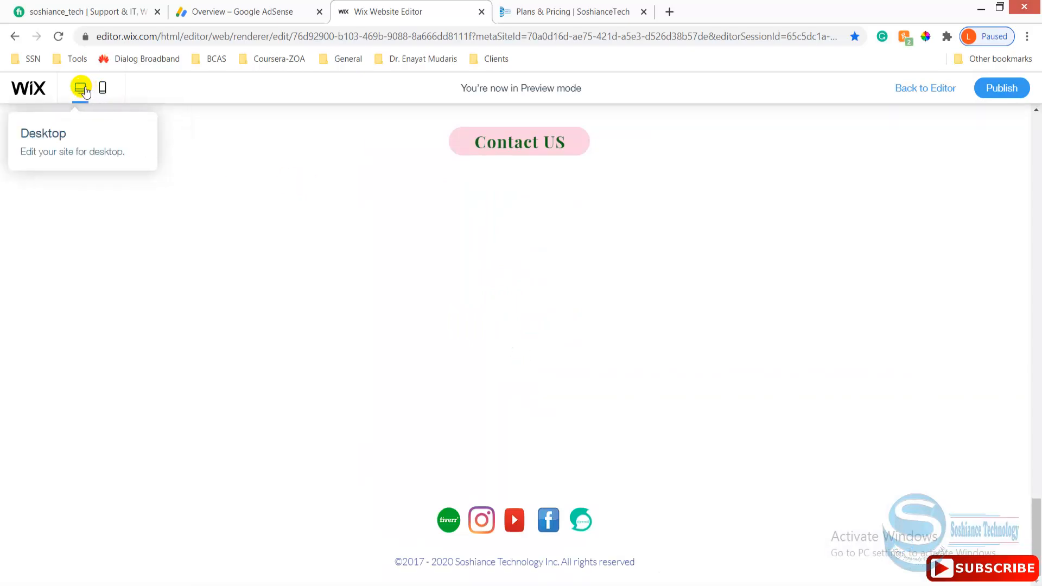
scroll("up", 3)
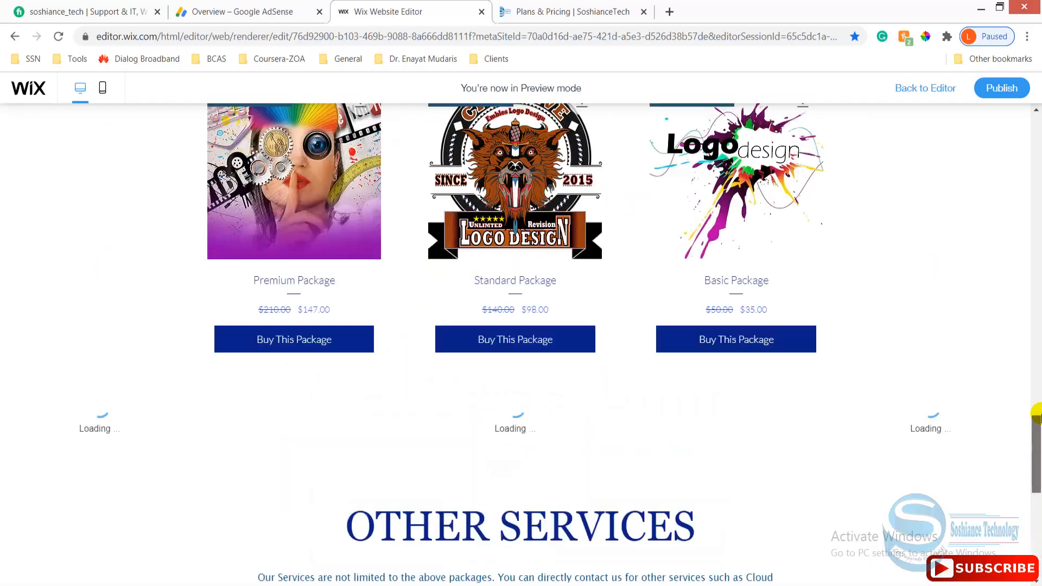
scroll("up", 3)
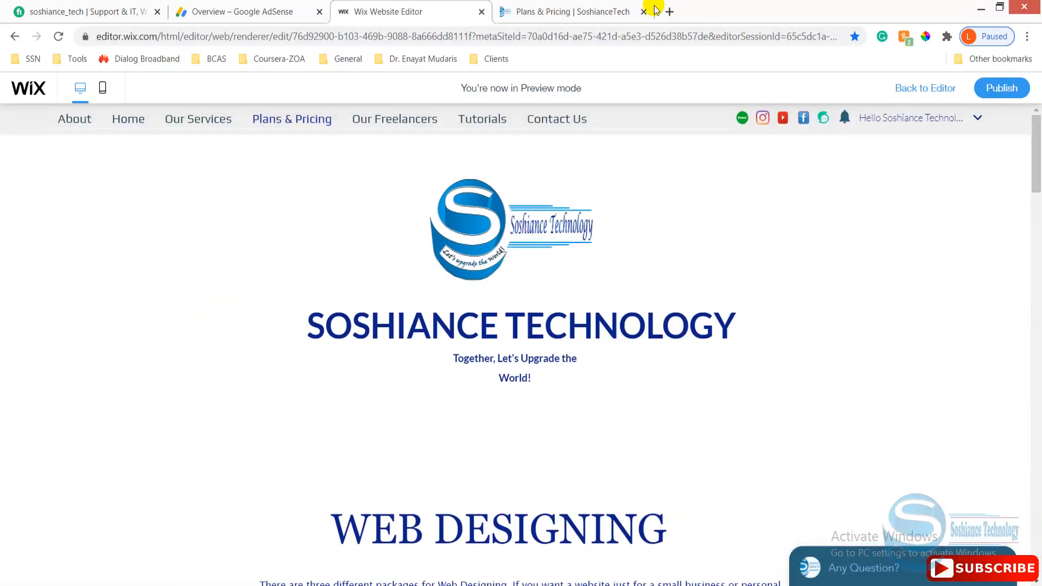
left_click(643, 11)
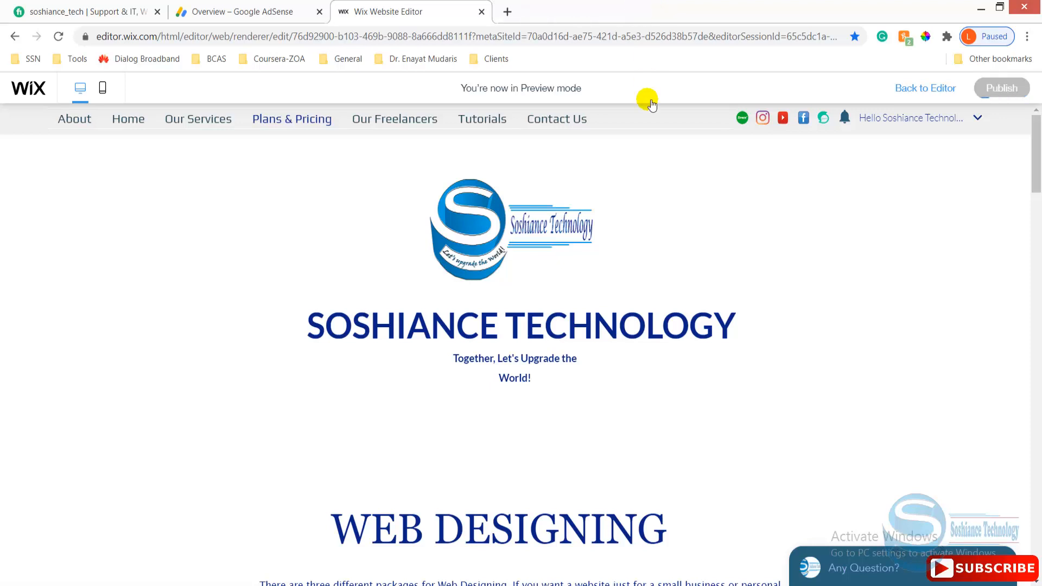
mouse_move(580, 266)
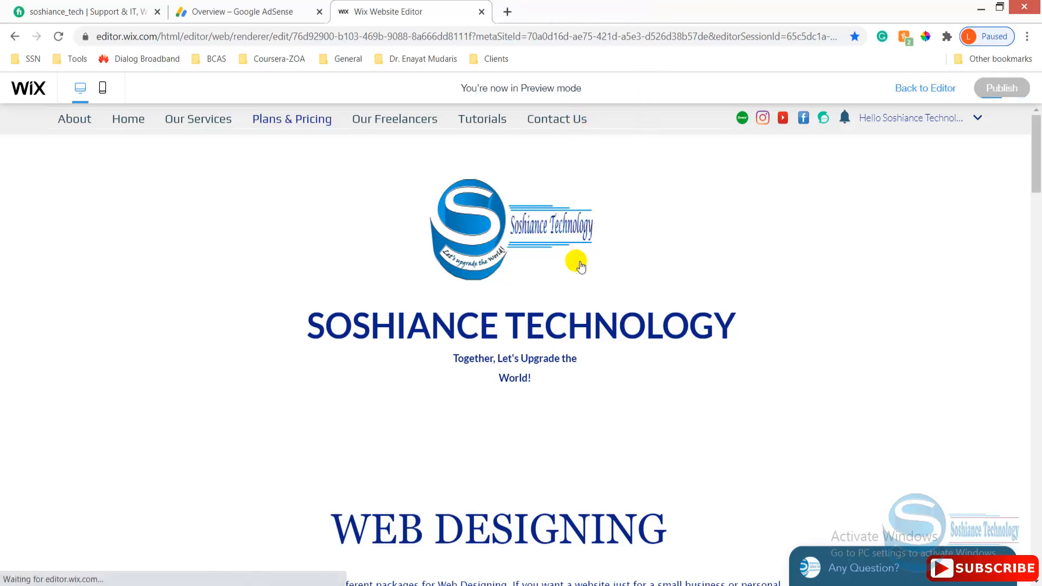
mouse_move(610, 377)
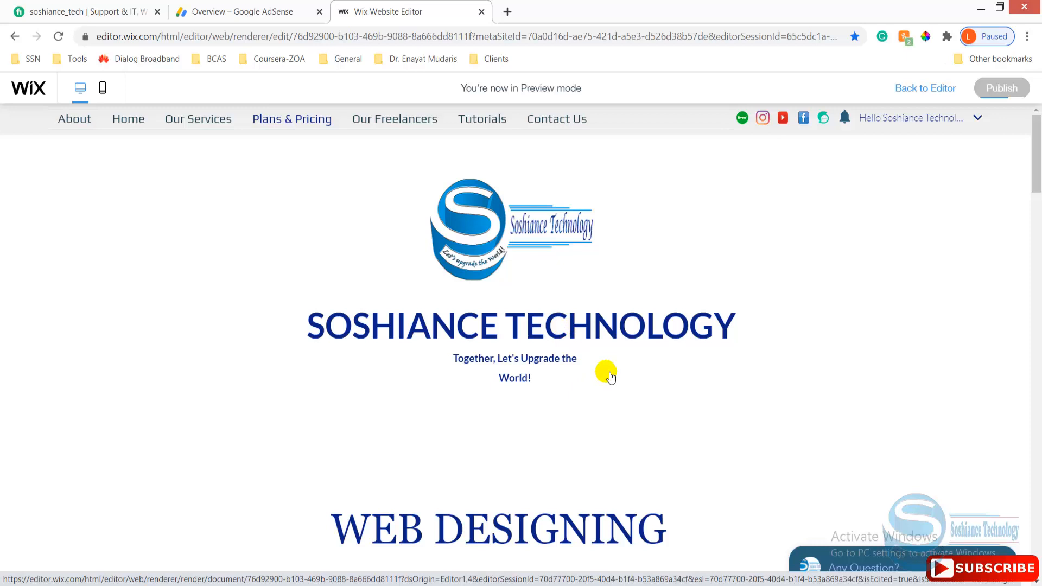
- Republish the site and open the live soshiancetech.com site from Congratulations
left_click(1001, 88)
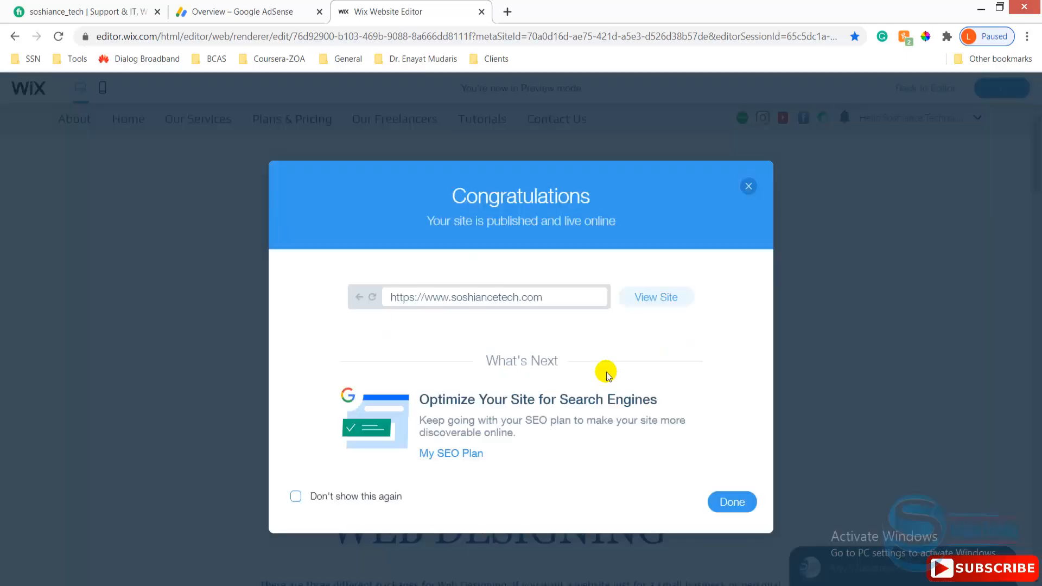
left_click(655, 296)
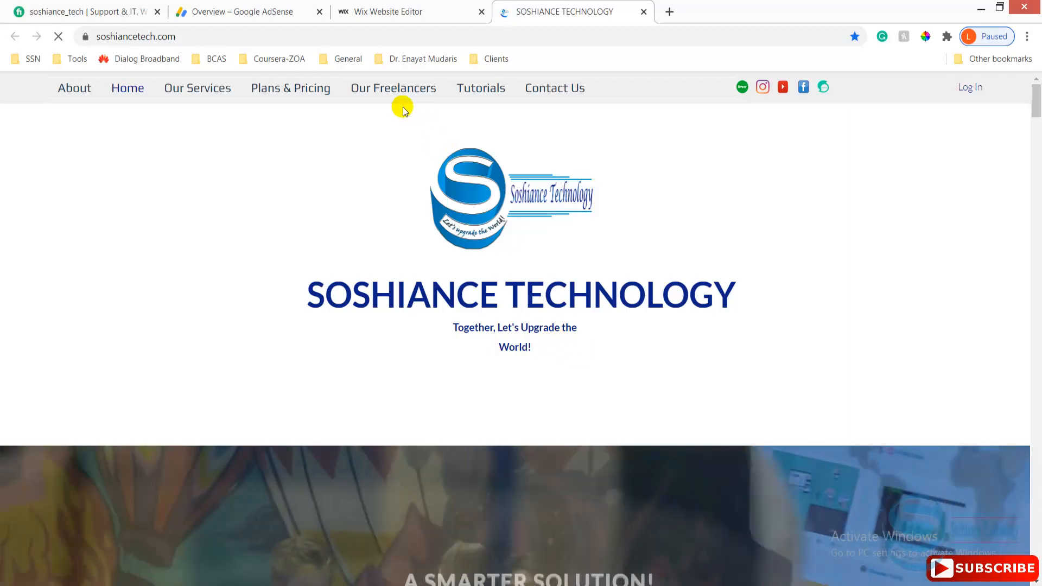
- Open the live Plans & Pricing page and check the ads in the margins and between packages
left_click(290, 87)
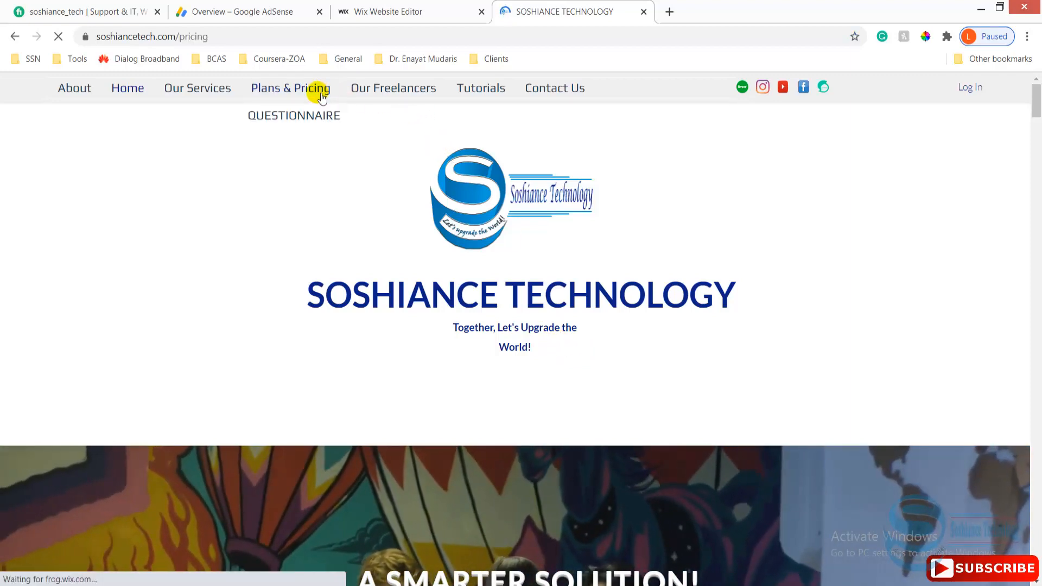
left_click(291, 88)
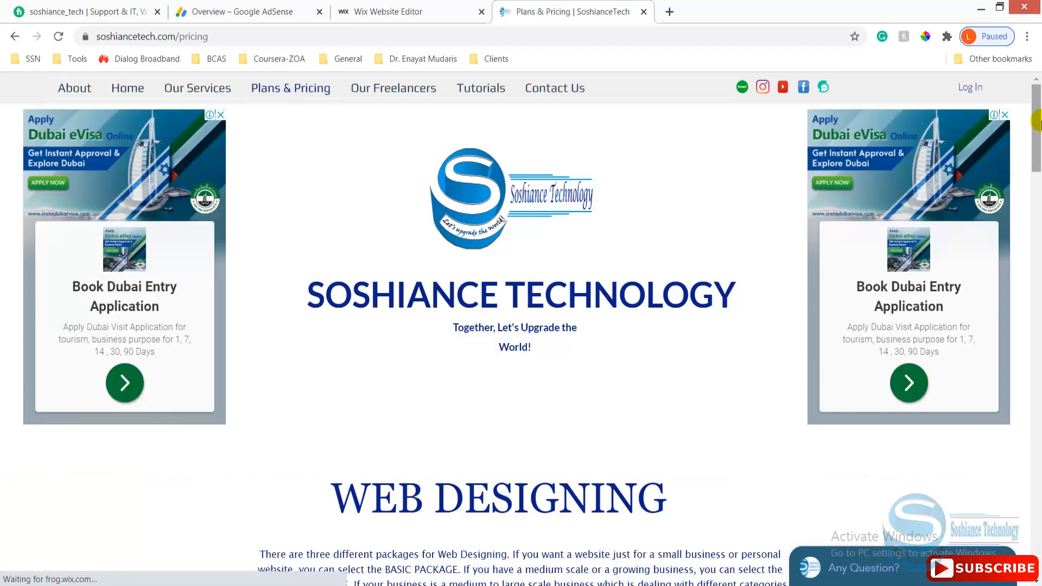
scroll("down", 3)
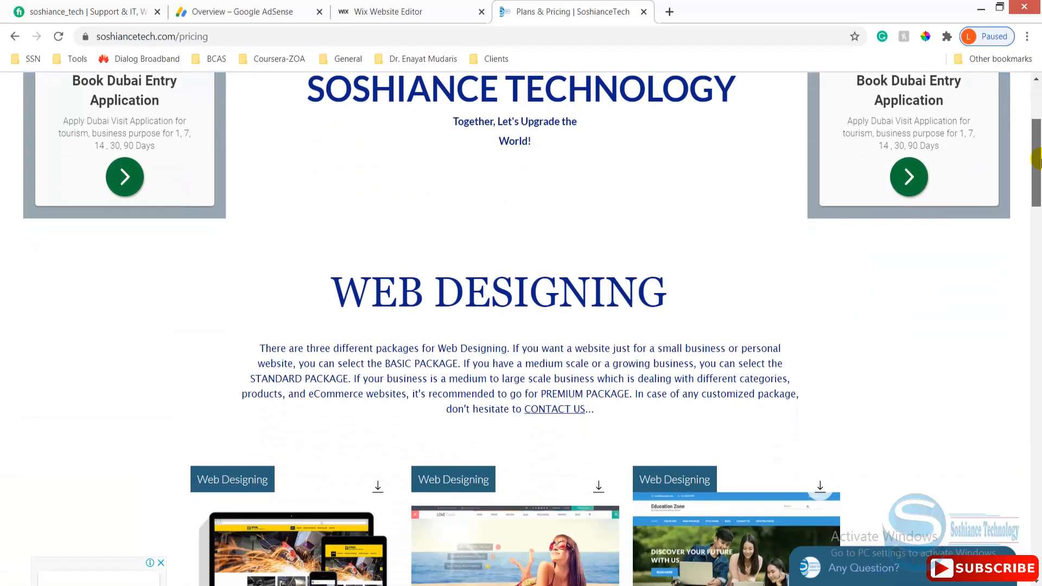
scroll("down", 3)
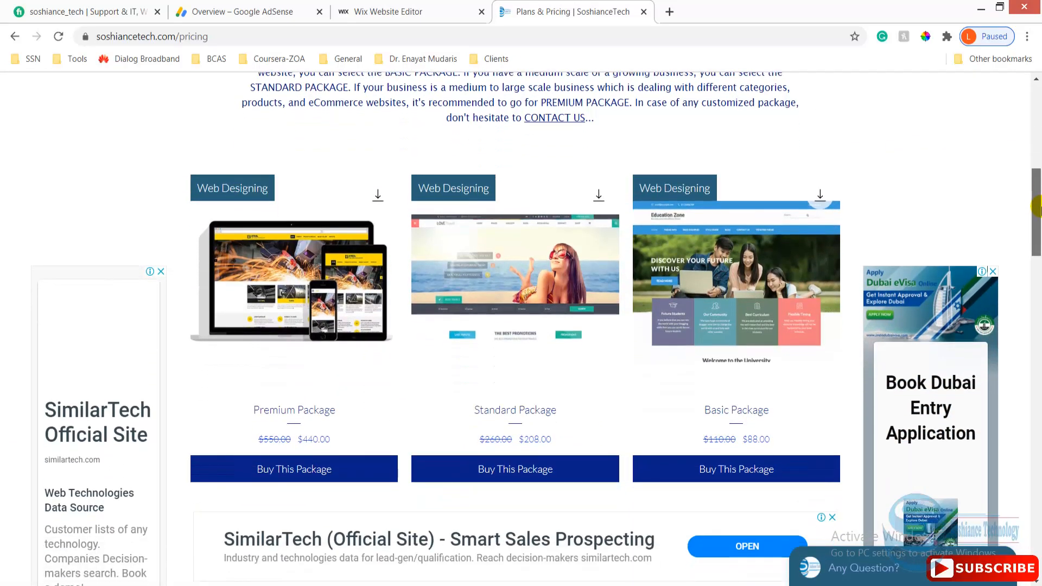
scroll("down", 3)
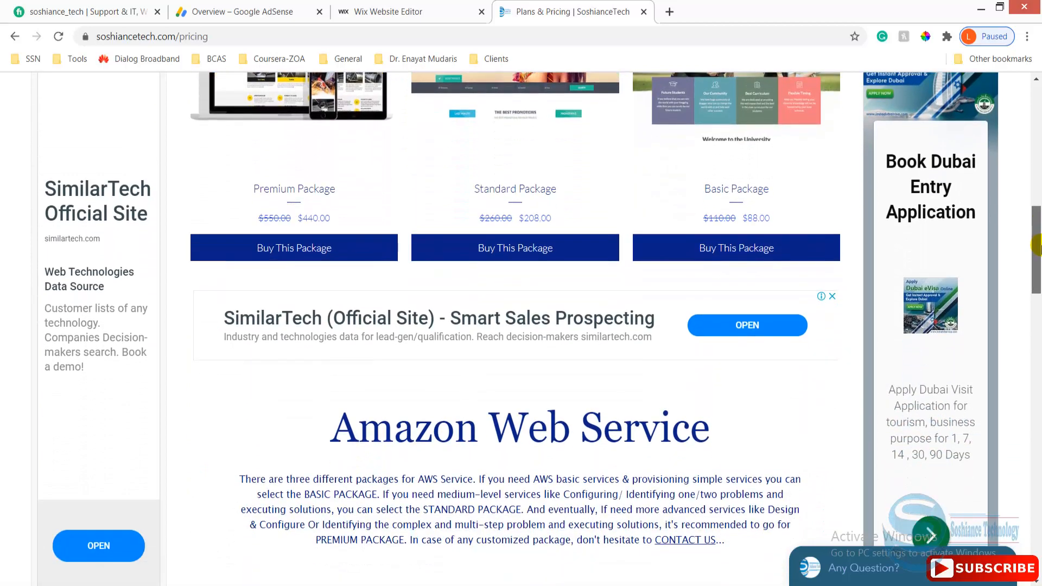
scroll("down", 3)
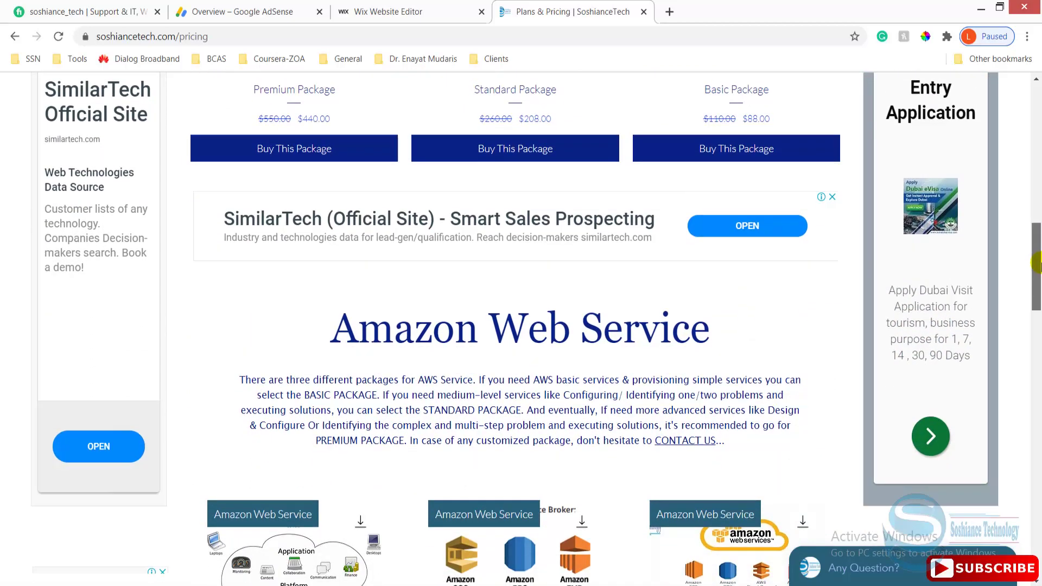
scroll("down", 3)
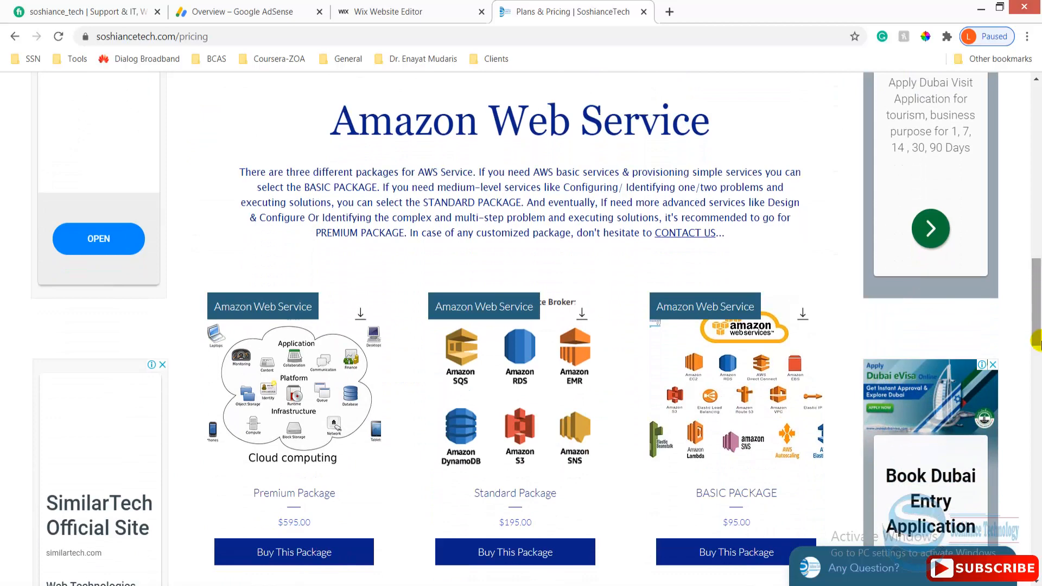
scroll("down", 3)
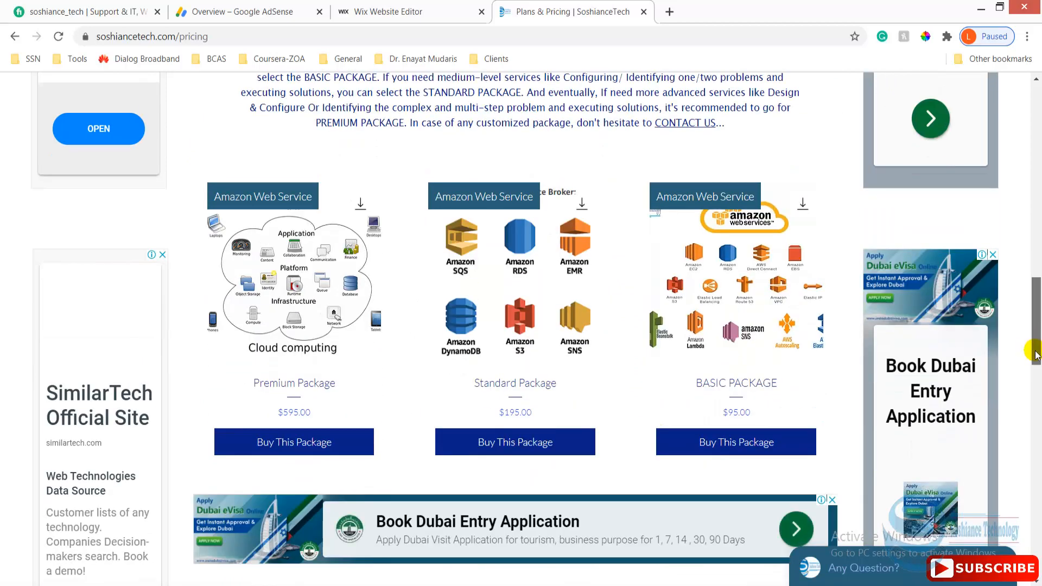
scroll("down", 3)
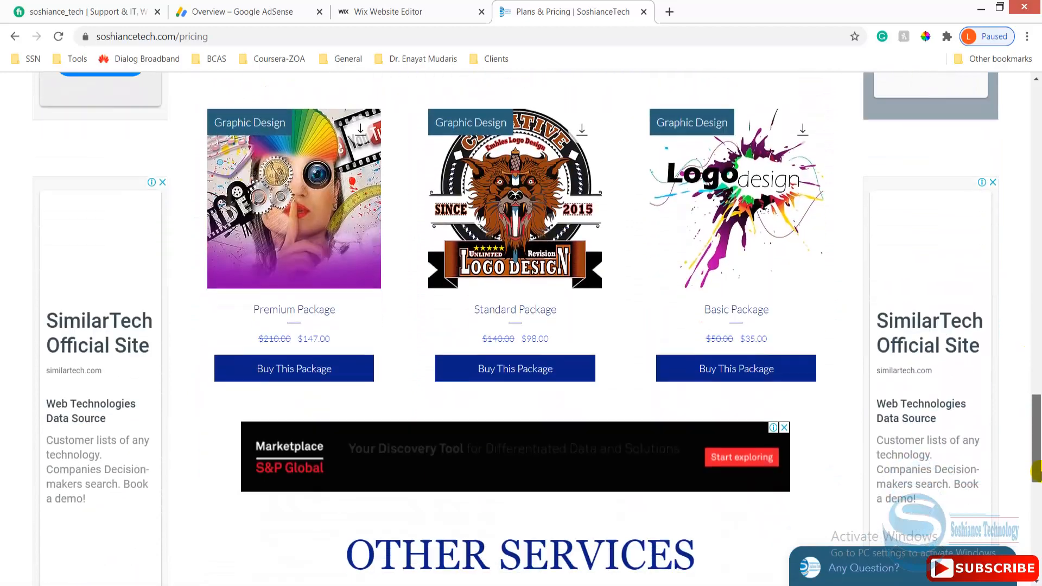
scroll("down", 3)
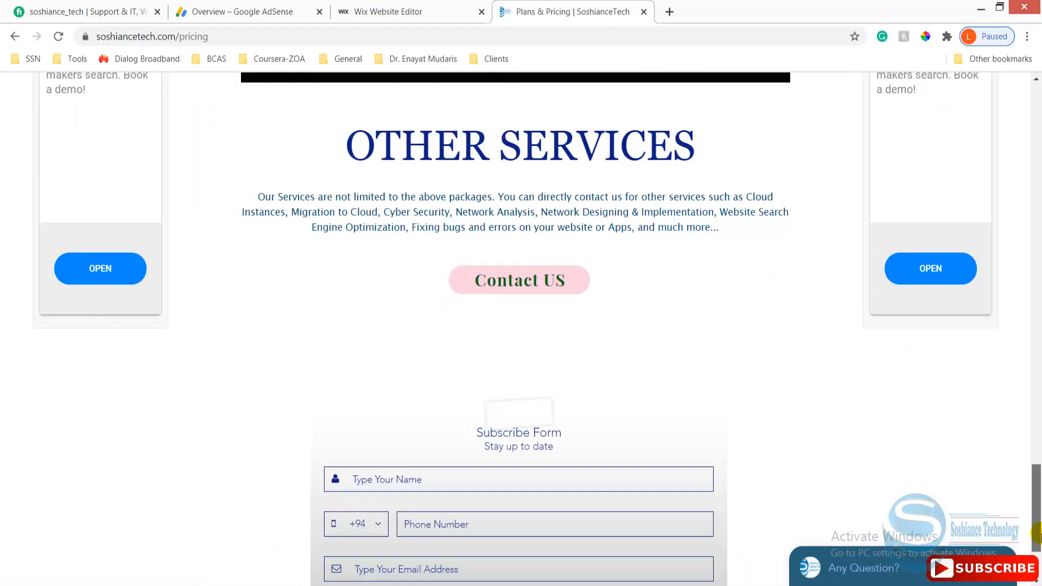
scroll("up", 3)
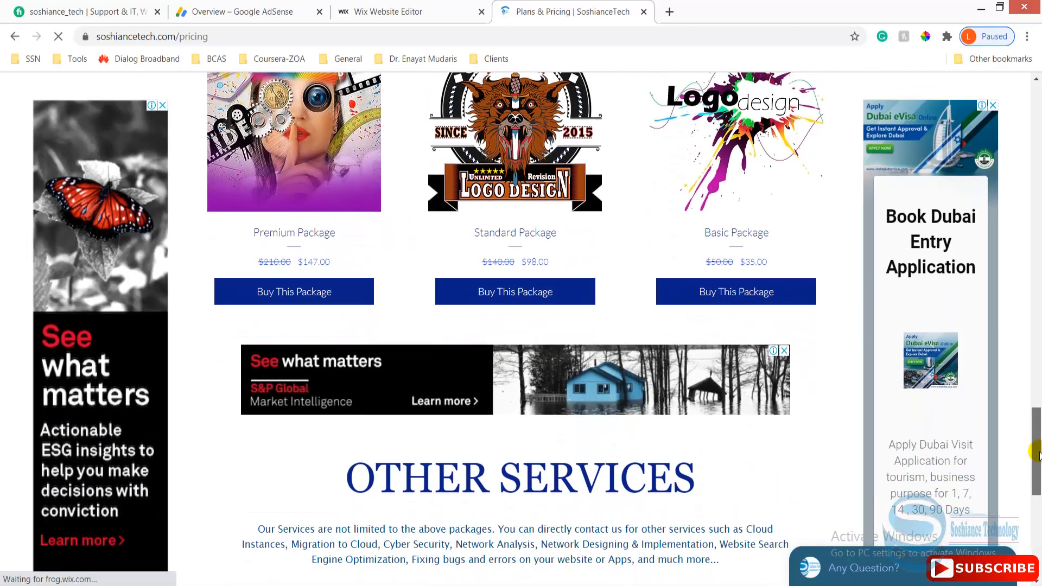
scroll("down", 3)
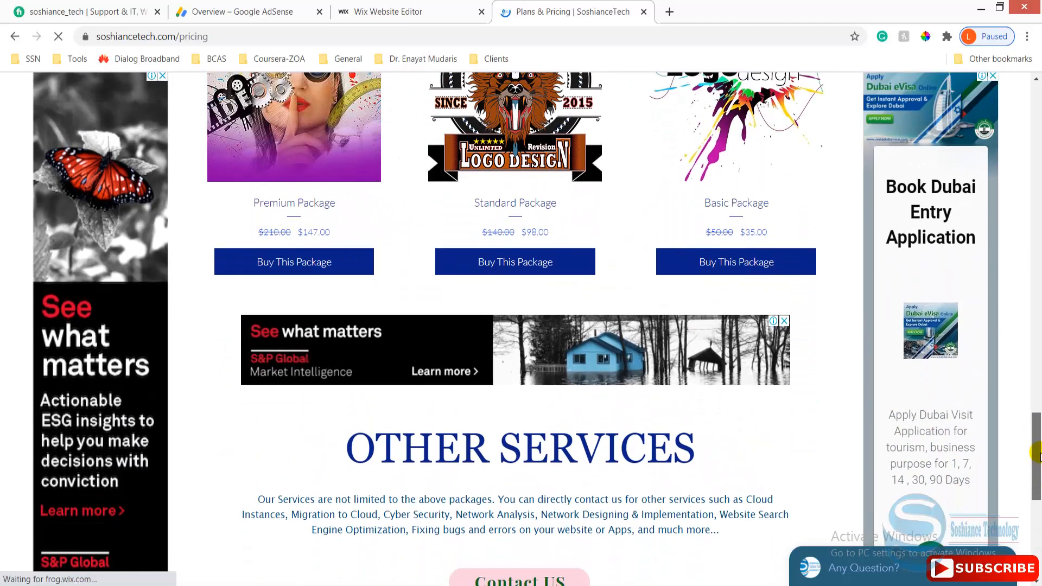